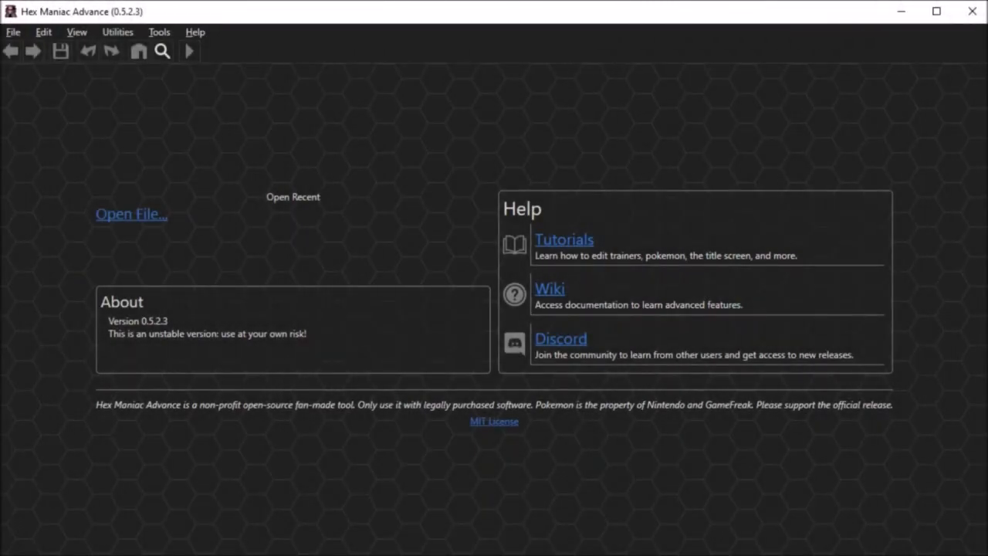
pyautogui.moveTo(546, 300)
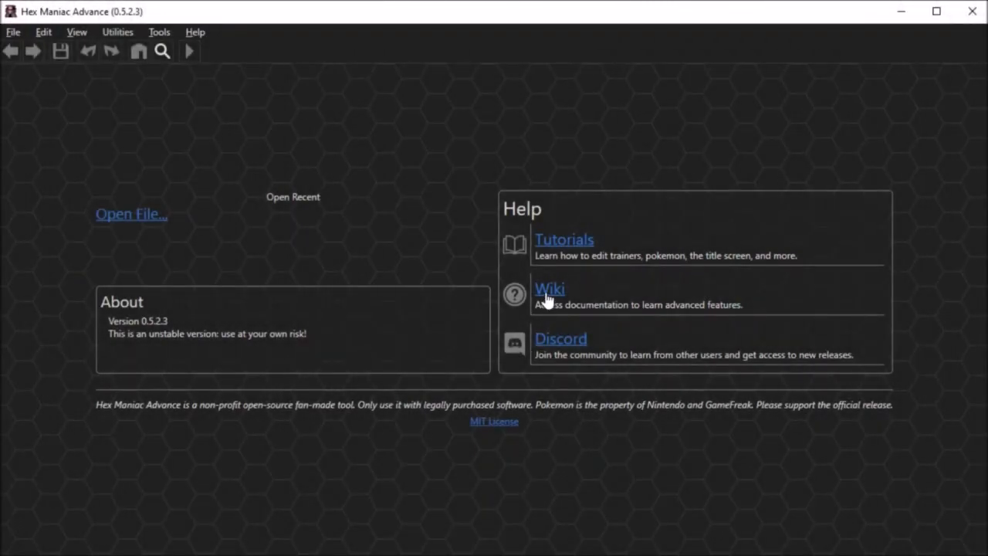
# Follow the Wiki link under Help on the Hex Maniac Advance start page
pyautogui.click(548, 288)
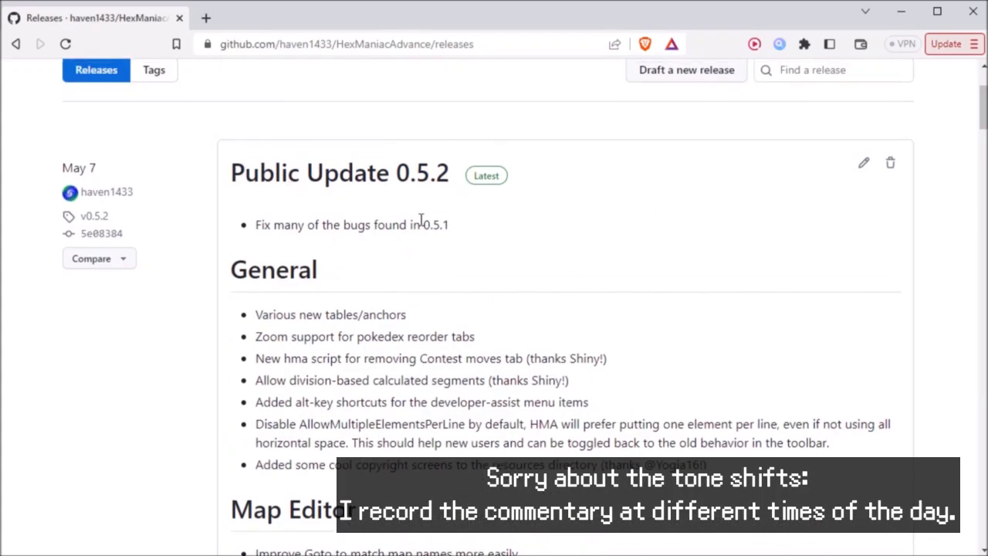
# Scroll through the Public Update 0.5.2 bug fixes and new features on GitHub
pyautogui.scroll(-3)
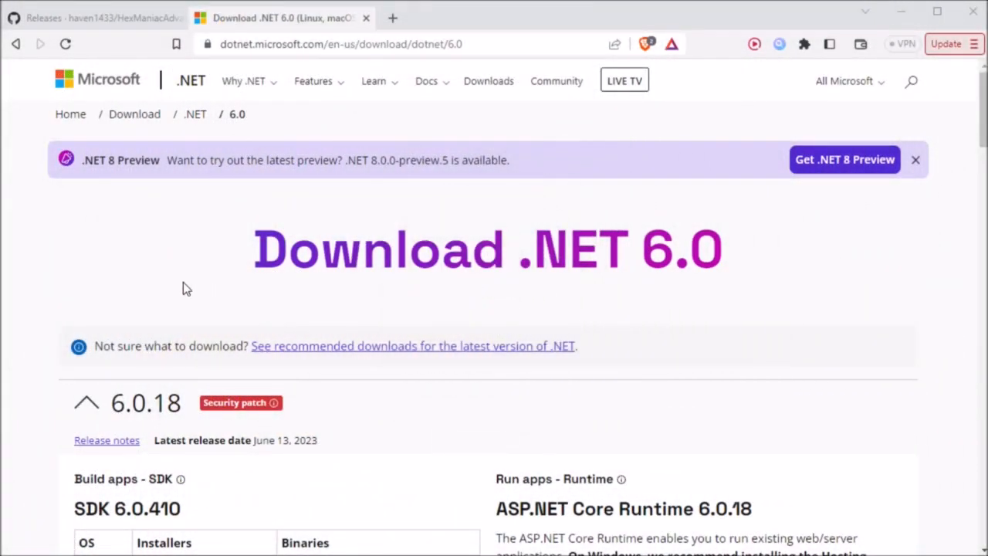
pyautogui.moveTo(231, 283)
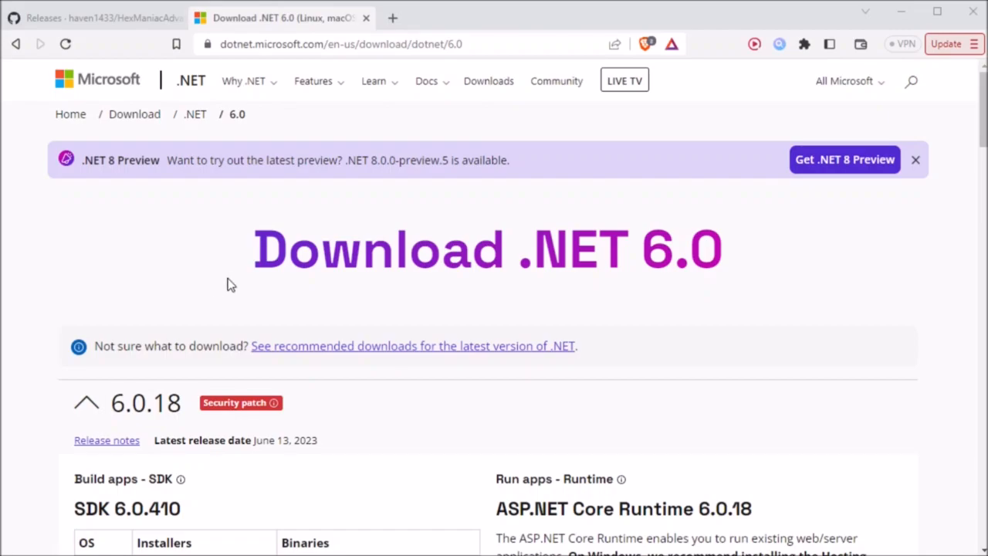
pyautogui.moveTo(260, 262)
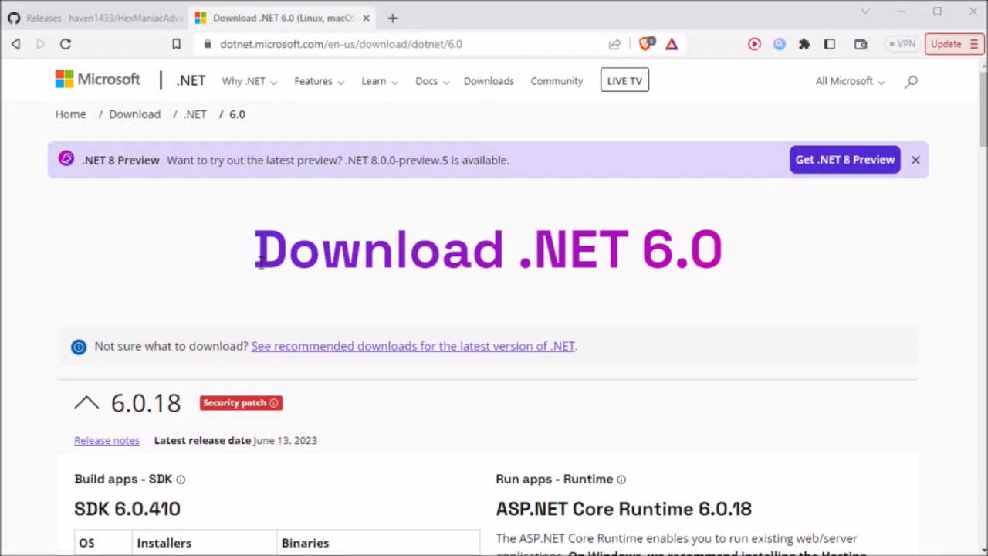
# Scroll to the .NET Desktop Runtime 6.0.18 section and select its heading
pyautogui.scroll(-3)
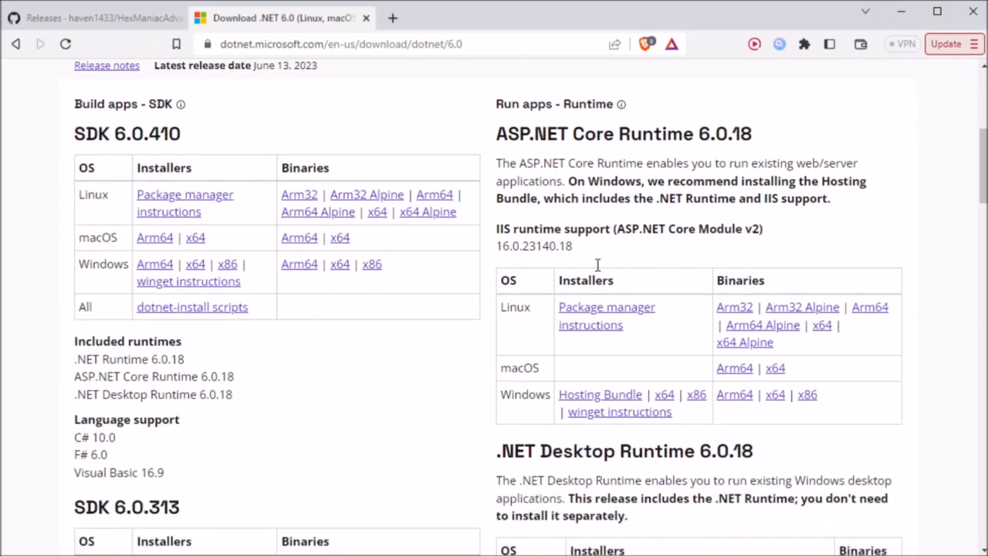
pyautogui.scroll(-3)
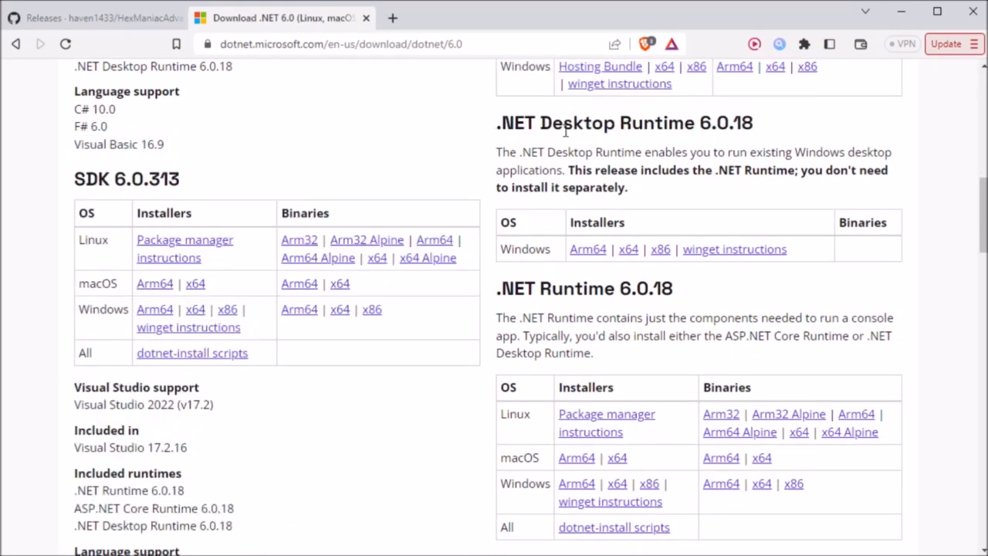
pyautogui.tripleClick(623, 123)
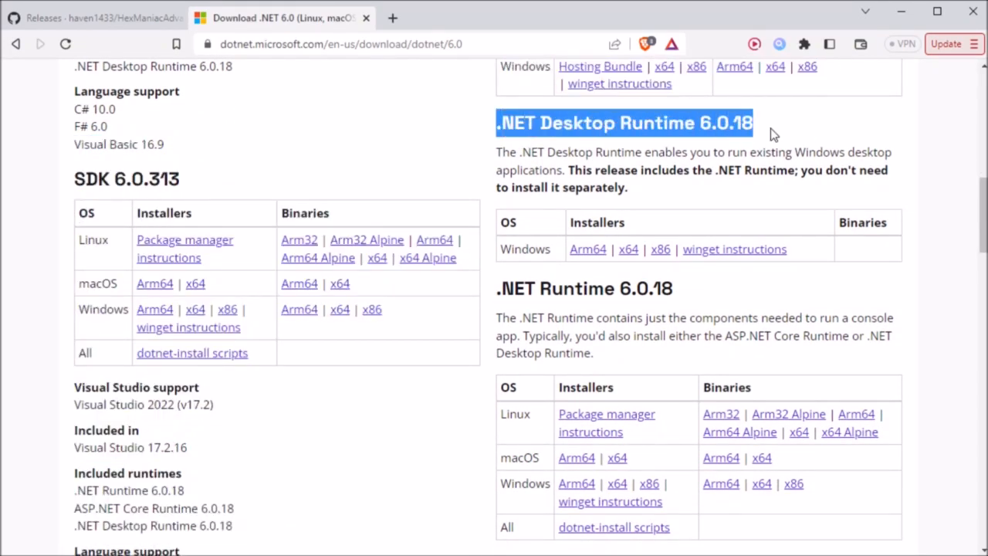
pyautogui.moveTo(625, 280)
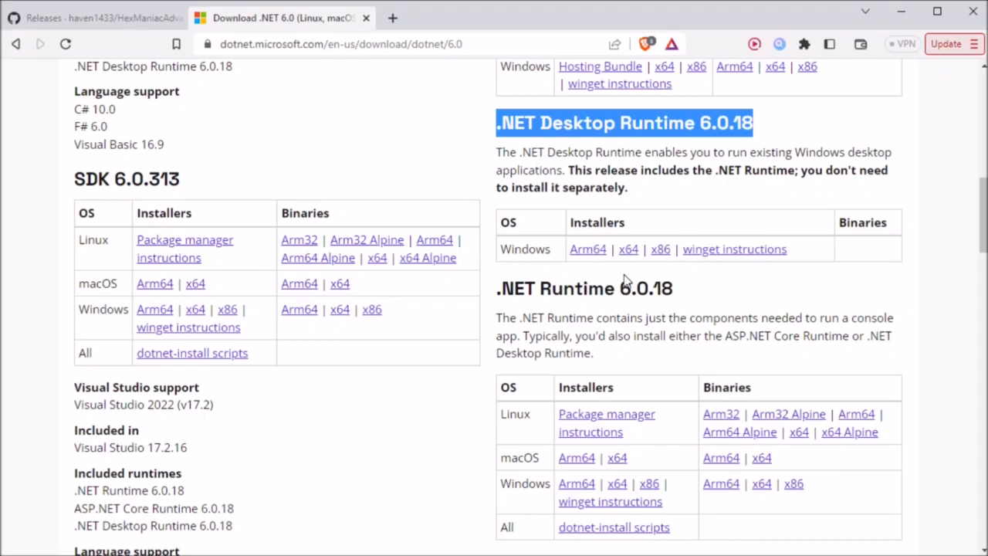
pyautogui.moveTo(642, 258)
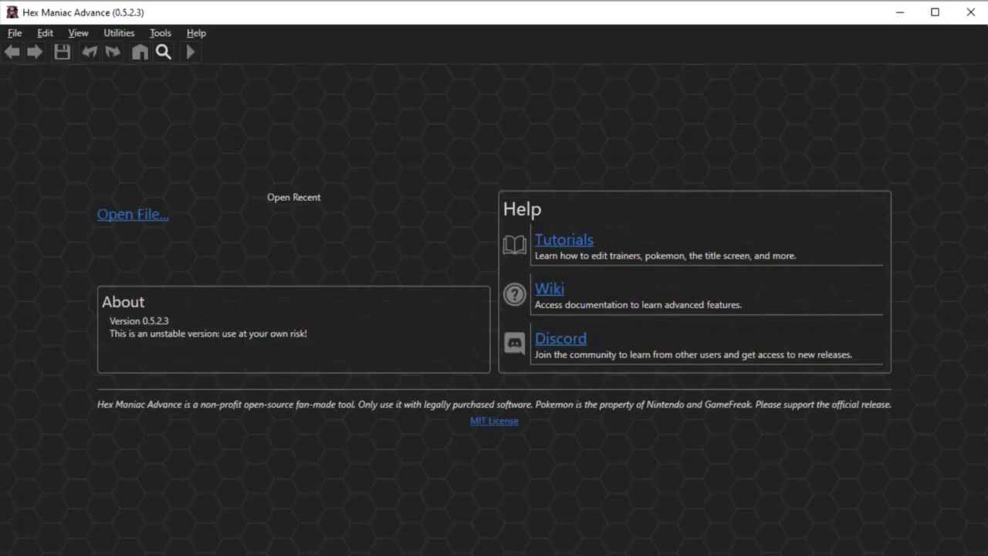
# Open View > Customize Theme and try a yellow text colour
pyautogui.click(77, 32)
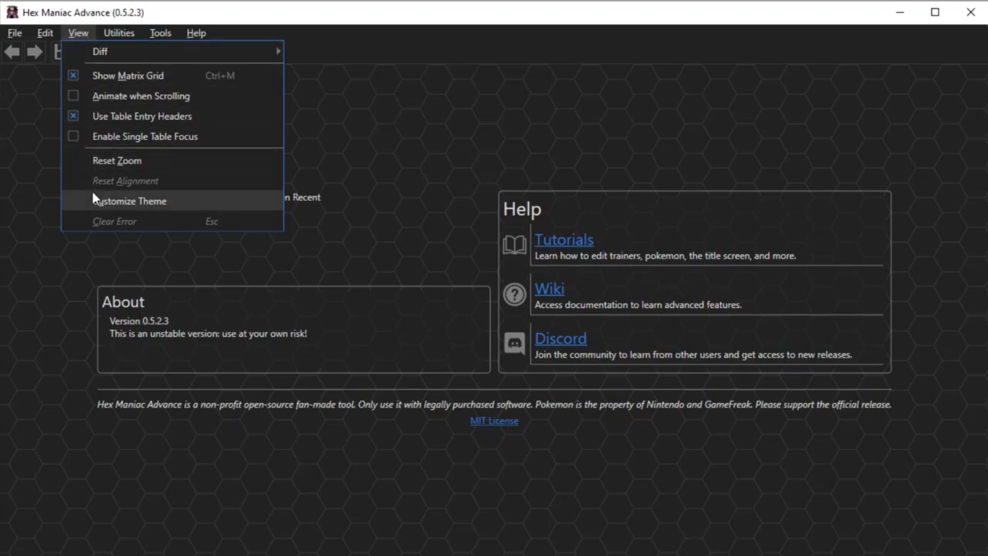
pyautogui.click(129, 200)
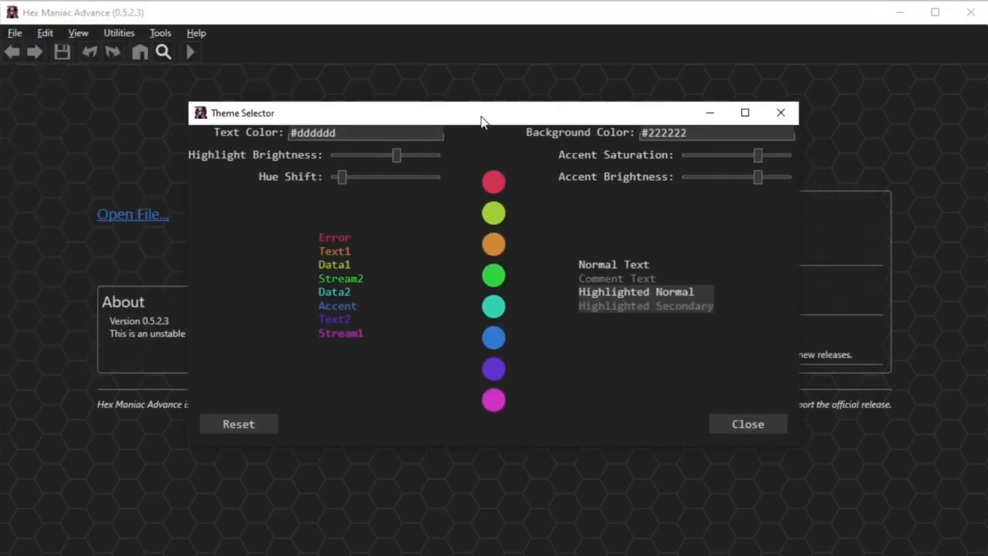
pyautogui.moveTo(482, 113); pyautogui.dragTo(474, 119)
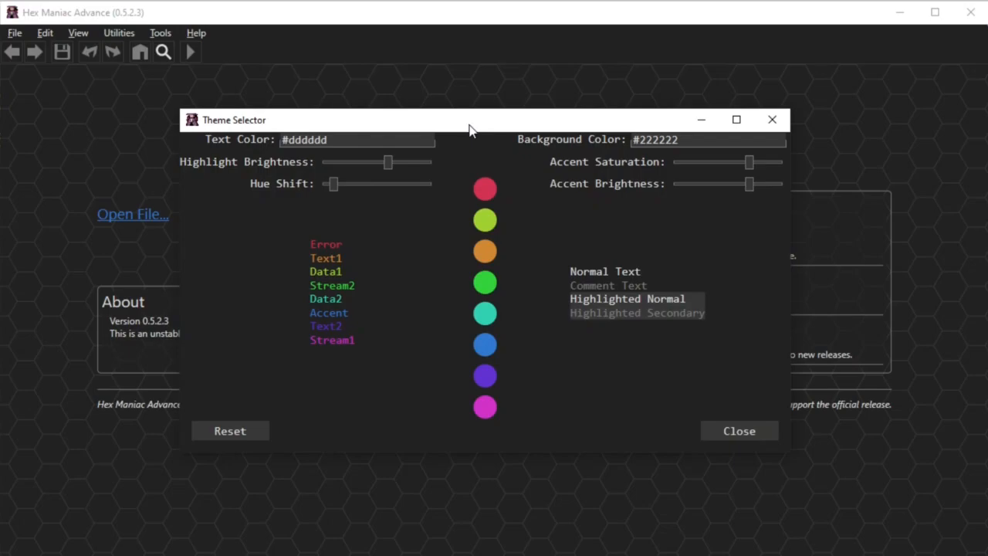
pyautogui.click(356, 139)
pyautogui.write('#FFFC00')
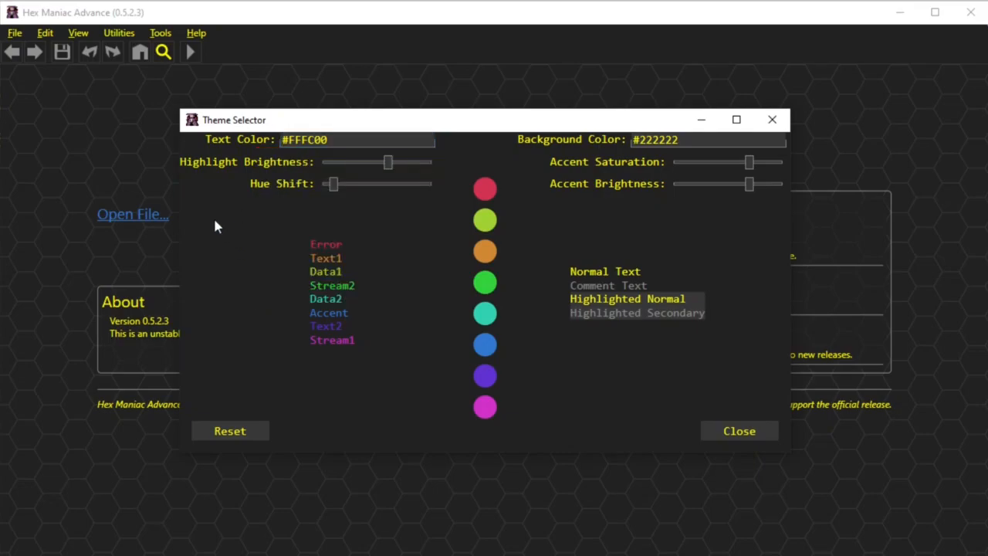
pyautogui.moveTo(351, 185)
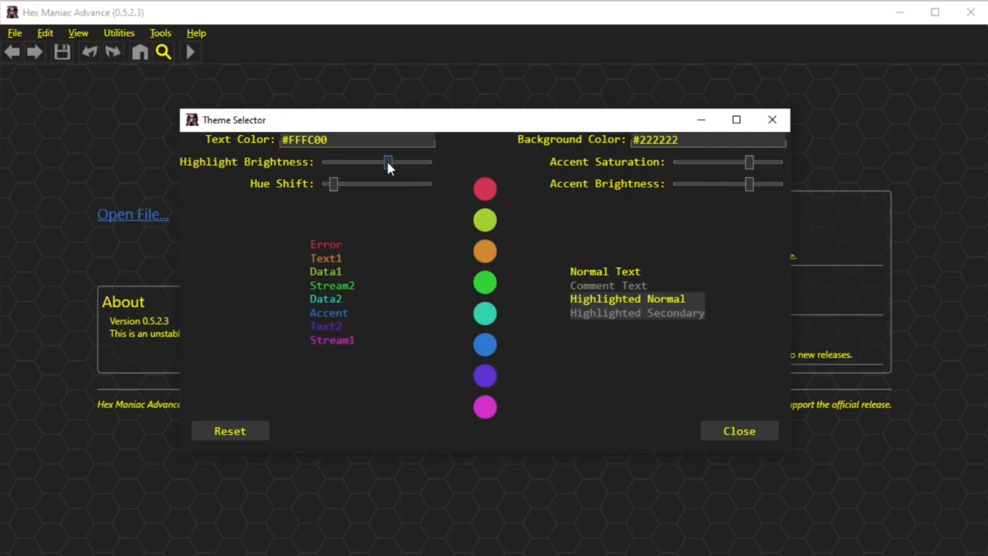
# Sweep highlight brightness from maximum to minimum, try a purple background, then reset colours
pyautogui.moveTo(387, 162); pyautogui.dragTo(430, 162)
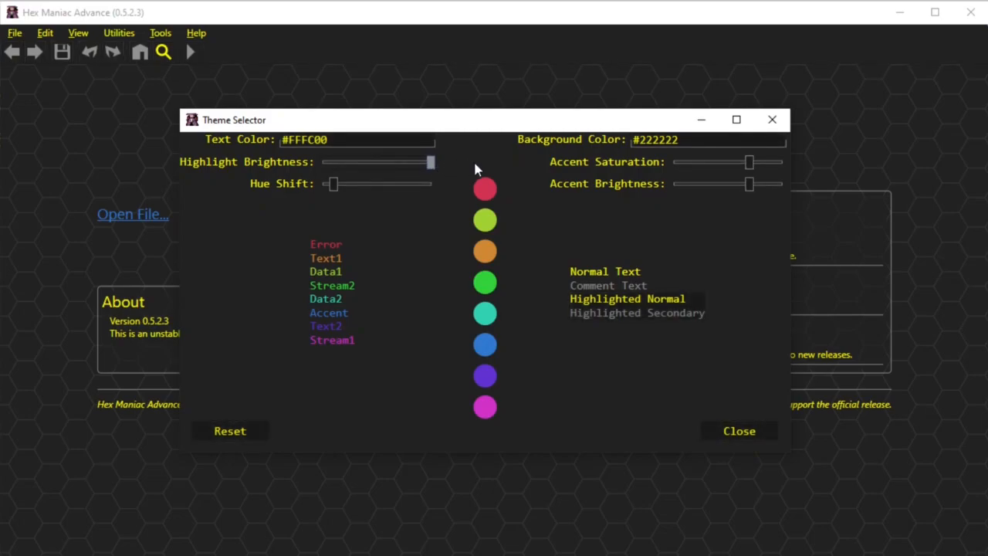
pyautogui.moveTo(430, 162); pyautogui.dragTo(328, 162)
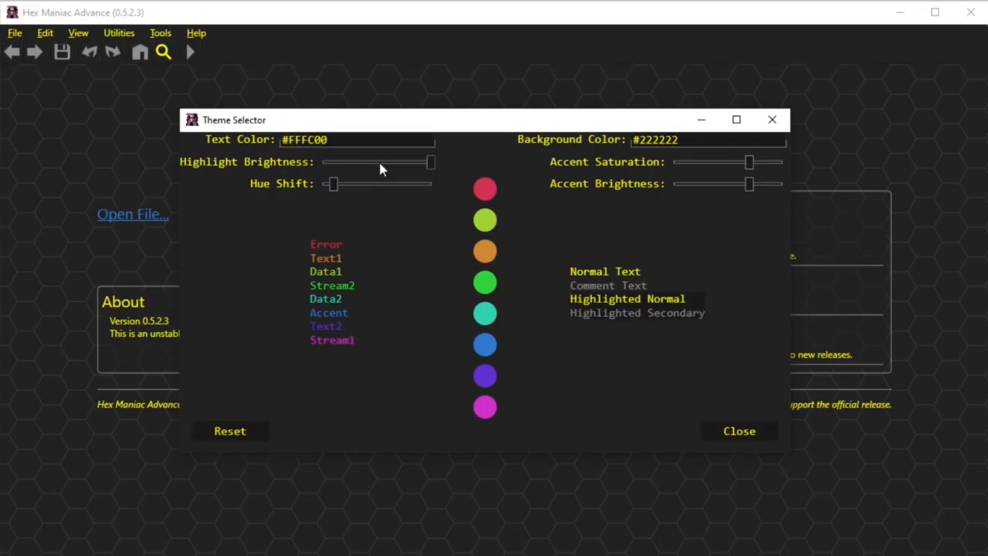
pyautogui.moveTo(430, 162); pyautogui.dragTo(322, 162)
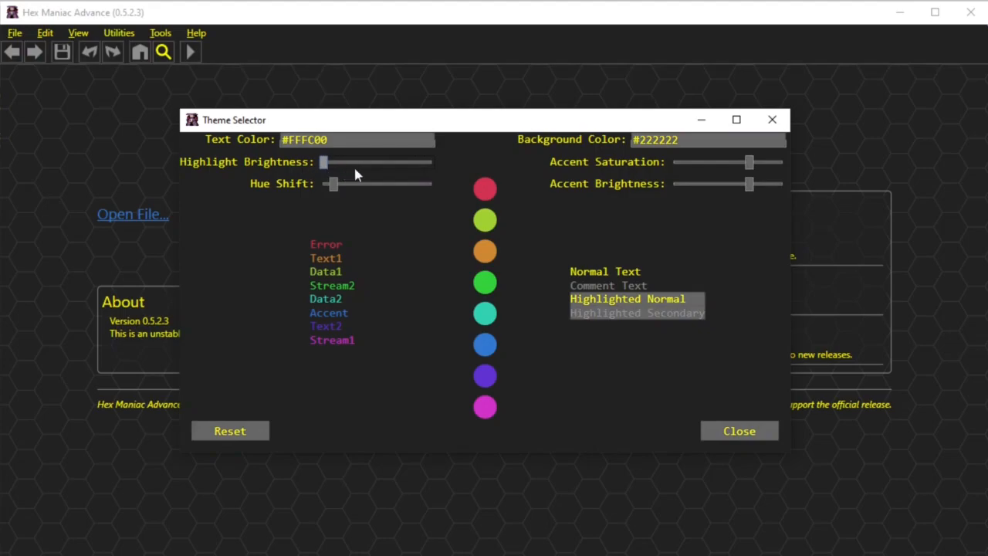
pyautogui.moveTo(322, 162); pyautogui.dragTo(399, 162)
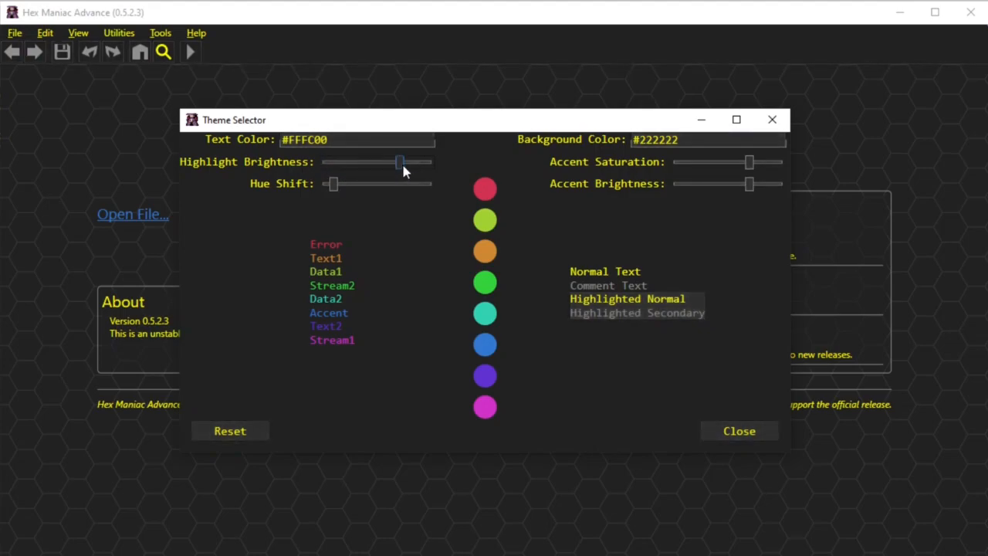
pyautogui.click(706, 139)
pyautogui.write('#150054')
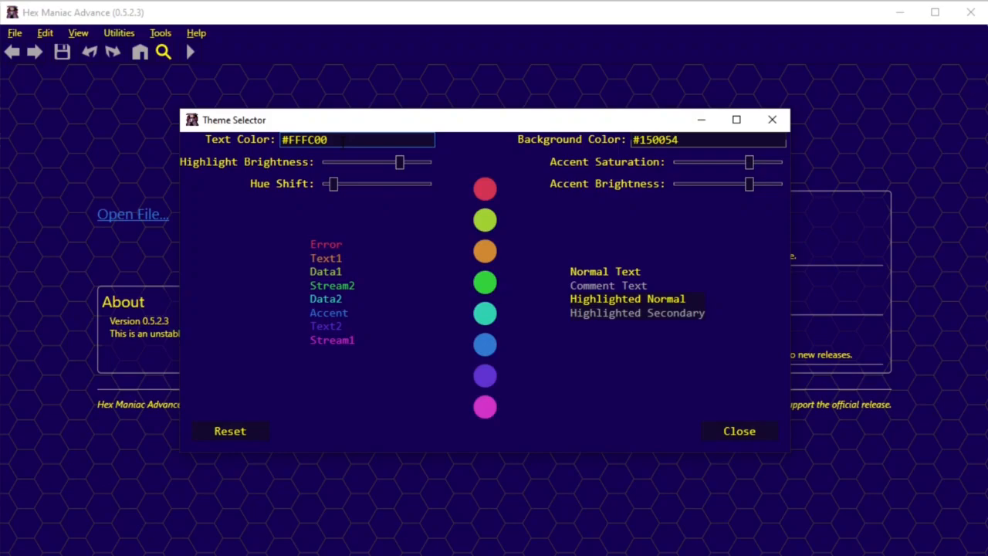
pyautogui.click(230, 431)
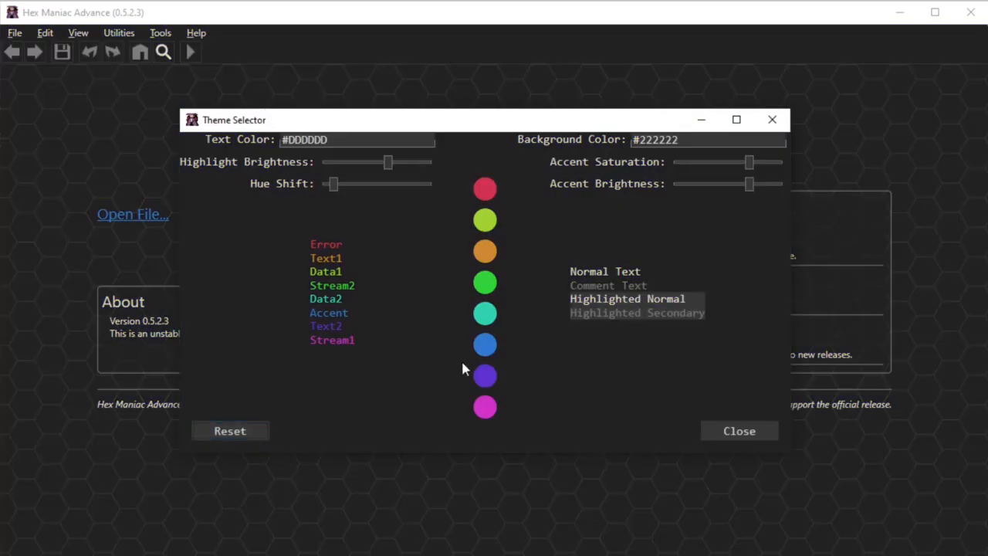
pyautogui.moveTo(521, 271)
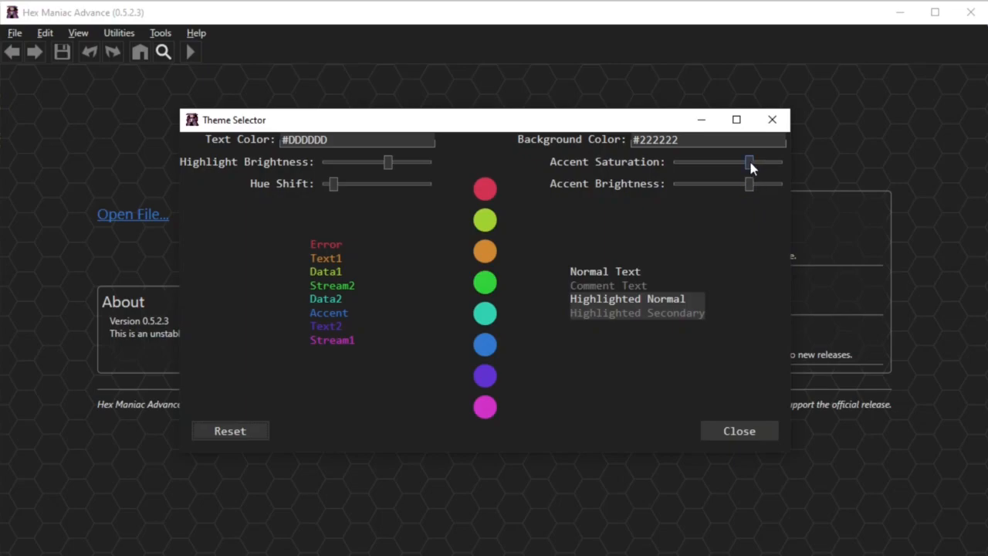
# Sweep accent saturation to minimum and maximum, then slightly darken the accent brightness
pyautogui.moveTo(748, 162); pyautogui.dragTo(689, 162)
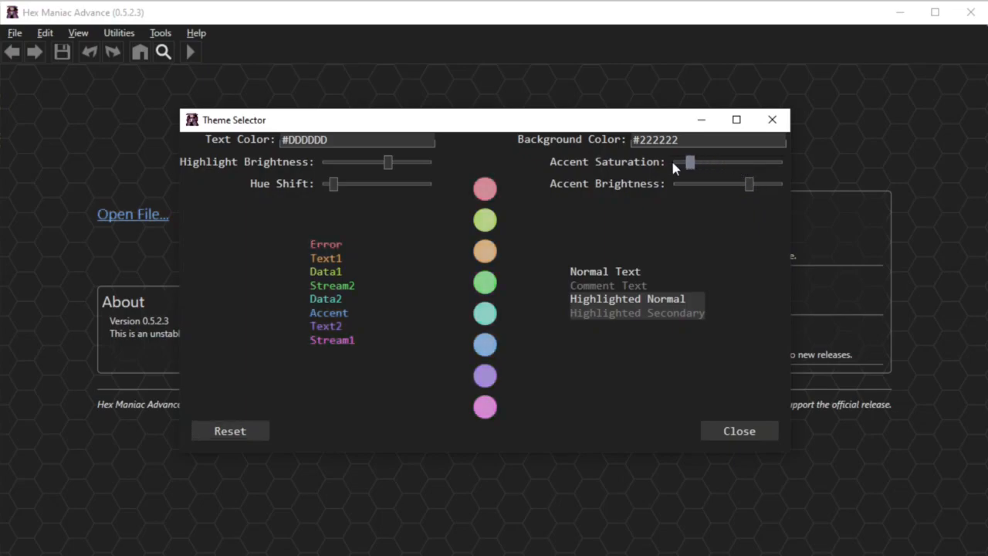
pyautogui.moveTo(689, 161); pyautogui.dragTo(673, 161)
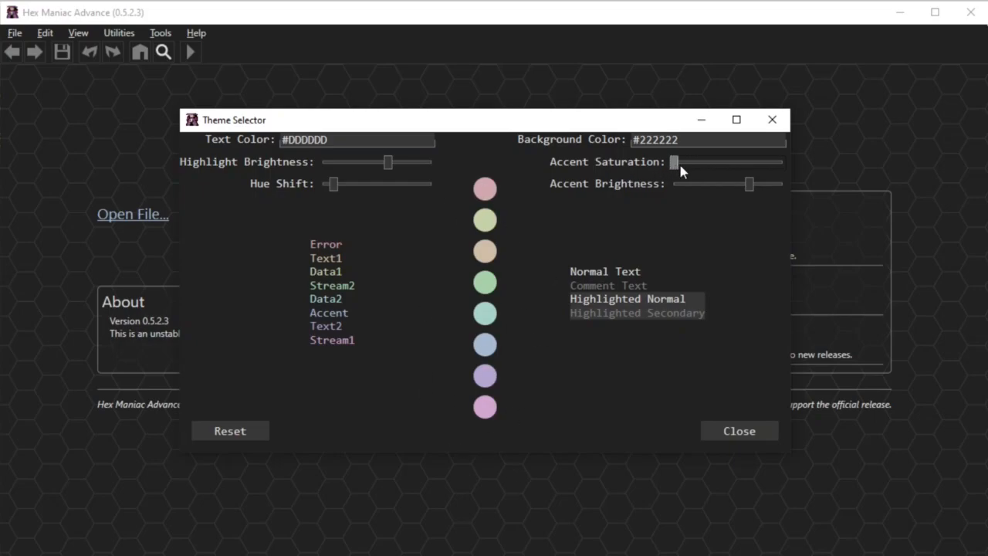
pyautogui.moveTo(675, 161); pyautogui.dragTo(781, 162)
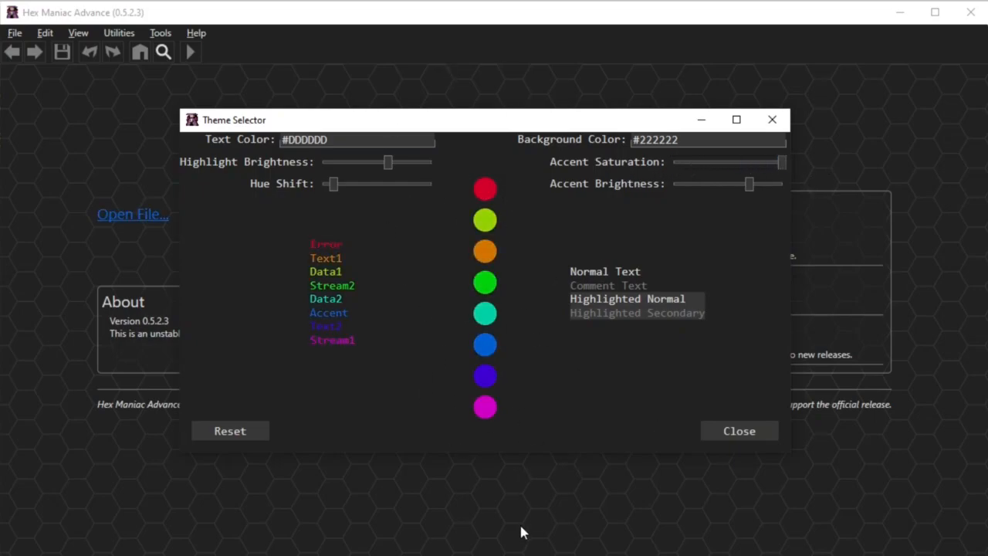
pyautogui.moveTo(748, 184); pyautogui.dragTo(749, 184)
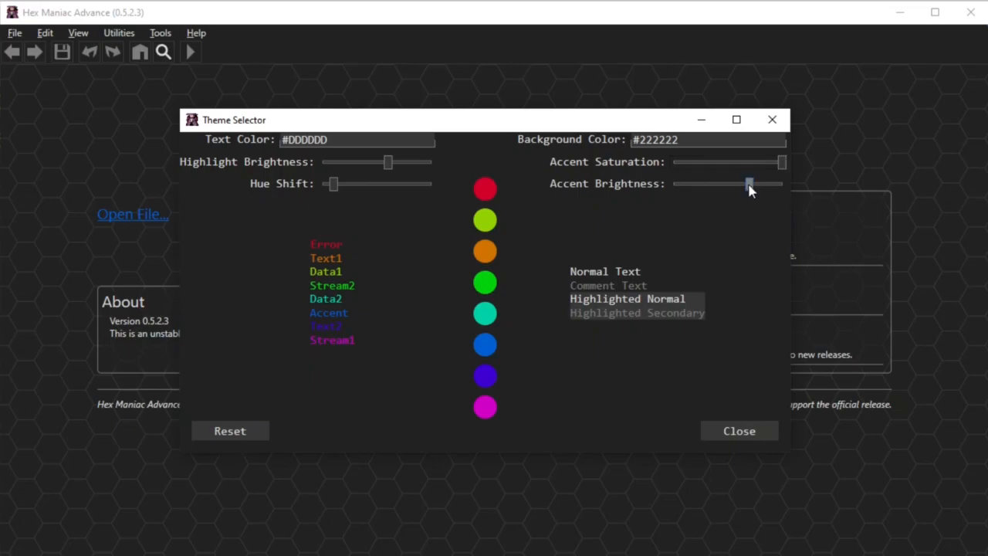
pyautogui.moveTo(748, 184); pyautogui.dragTo(720, 184)
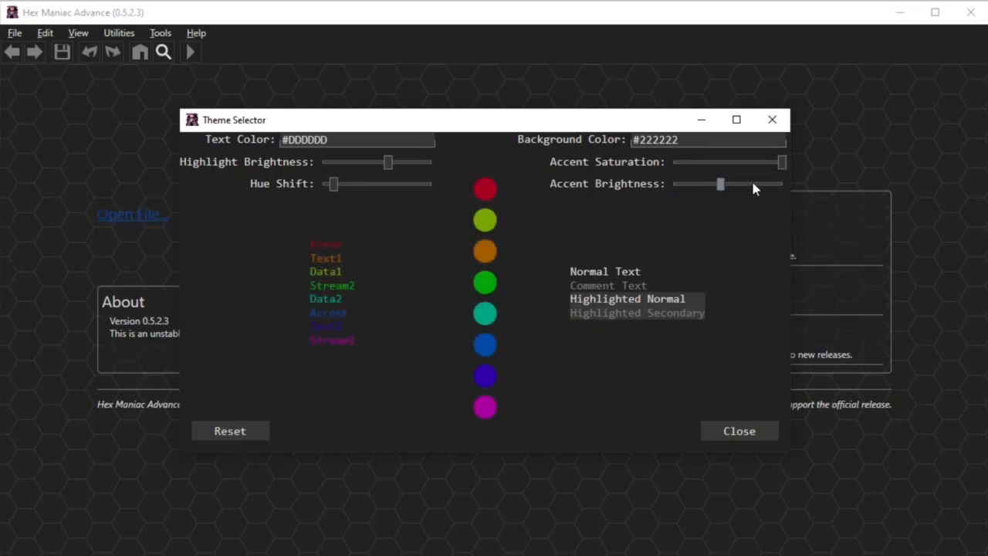
pyautogui.moveTo(719, 184); pyautogui.dragTo(729, 183)
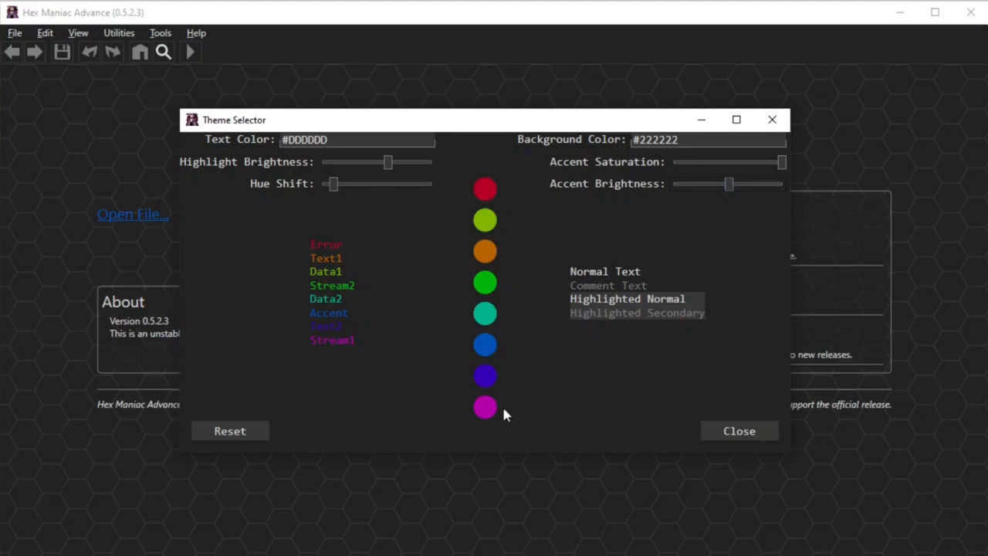
pyautogui.moveTo(440, 478)
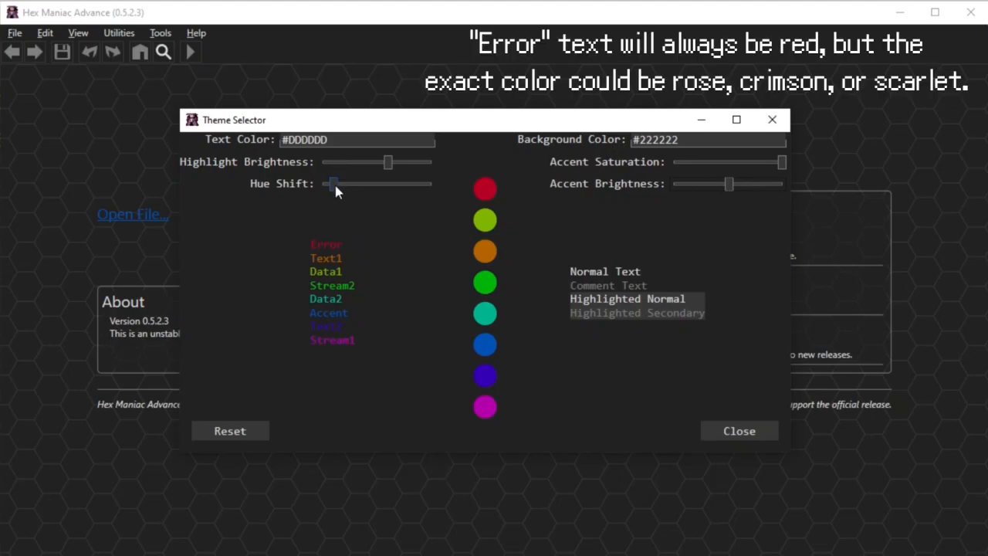
# Push the hue shift to its maximum, then reduce it to a small amount
pyautogui.moveTo(332, 184); pyautogui.dragTo(322, 184)
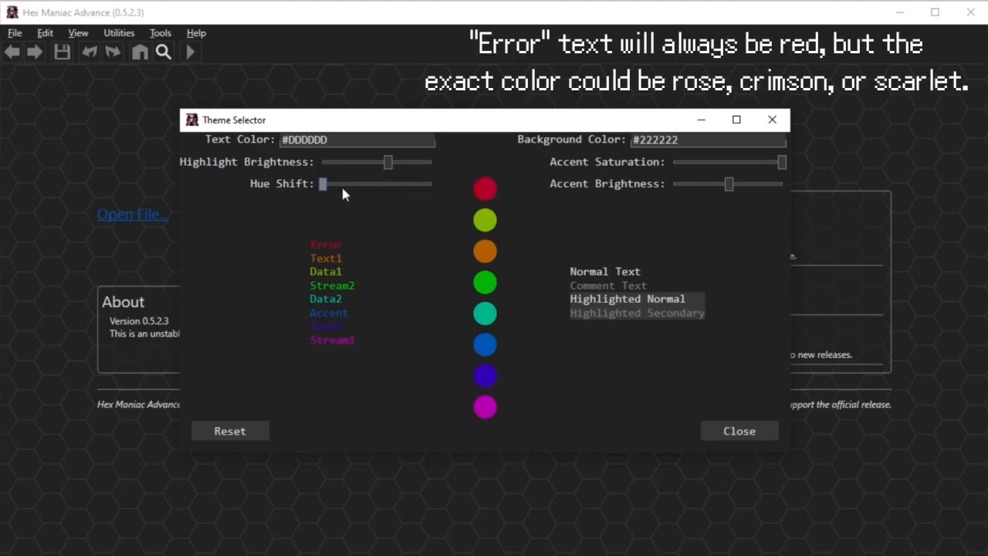
pyautogui.moveTo(323, 184); pyautogui.dragTo(431, 184)
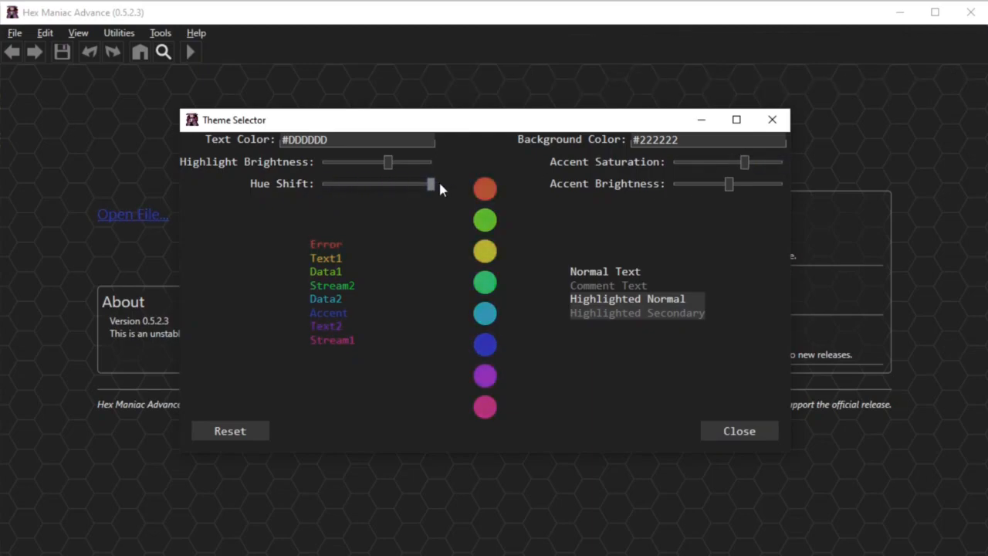
pyautogui.moveTo(430, 184); pyautogui.dragTo(342, 184)
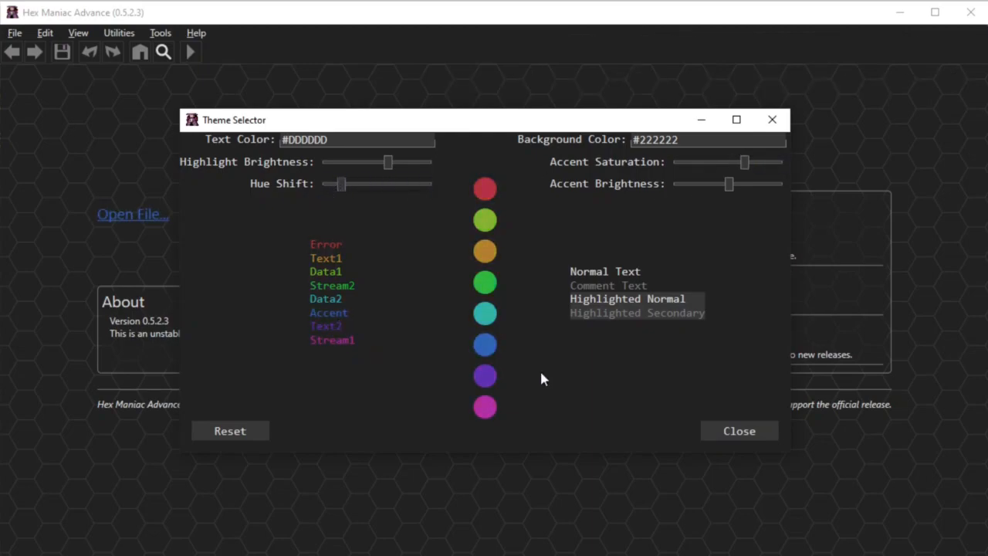
pyautogui.moveTo(666, 343)
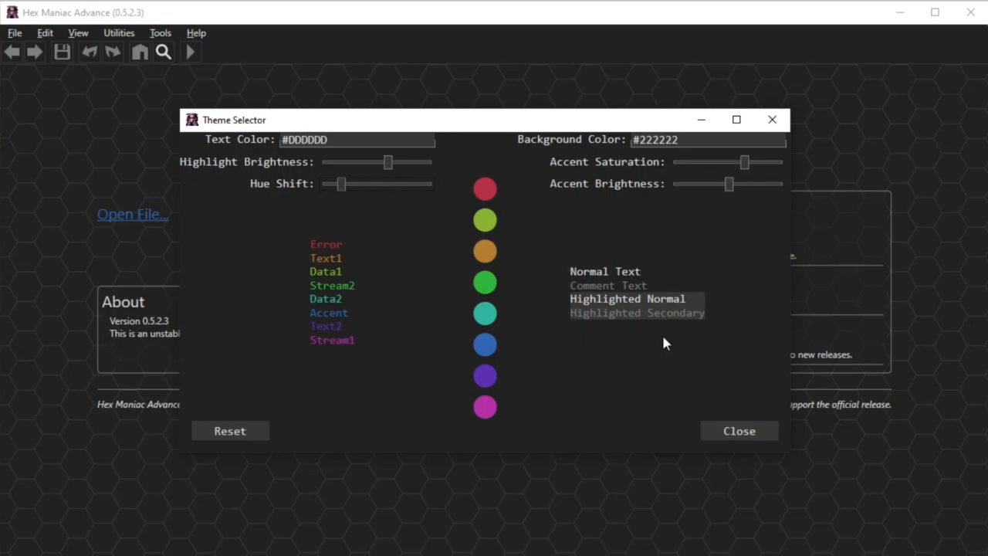
pyautogui.moveTo(710, 339)
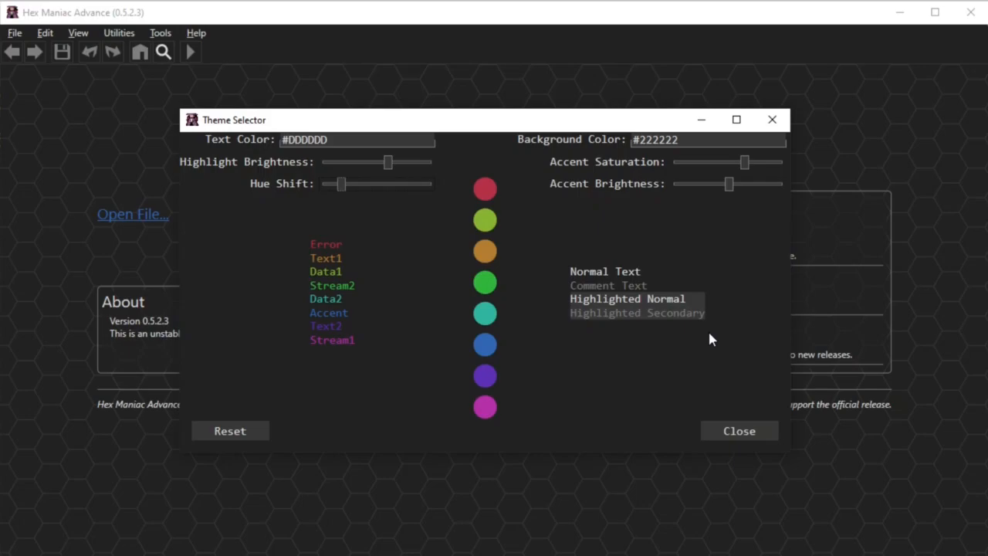
pyautogui.moveTo(322, 214)
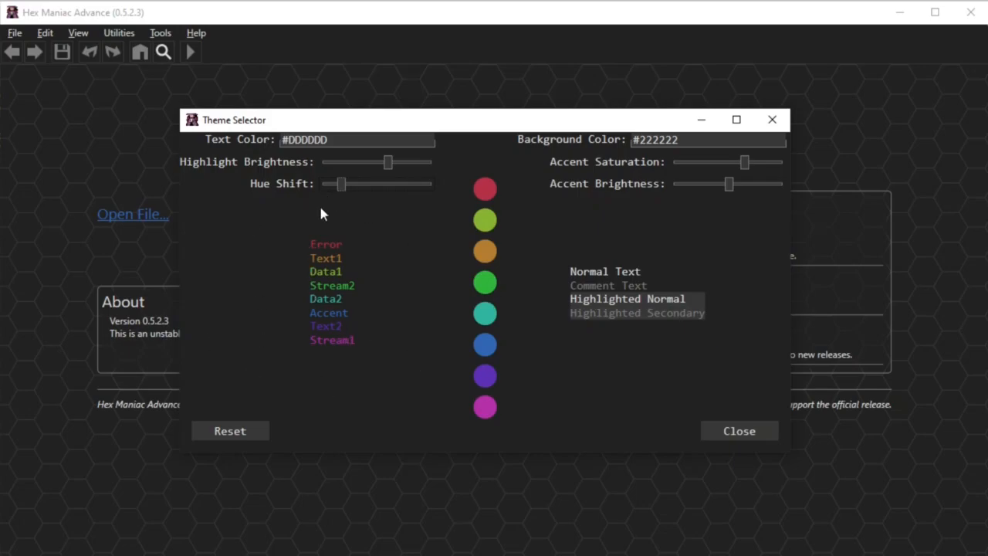
pyautogui.moveTo(301, 245)
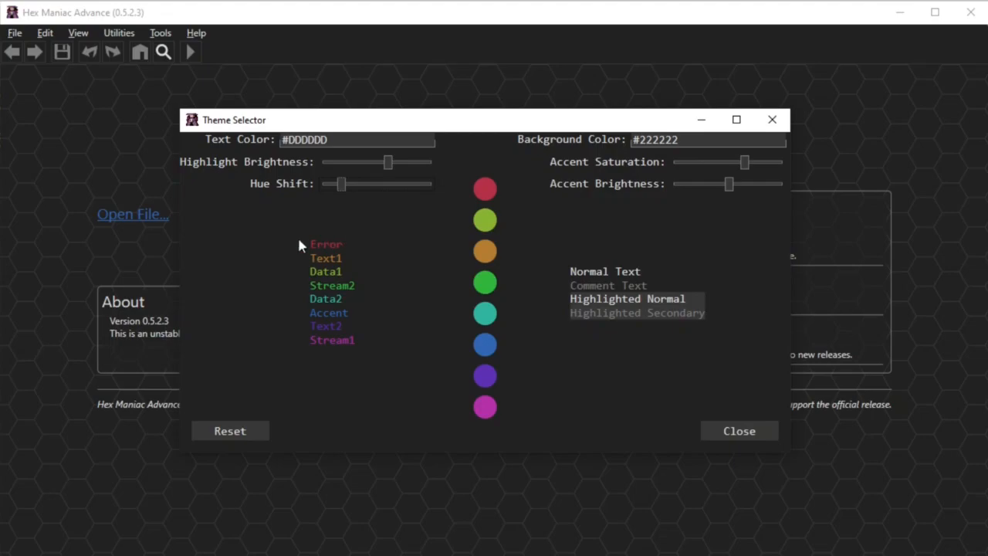
pyautogui.moveTo(372, 393)
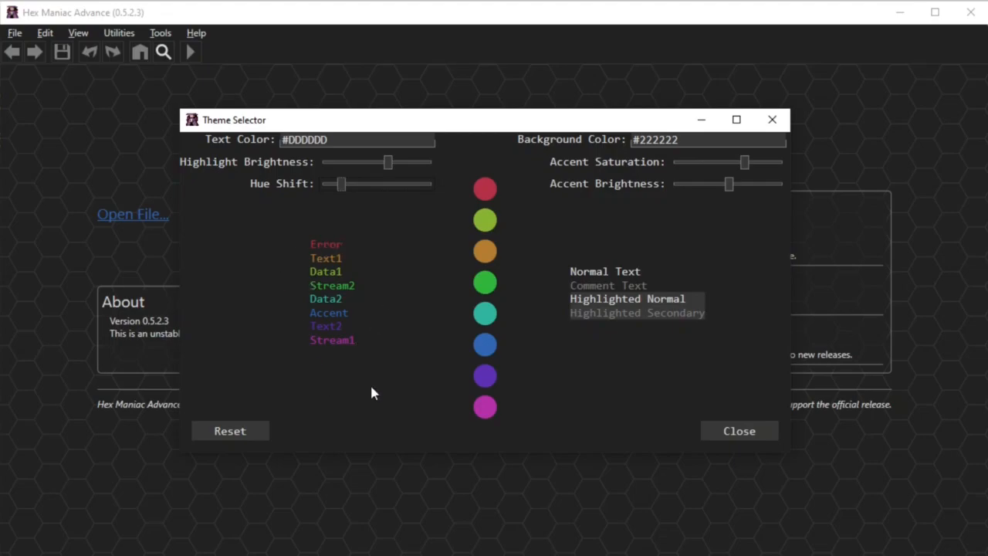
# Close the Theme Selector, open the recent Pokémon Emerald (Clean) ROM, and check View
pyautogui.click(737, 430)
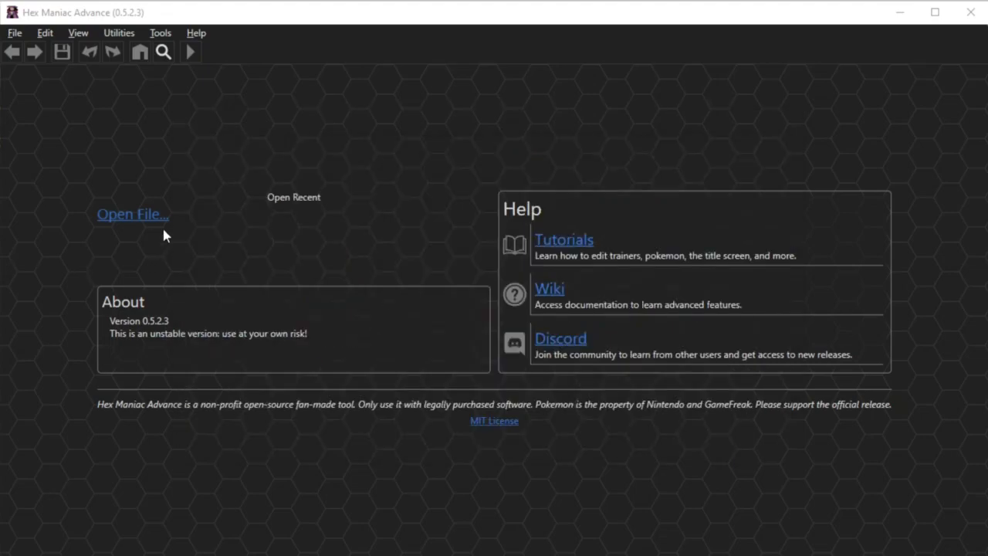
pyautogui.click(132, 214)
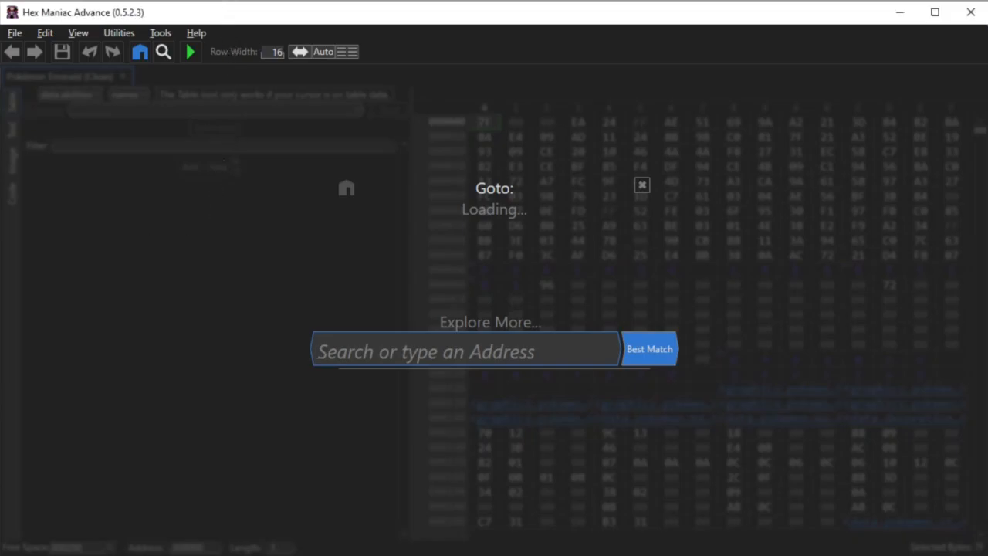
pyautogui.click(77, 32)
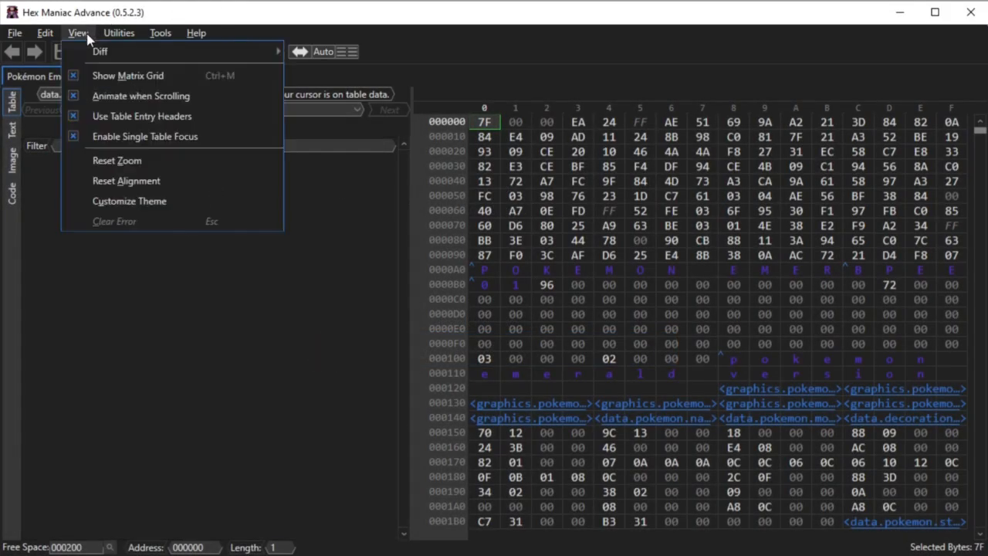
pyautogui.moveTo(200, 147)
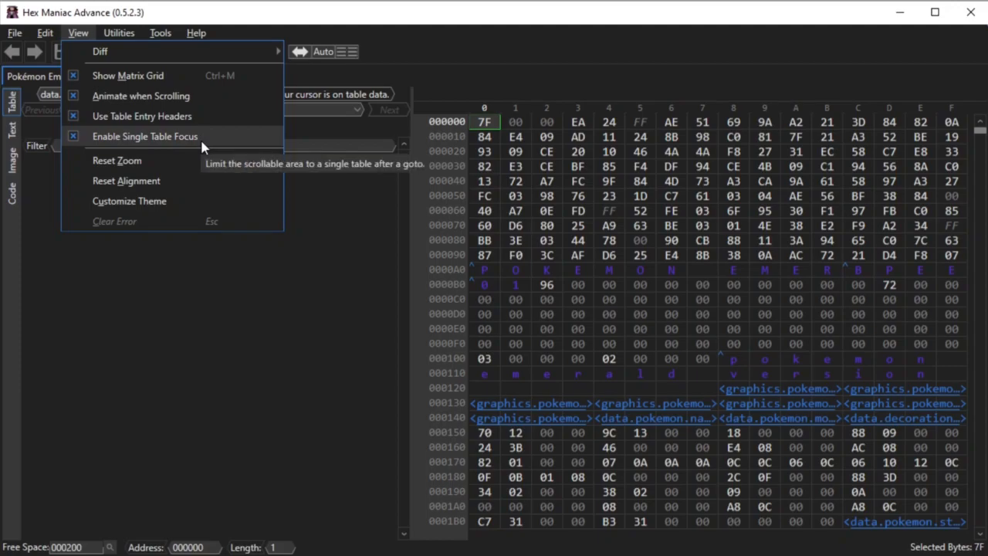
pyautogui.moveTo(507, 245)
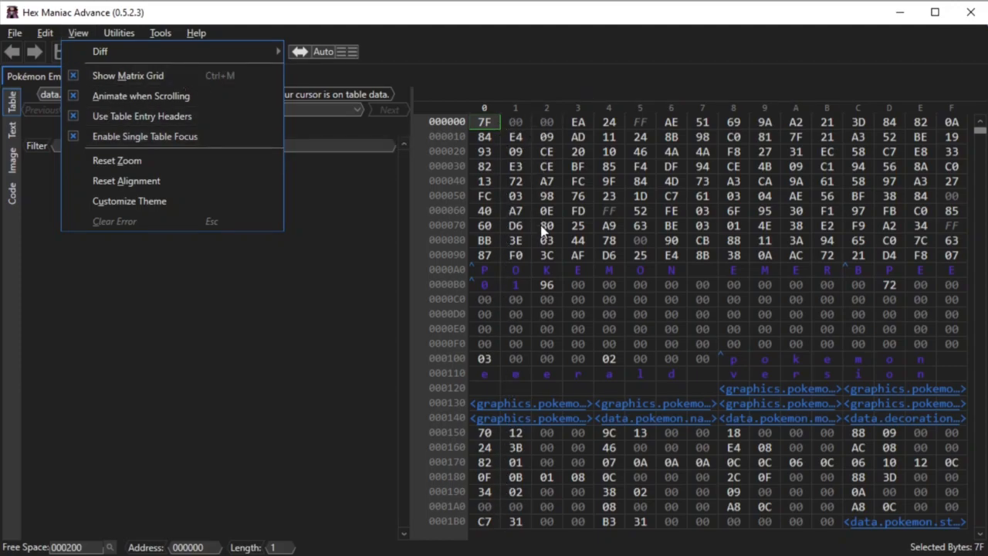
pyautogui.moveTo(575, 388)
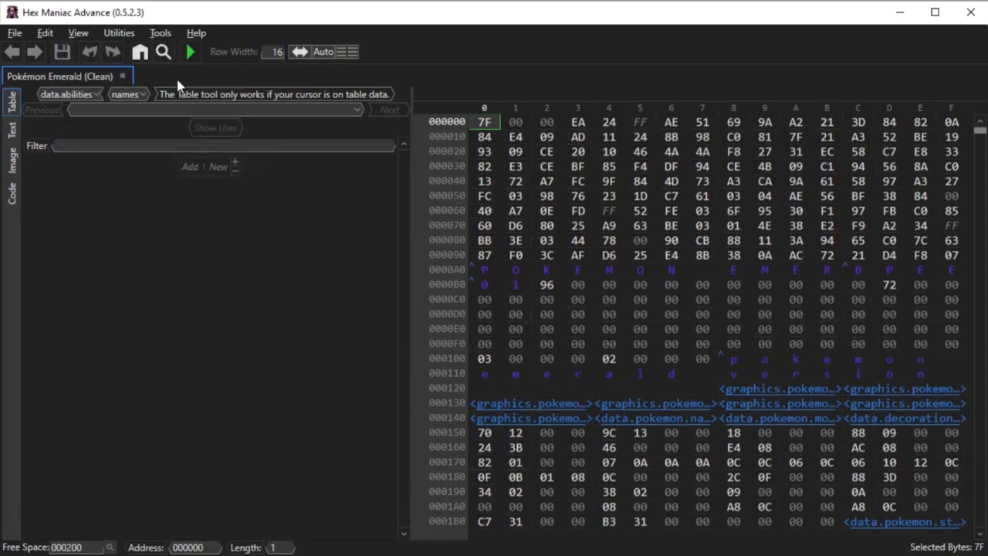
# Scroll the Emerald hex grid down past offset 0x860
pyautogui.scroll(-3)
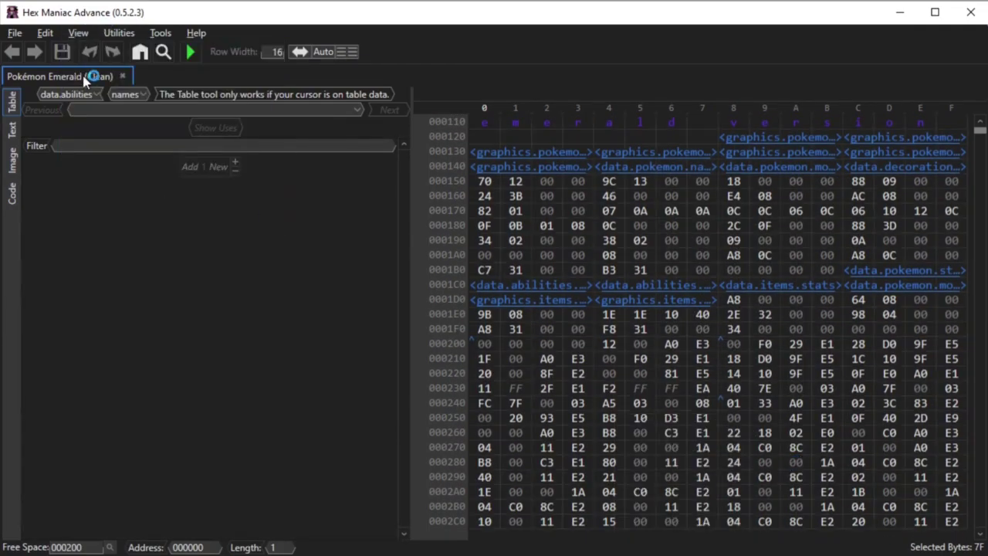
pyautogui.click(78, 32)
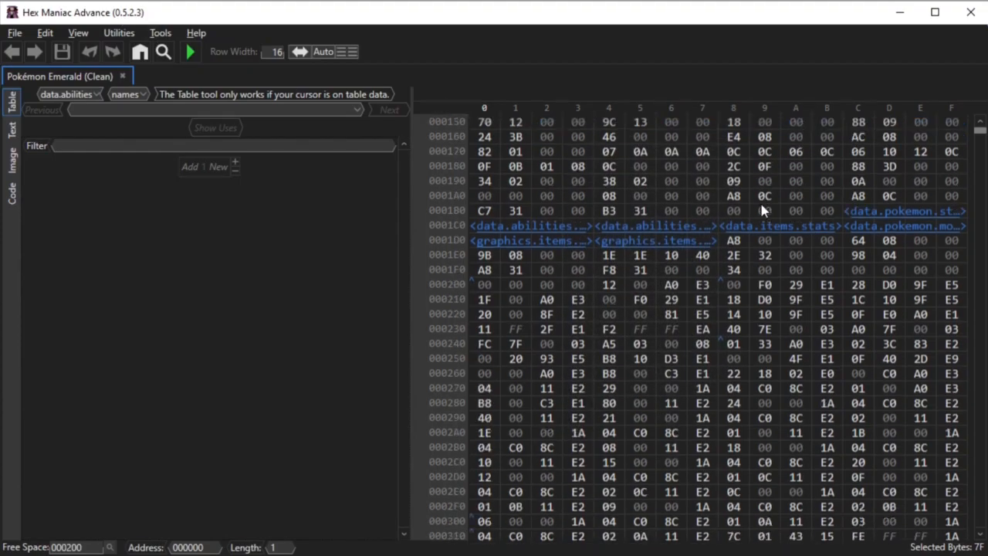
pyautogui.scroll(-3)
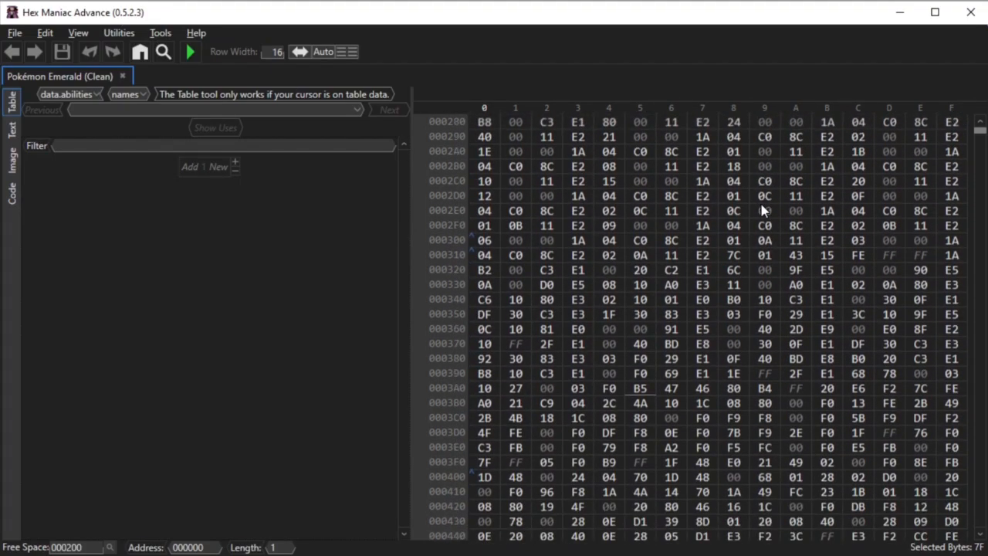
pyautogui.scroll(-3)
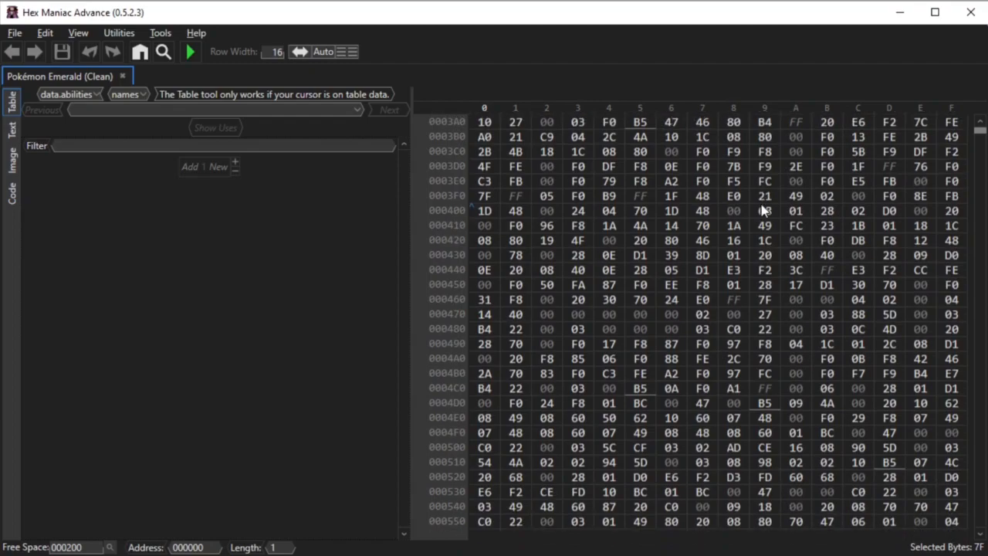
pyautogui.scroll(-3)
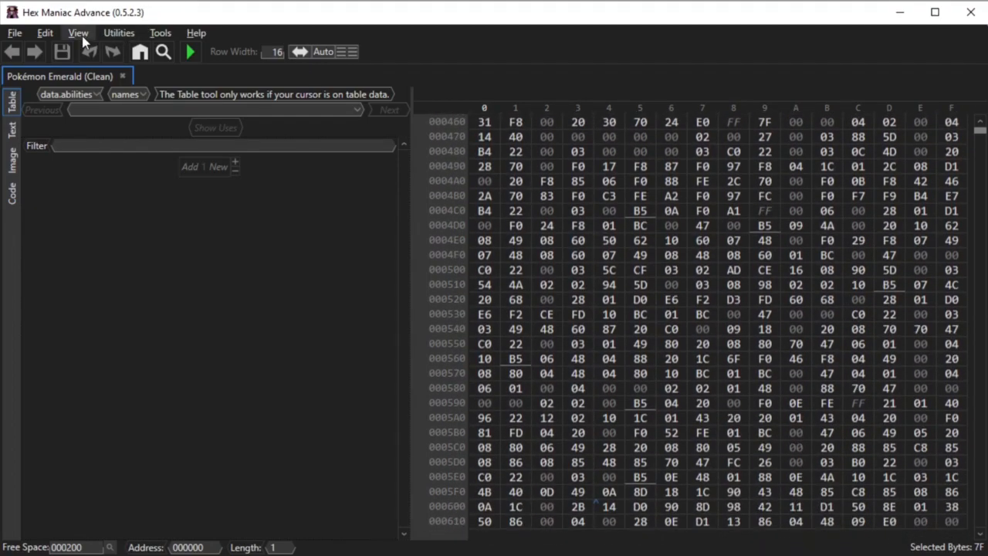
pyautogui.scroll(-3)
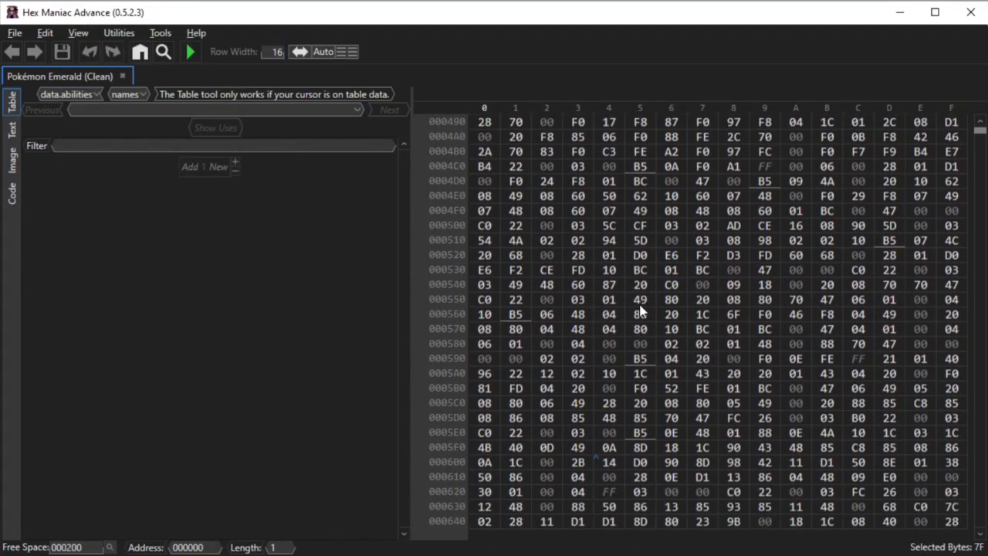
pyautogui.scroll(-3)
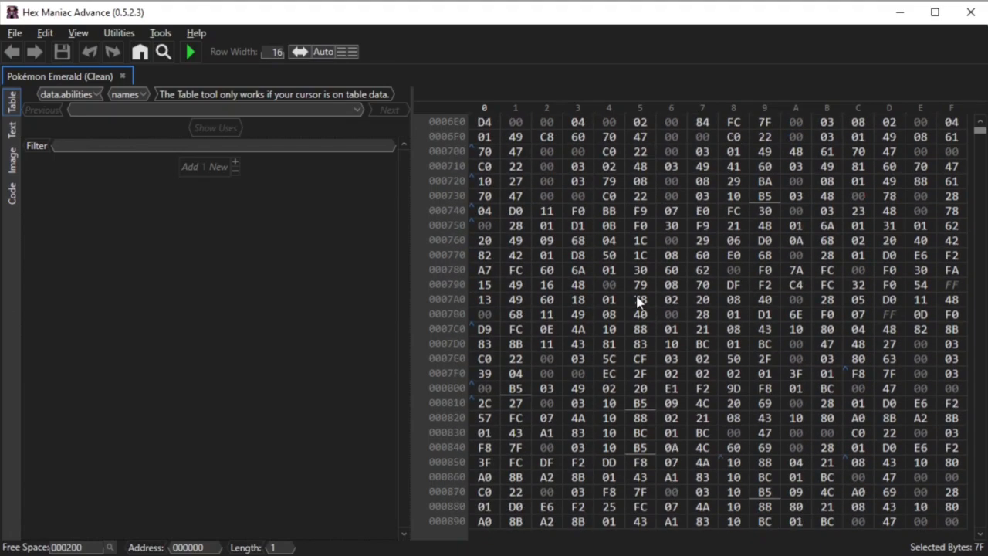
pyautogui.scroll(-3)
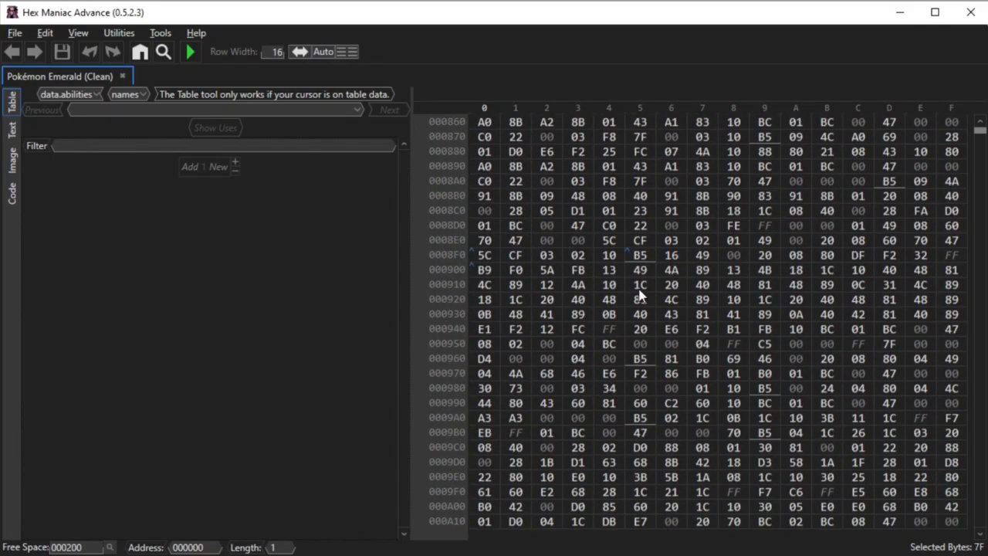
pyautogui.moveTo(521, 212)
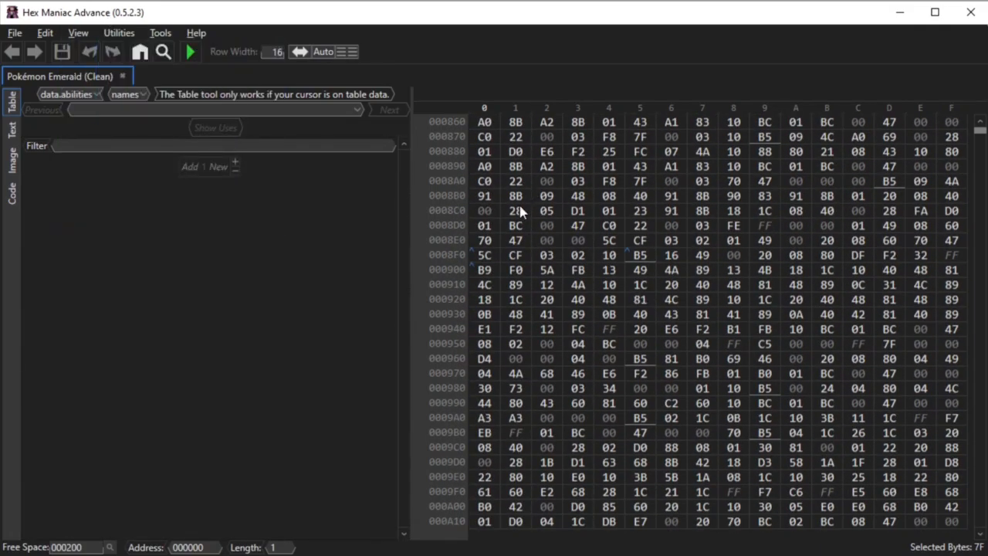
pyautogui.moveTo(515, 240)
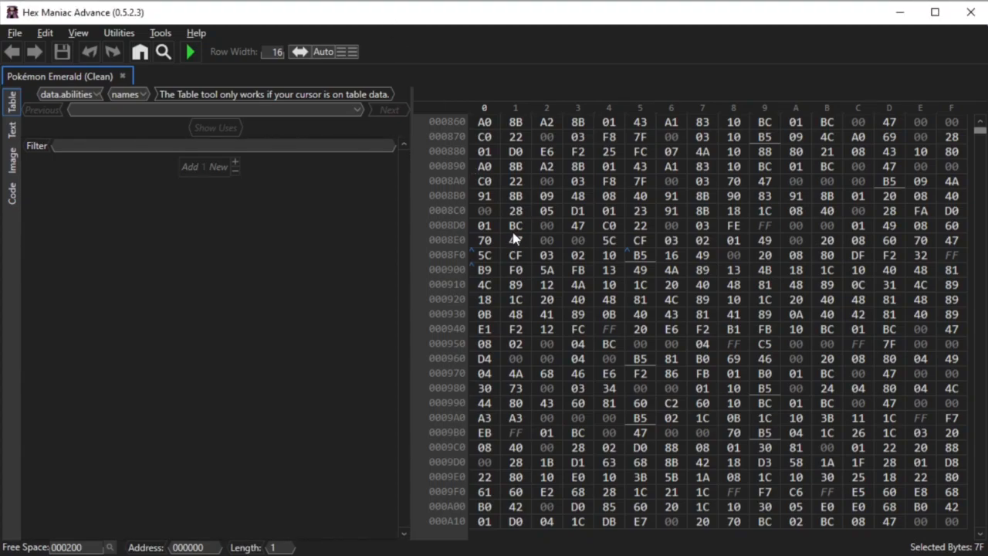
# Jump via Goto to the Items table (Master Ball, Potion) and check the Utilities menu
pyautogui.click(140, 51)
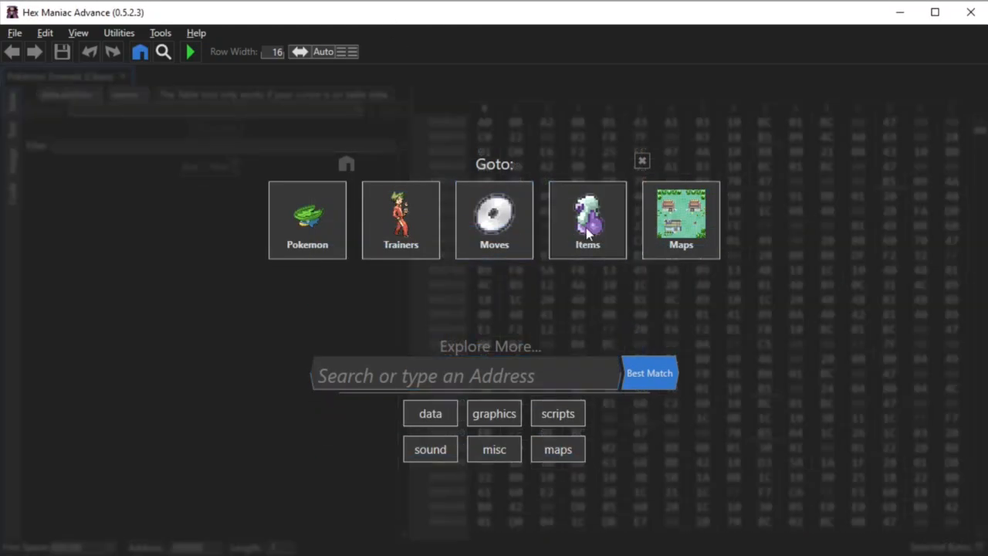
pyautogui.click(588, 220)
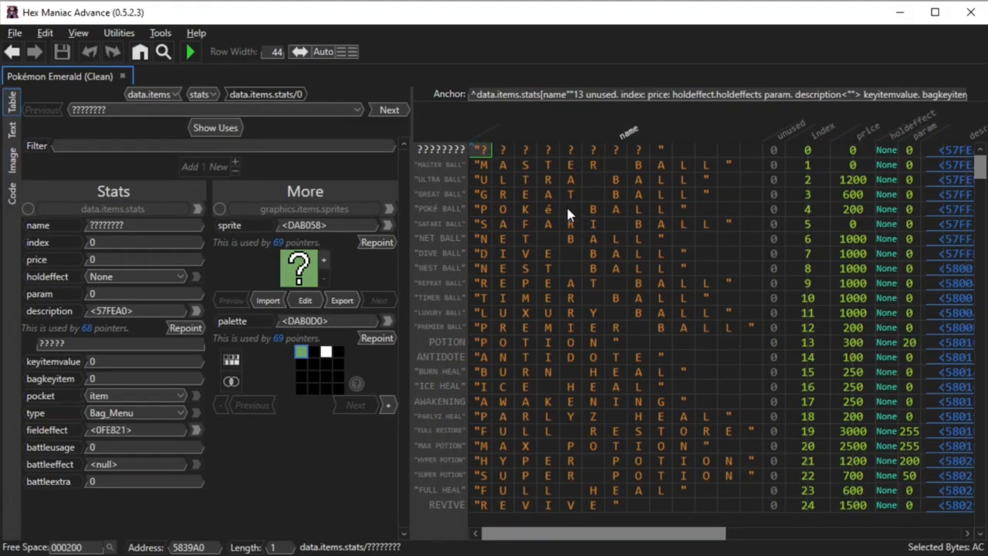
pyautogui.moveTo(452, 261)
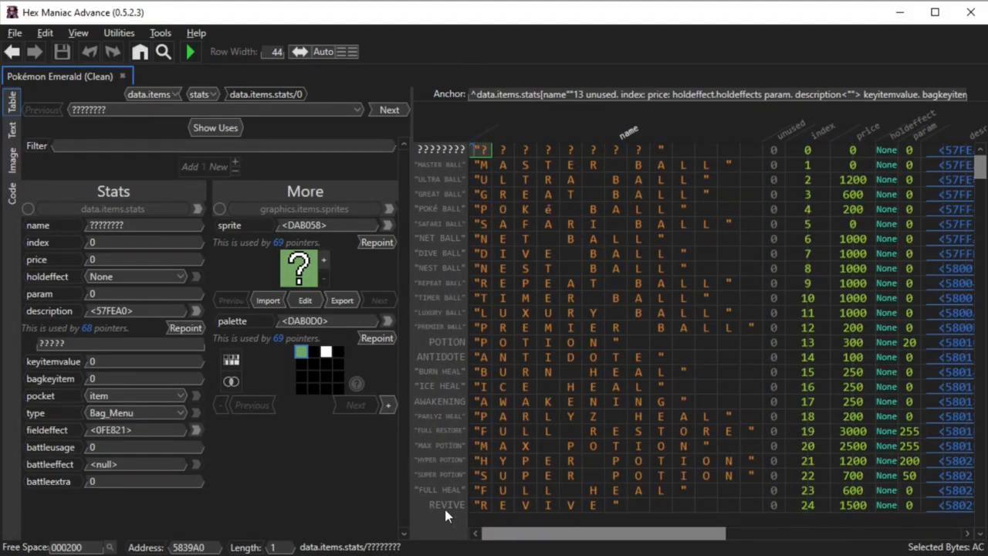
pyautogui.click(118, 32)
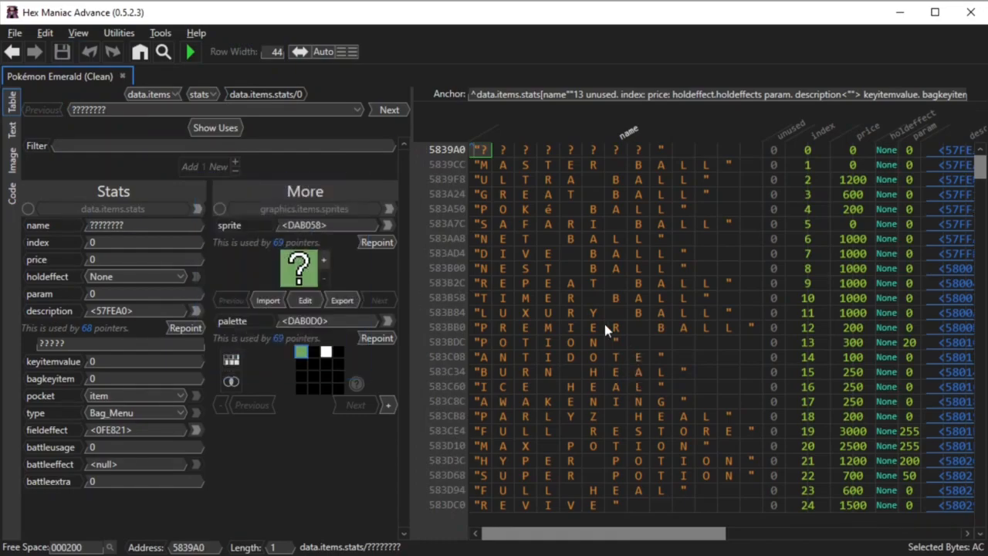
pyautogui.moveTo(441, 129)
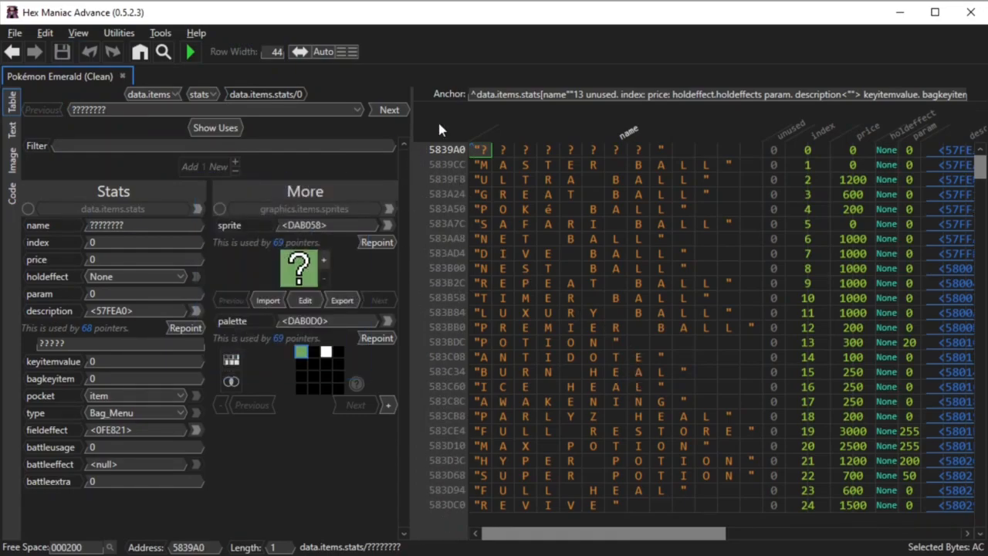
pyautogui.moveTo(471, 521)
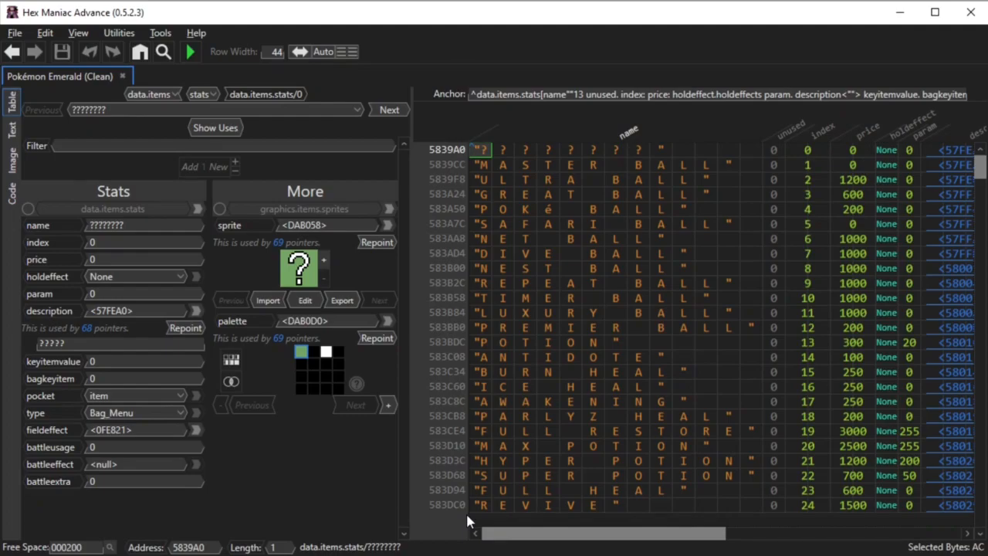
pyautogui.click(119, 32)
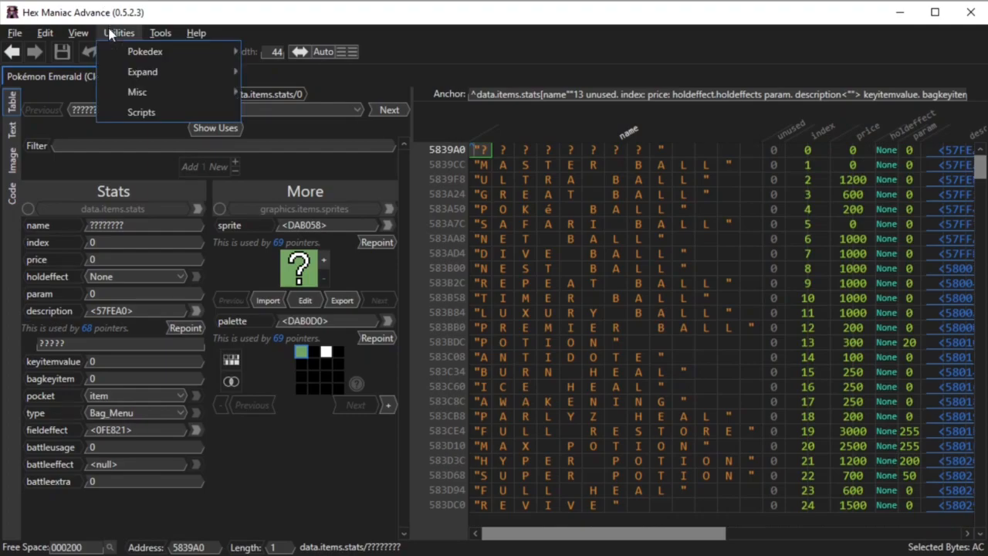
pyautogui.click(329, 95)
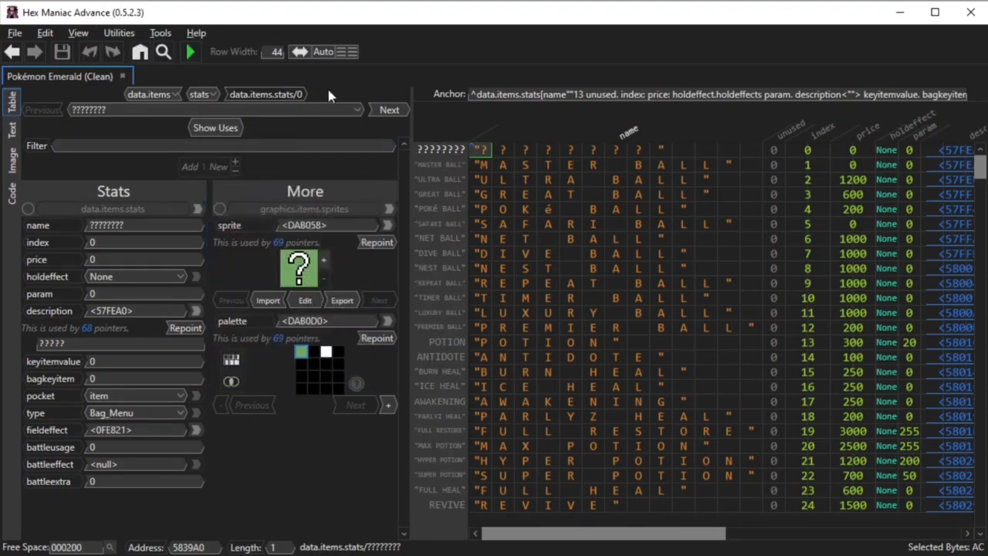
pyautogui.click(77, 33)
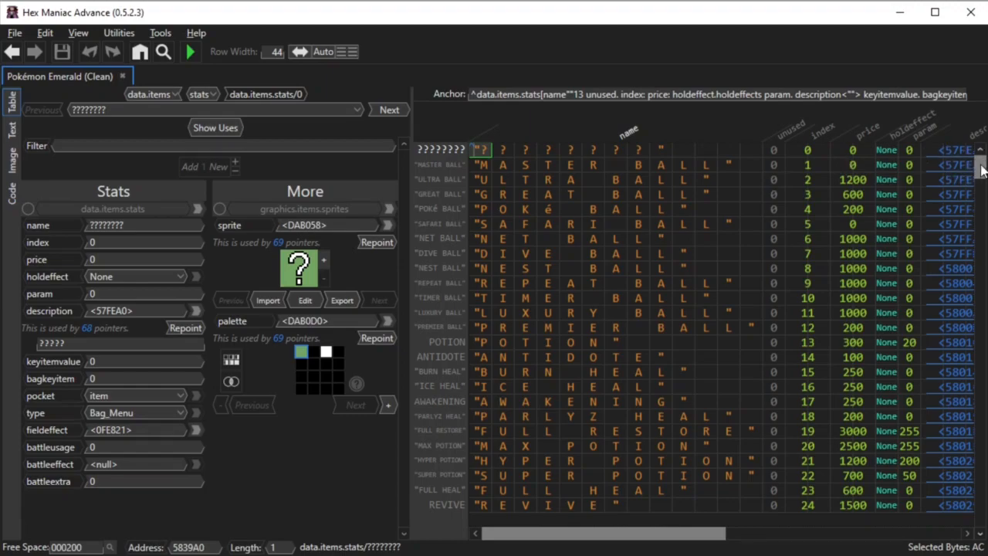
pyautogui.scroll(-3)
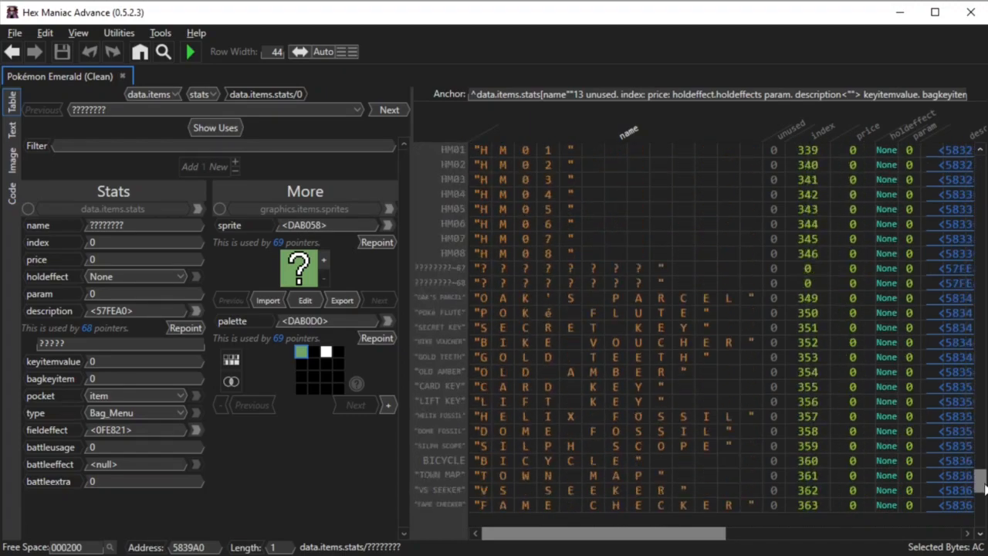
pyautogui.scroll(-3)
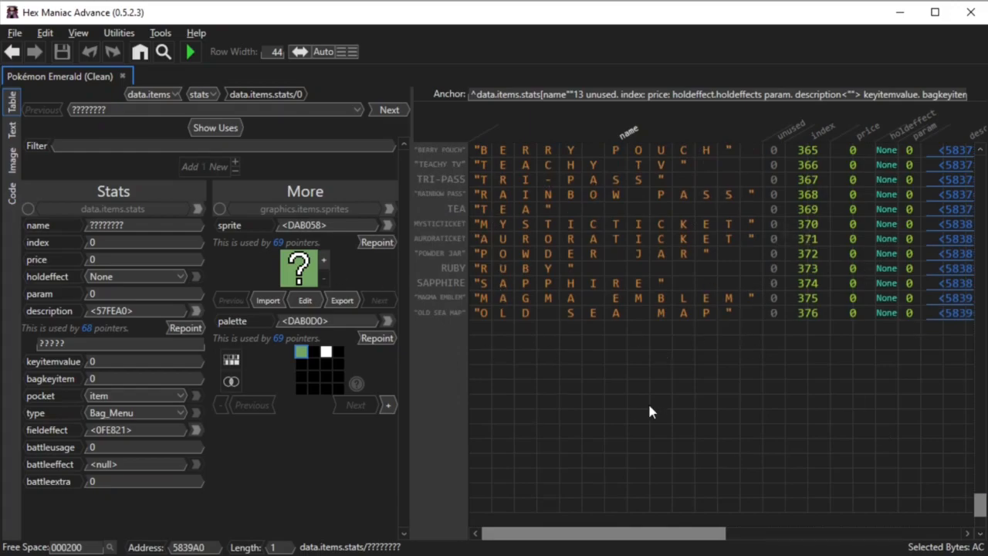
pyautogui.moveTo(725, 374)
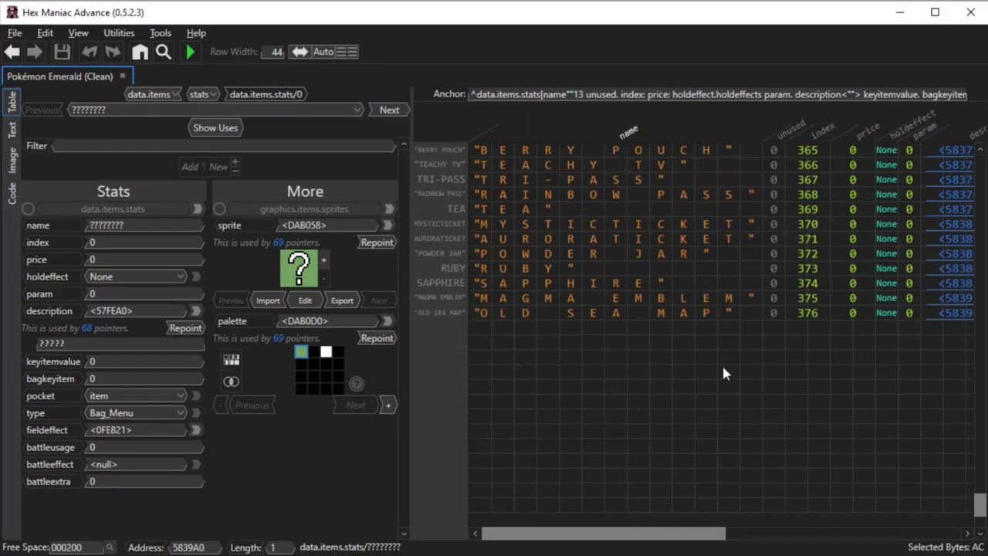
pyautogui.scroll(3)
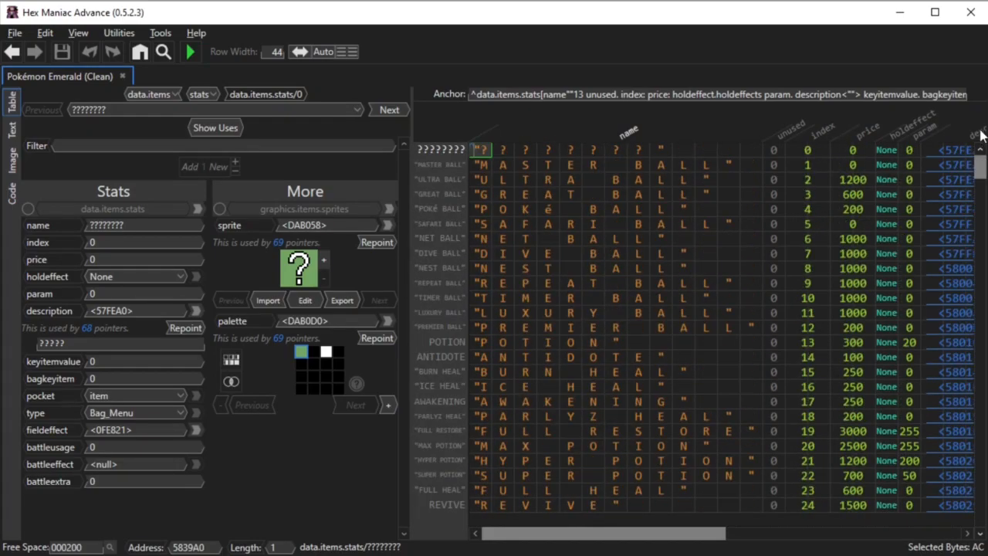
pyautogui.moveTo(748, 231)
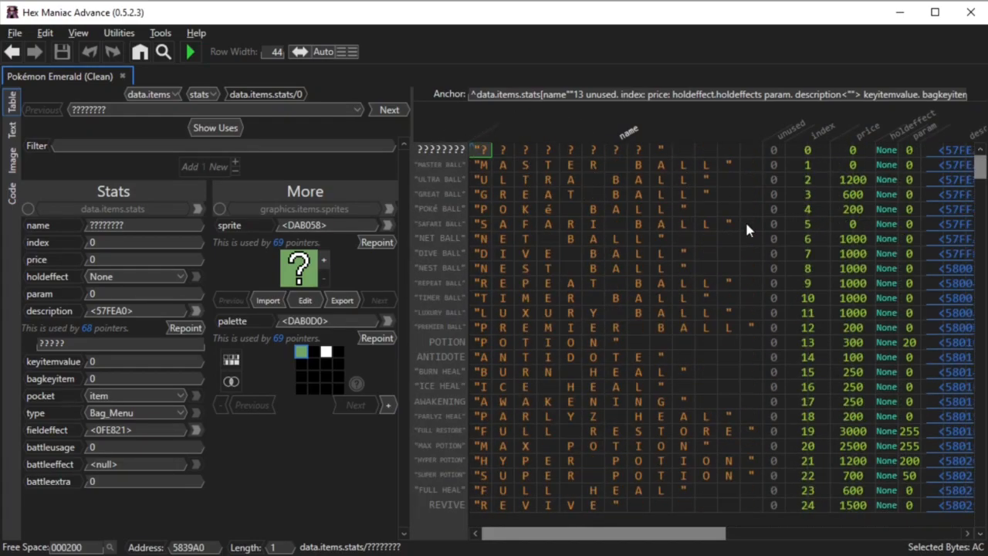
pyautogui.click(78, 33)
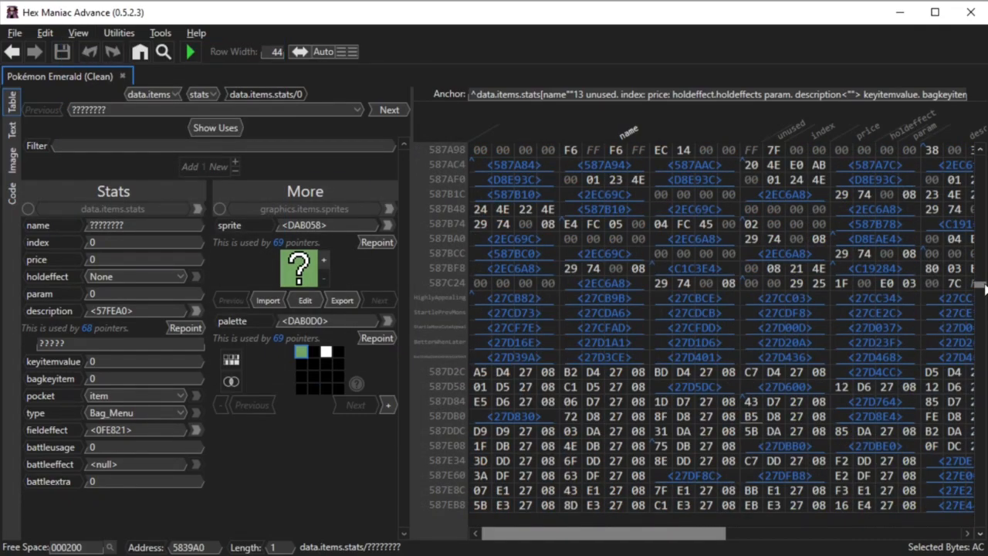
pyautogui.scroll(-3)
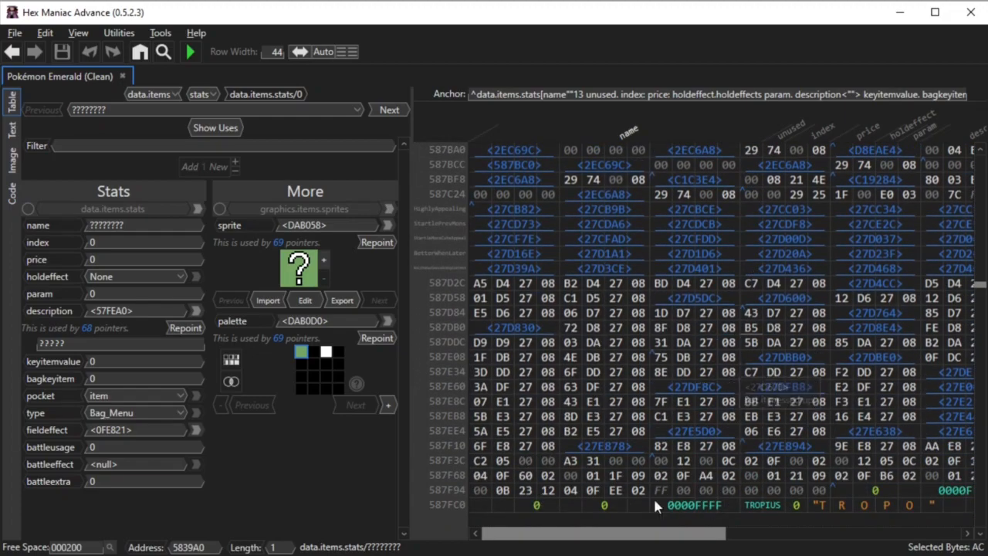
pyautogui.click(172, 75)
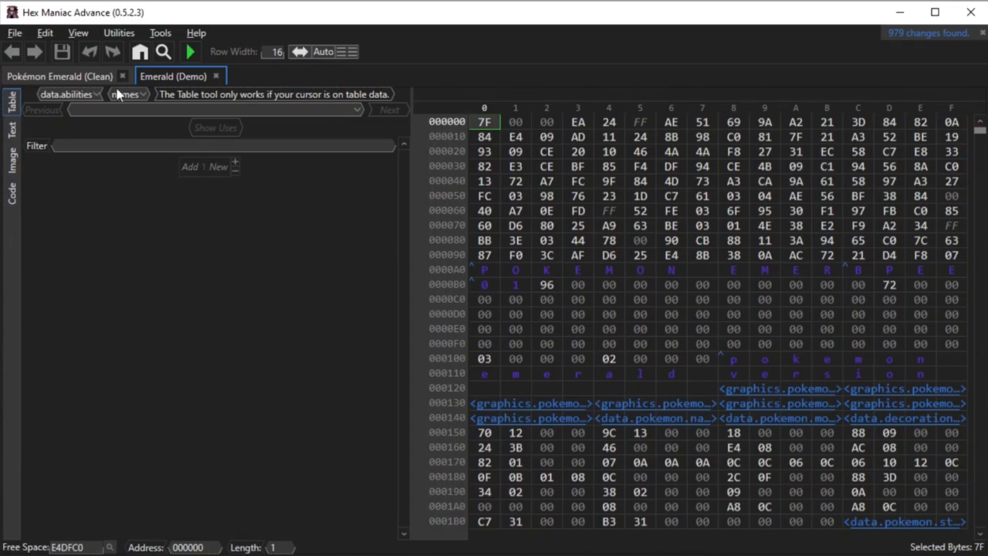
# Diff the Clean tab with Emerald (Demo), showing 1000+ changes, and jump to move names
pyautogui.click(77, 32)
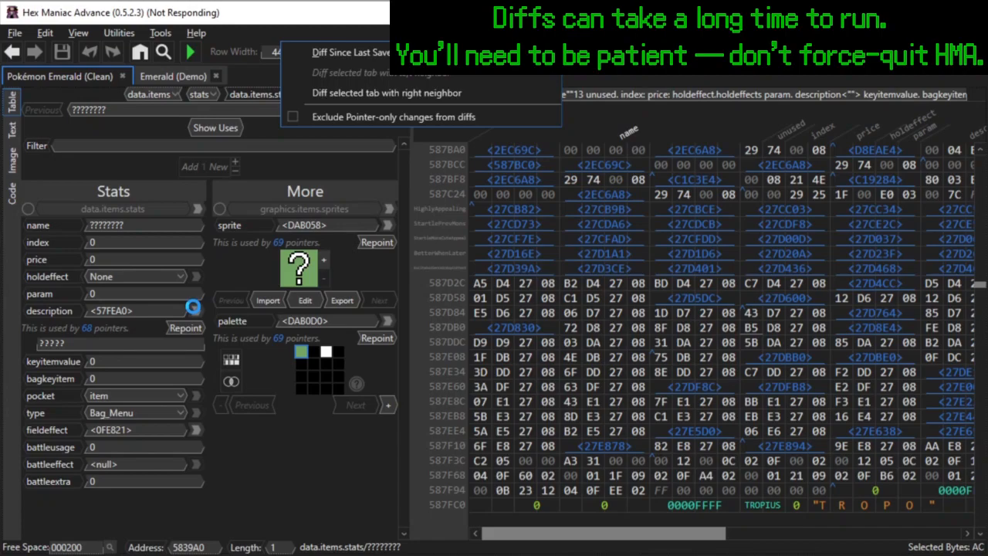
pyautogui.click(351, 51)
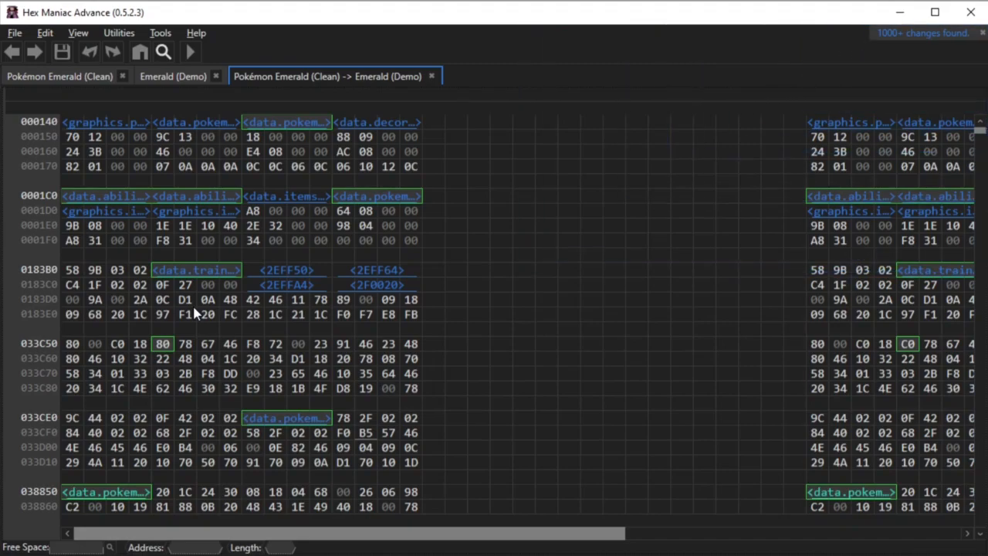
pyautogui.moveTo(485, 134)
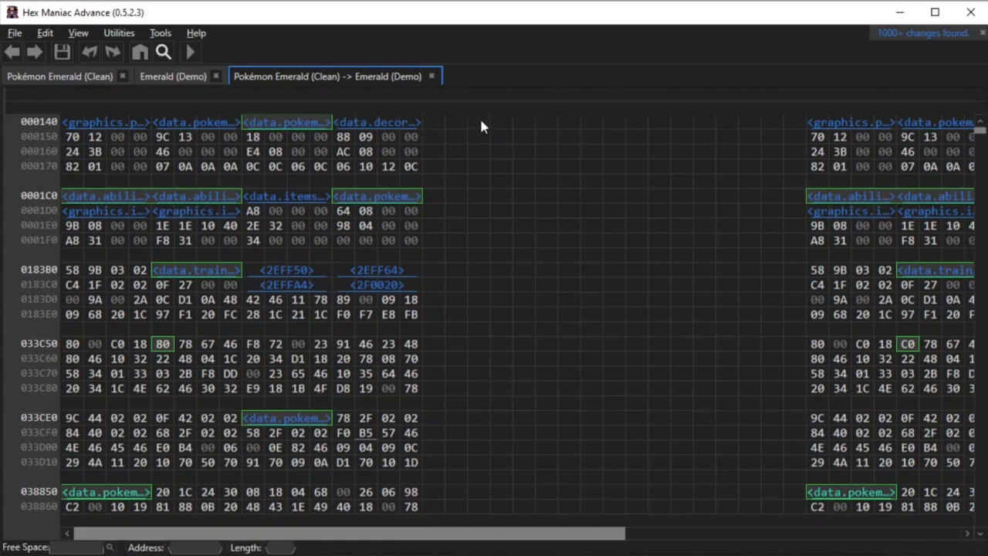
pyautogui.moveTo(299, 137)
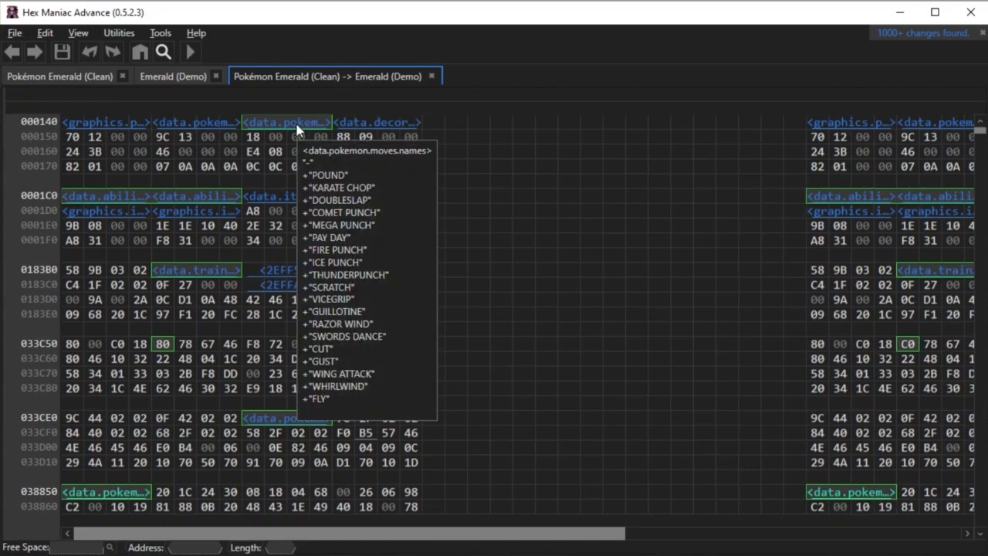
pyautogui.click(195, 269)
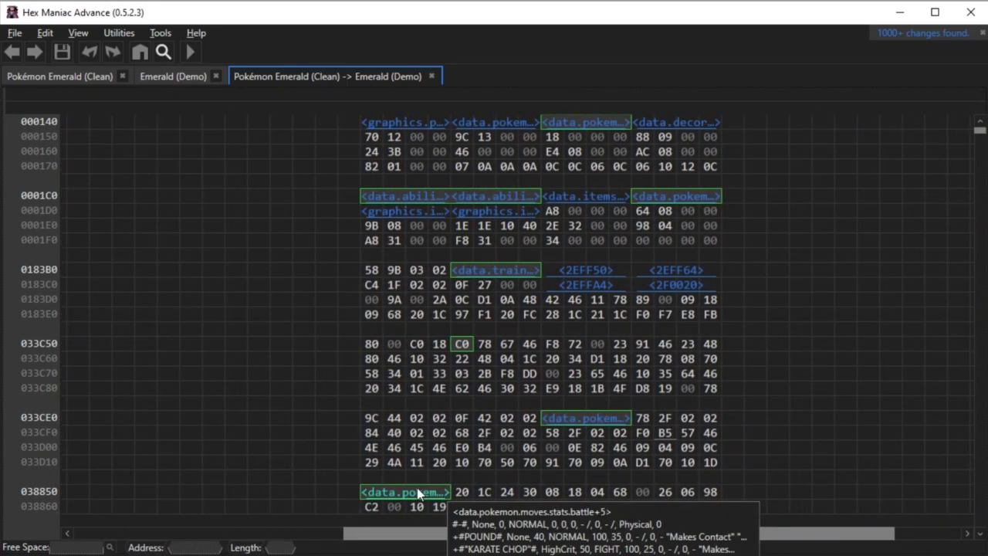
pyautogui.moveTo(581, 124)
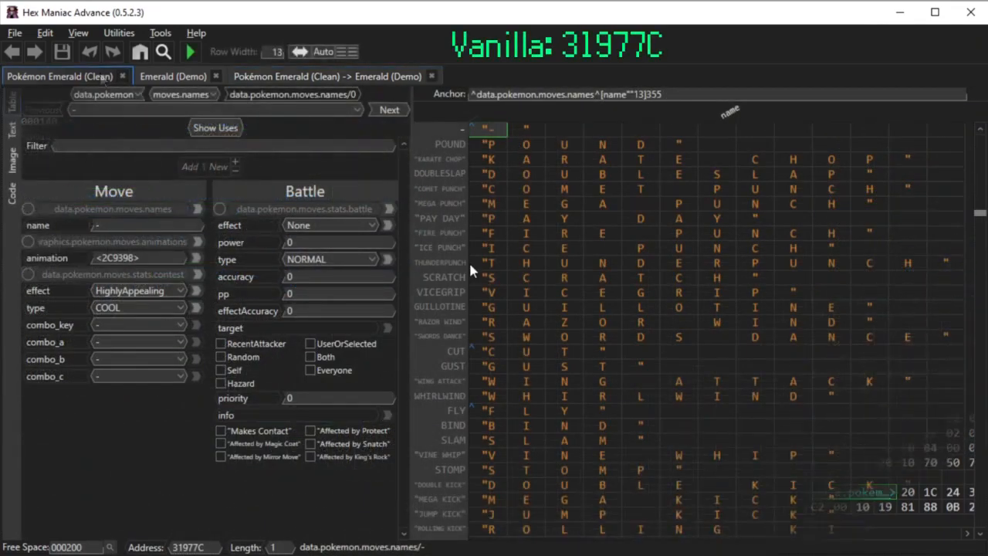
# View data.pokemon.moves.names in the Clean and Demo tabs, then return to the 979-change diff
pyautogui.click(78, 33)
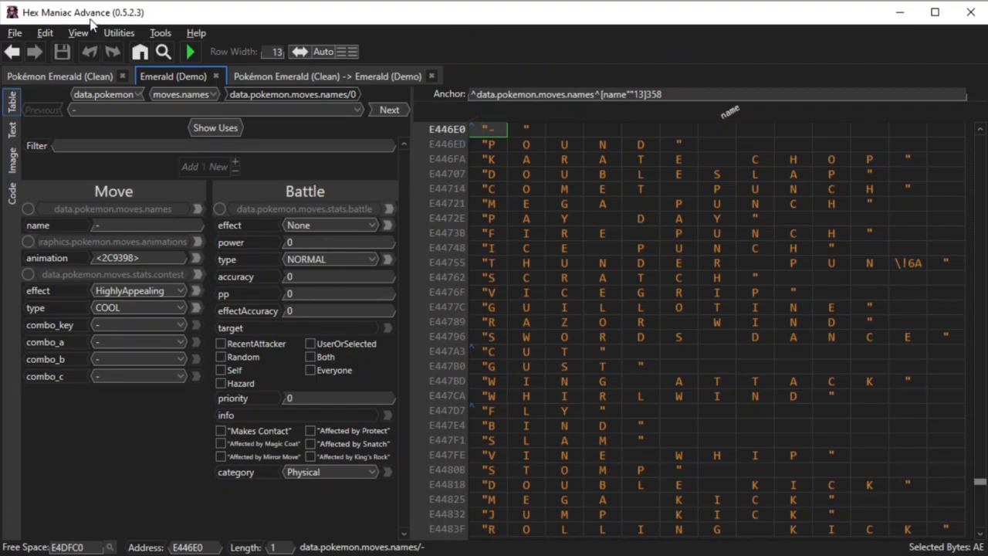
pyautogui.click(78, 32)
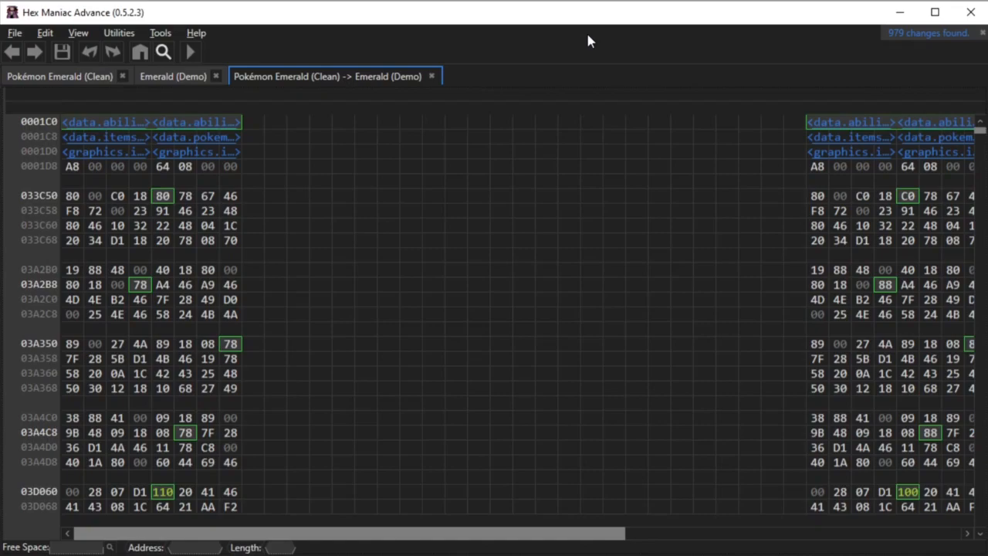
pyautogui.moveTo(442, 536)
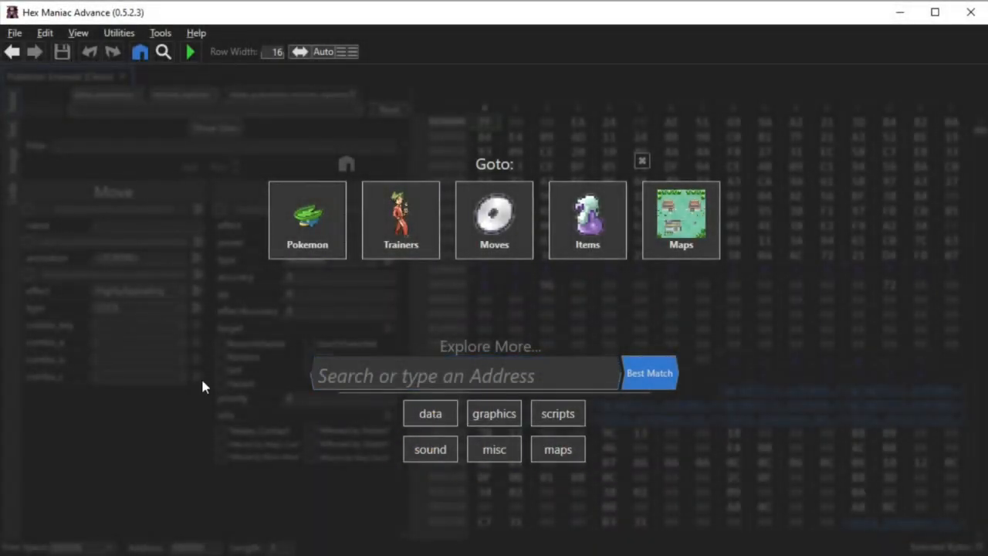
# Show Bulbasaur's Pokémon stats, hide all tool panels, then reshow the Table panel
pyautogui.click(307, 220)
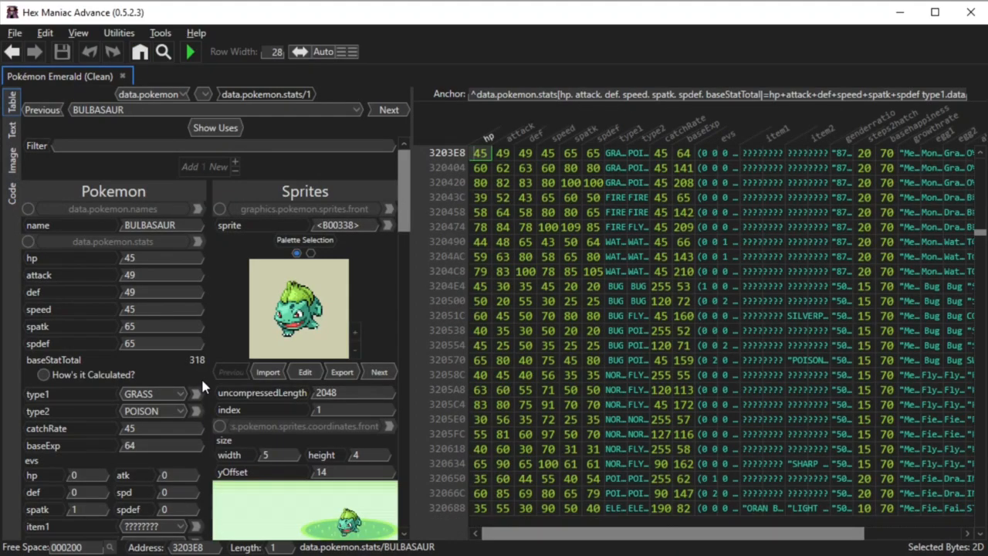
pyautogui.moveTo(802, 220)
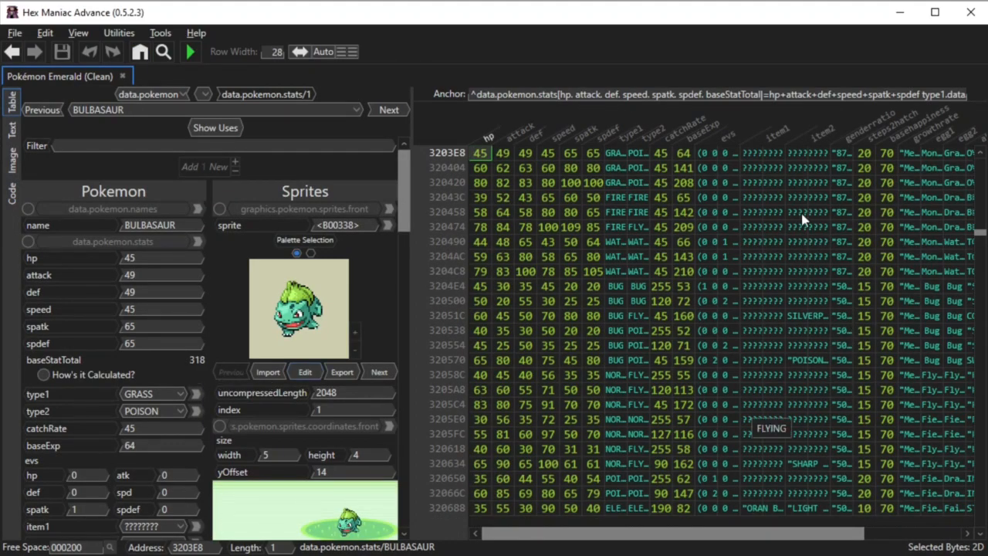
pyautogui.moveTo(436, 199)
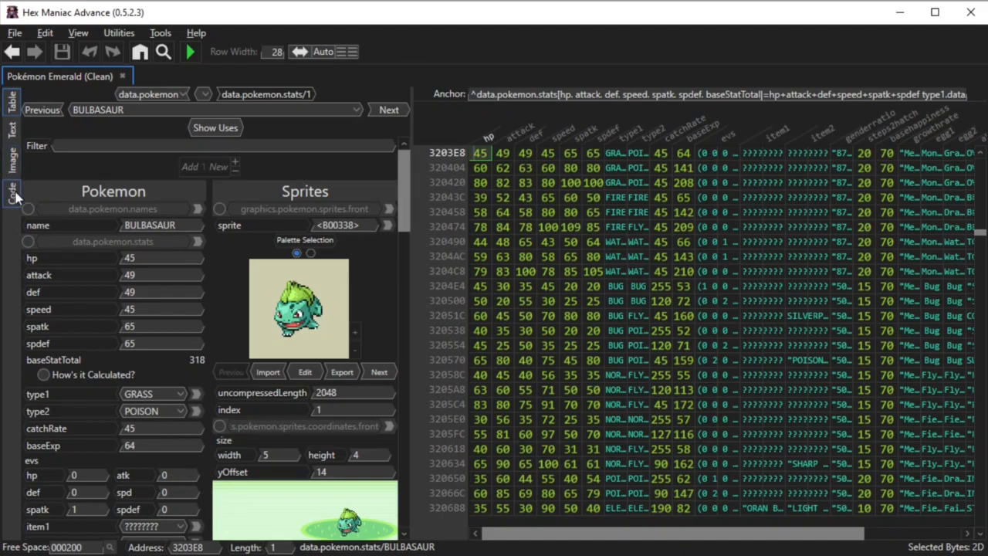
pyautogui.click(159, 32)
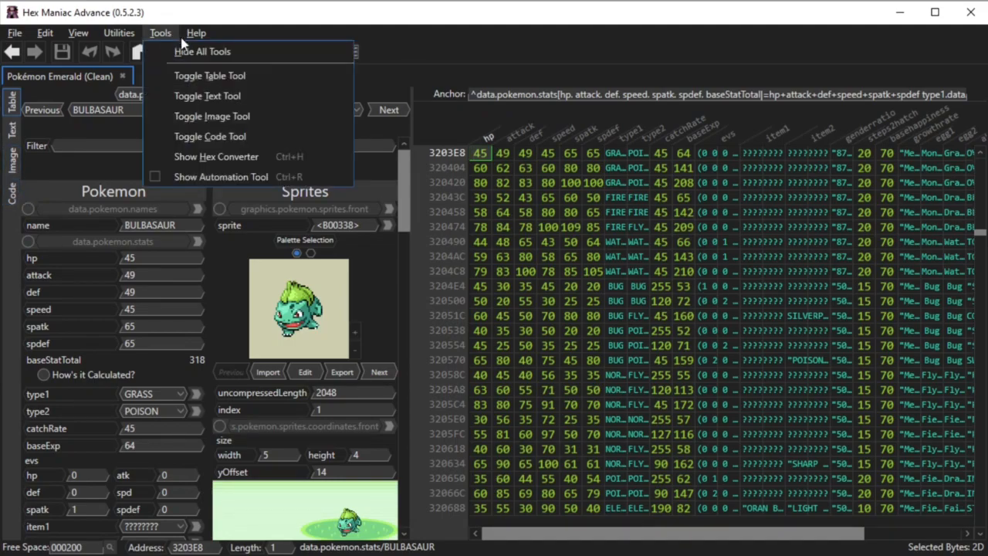
pyautogui.click(206, 96)
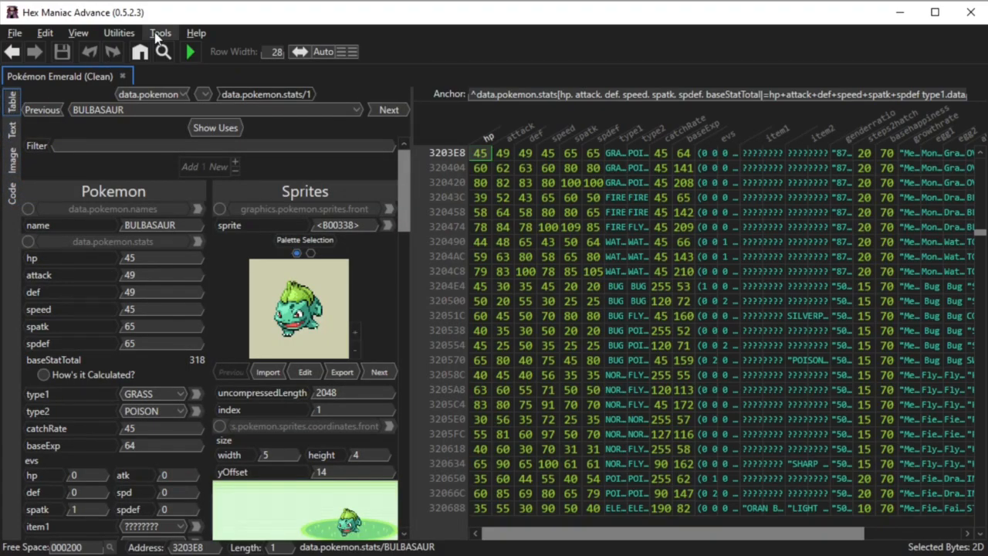
pyautogui.click(160, 32)
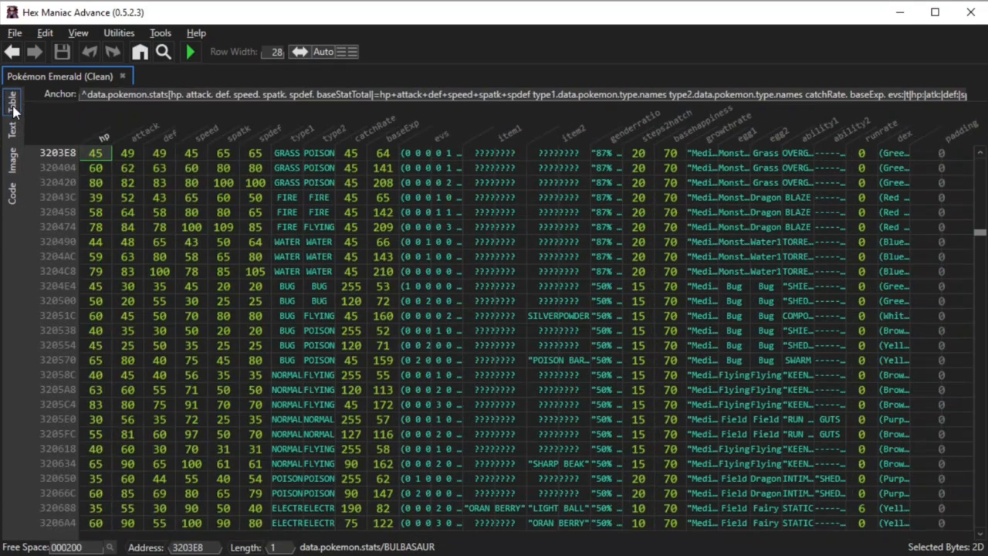
pyautogui.click(159, 32)
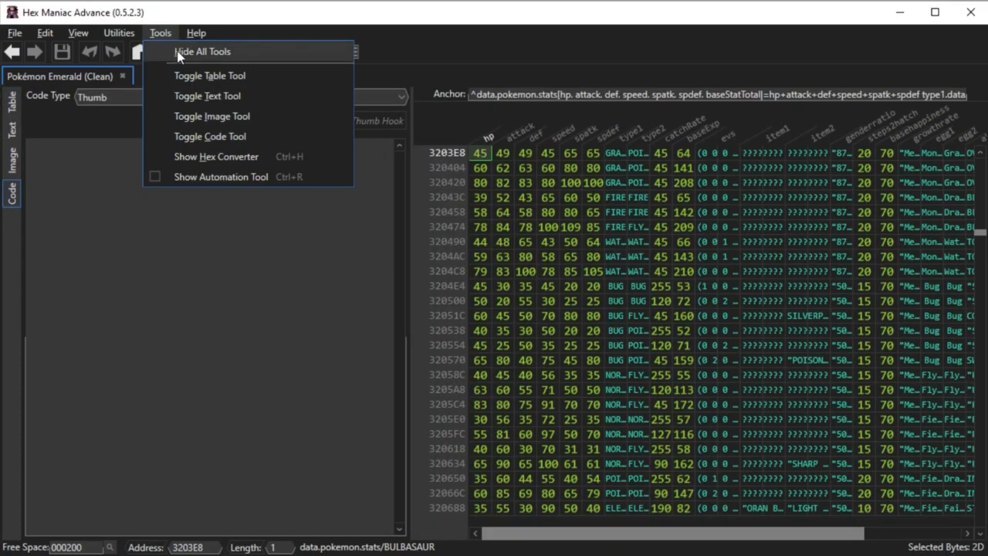
pyautogui.click(201, 51)
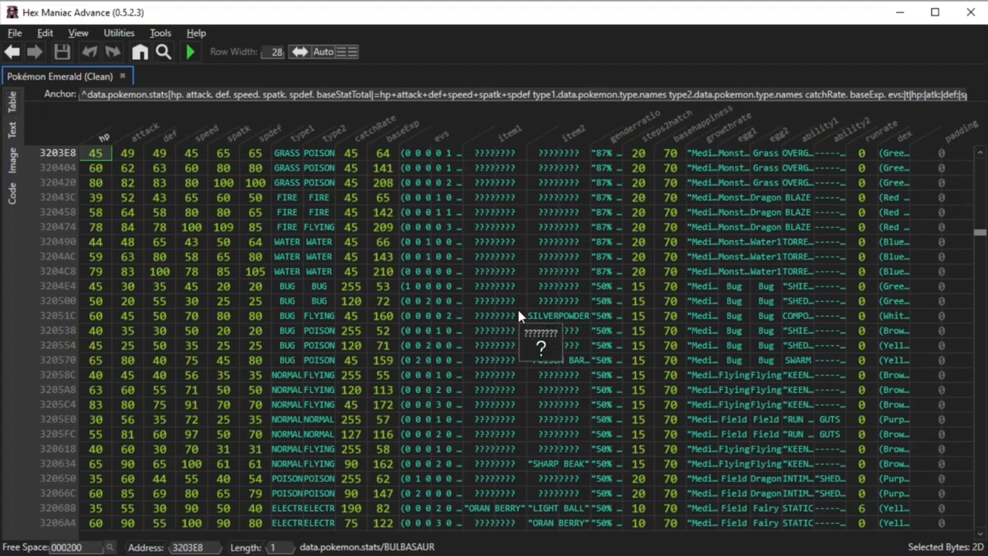
pyautogui.moveTo(12, 98)
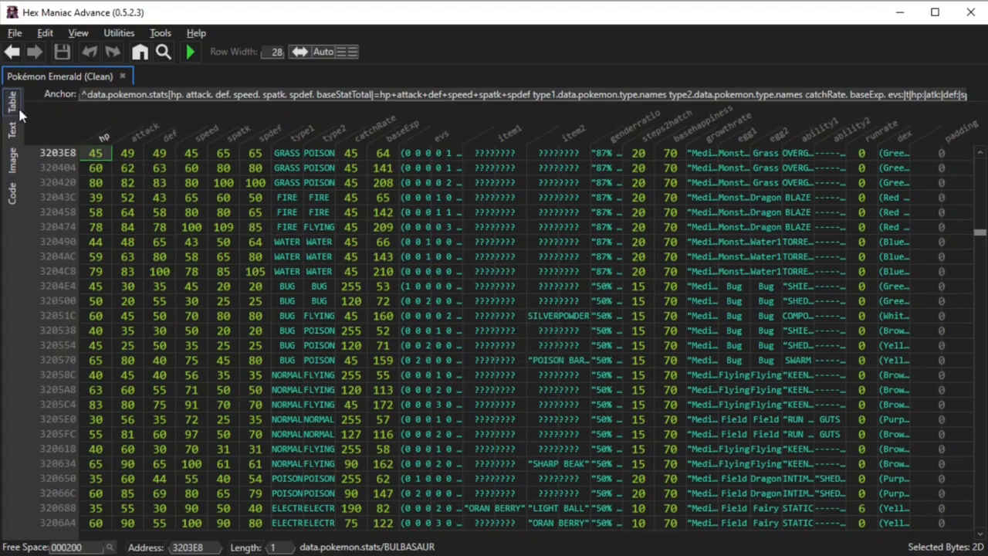
pyautogui.click(160, 32)
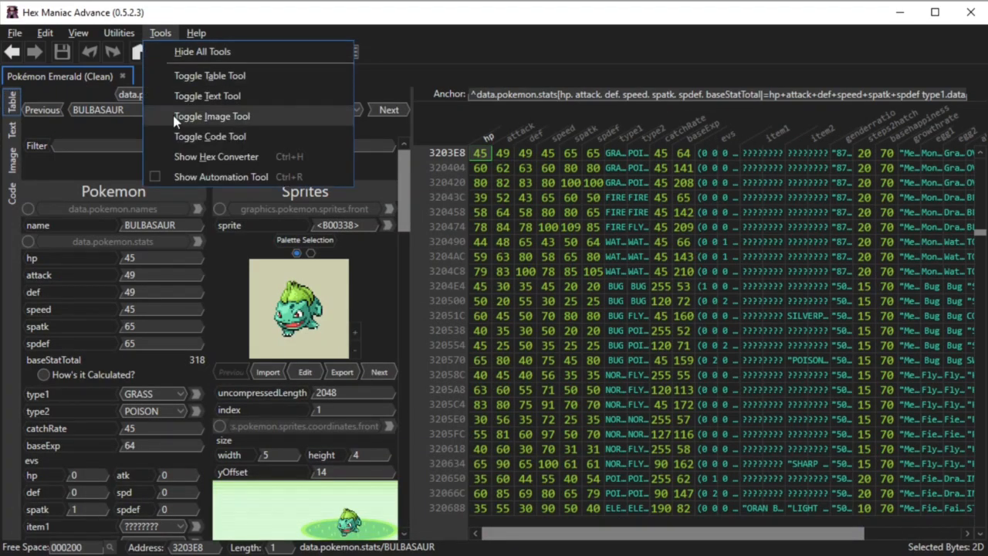
pyautogui.moveTo(297, 162)
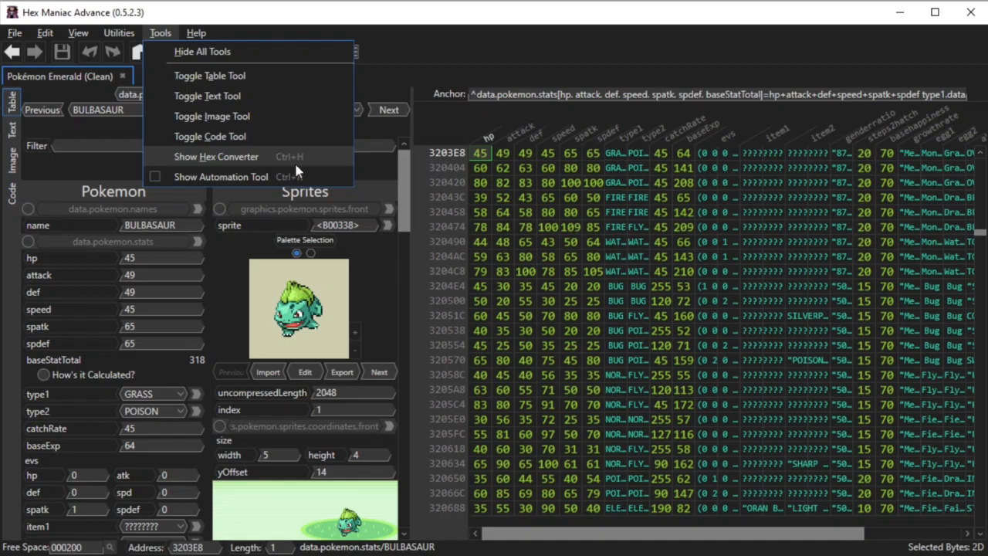
pyautogui.moveTo(261, 167)
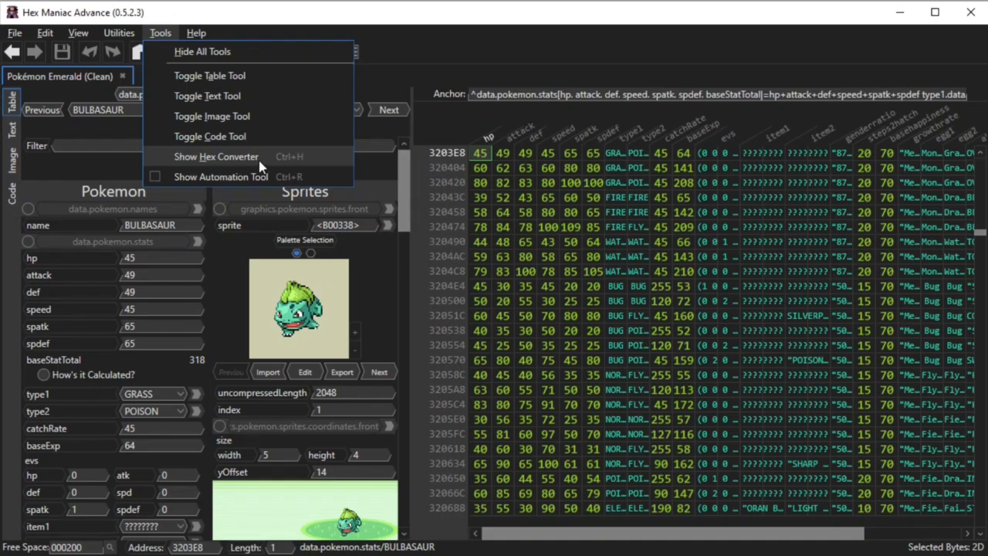
# Open the hex converter beside Bulbasaur's stats, converting FF to decimal 255
pyautogui.click(216, 157)
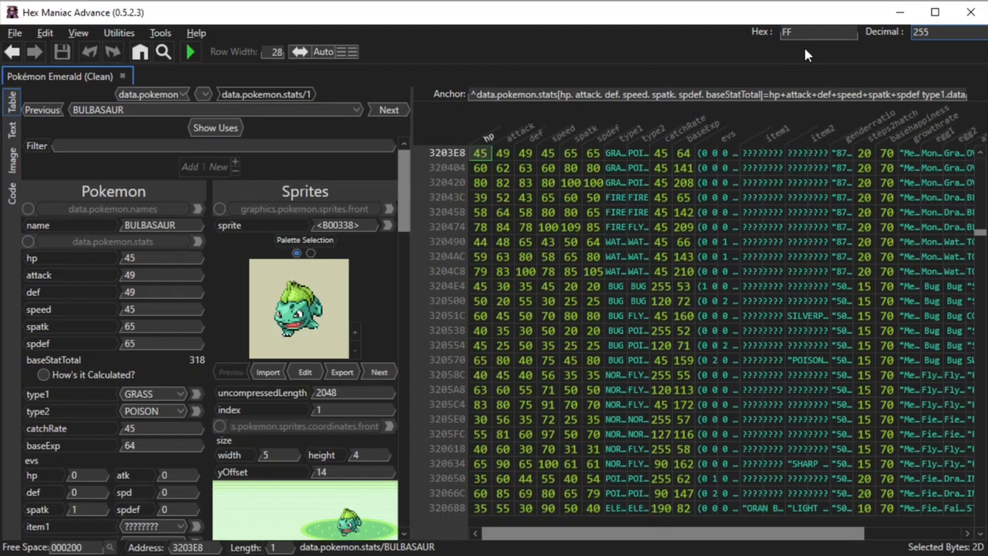
pyautogui.moveTo(262, 4)
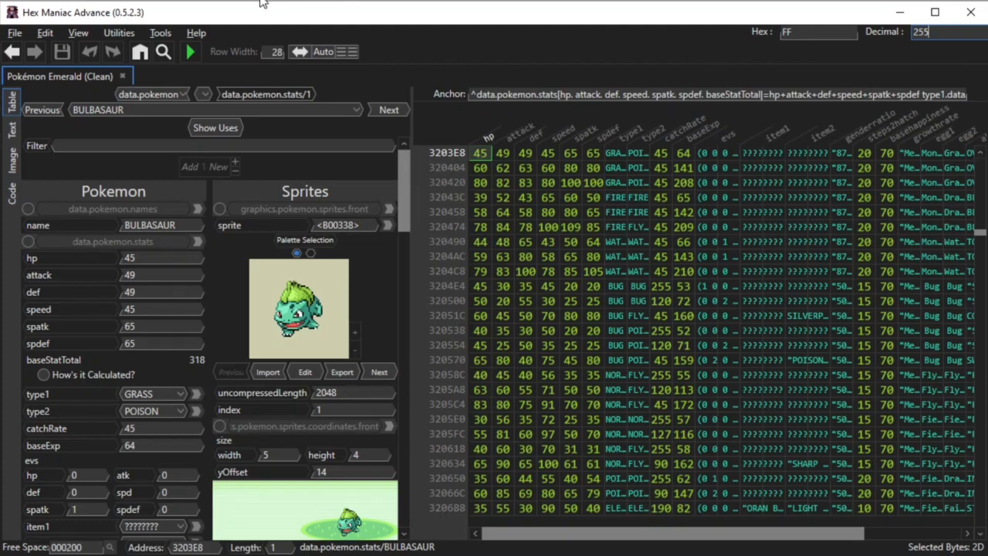
pyautogui.moveTo(118, 32)
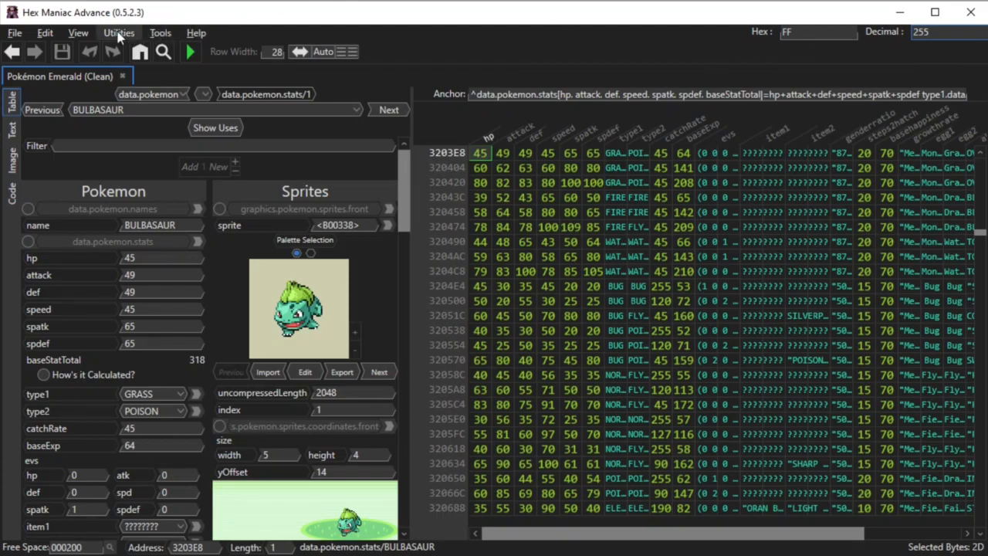
pyautogui.moveTo(77, 33)
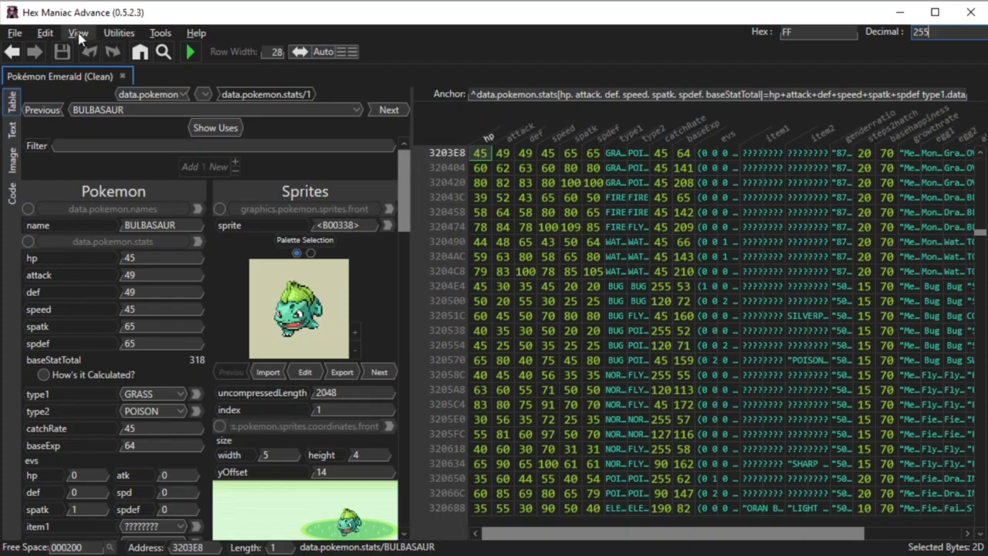
# Run a Python script printing 'Like / Comment / Subscribe' and dismiss its popup
pyautogui.click(118, 32)
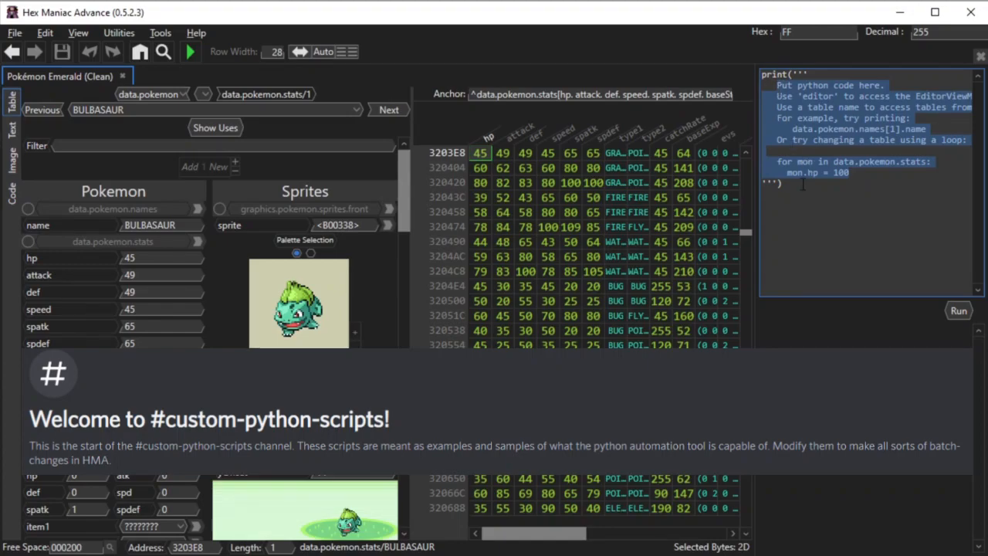
pyautogui.write('Like / Co')
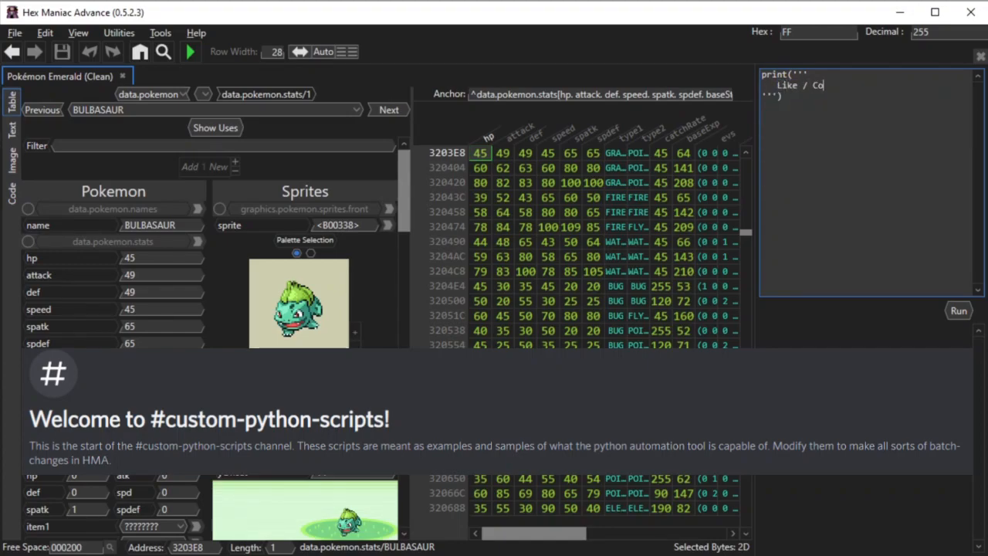
pyautogui.write('mment / Su')
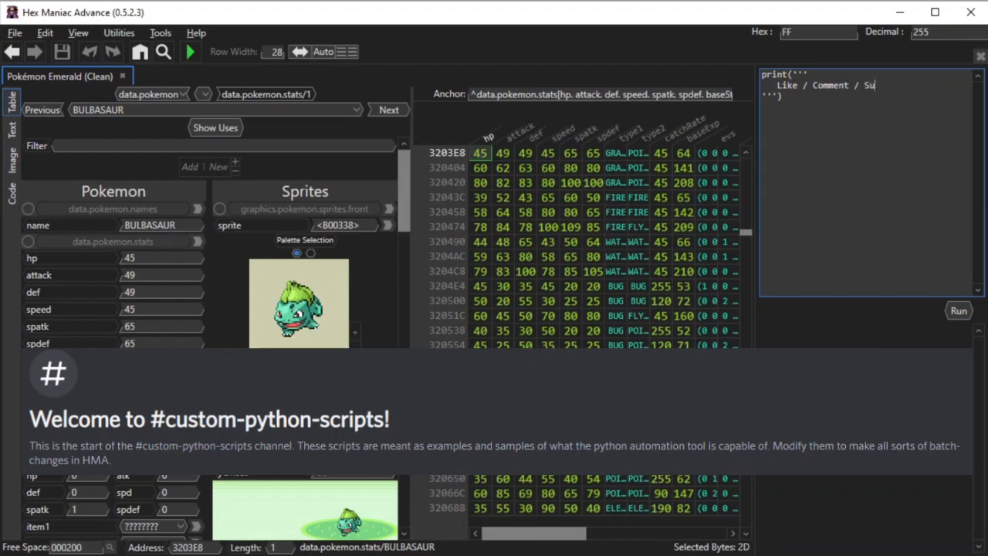
pyautogui.click(958, 311)
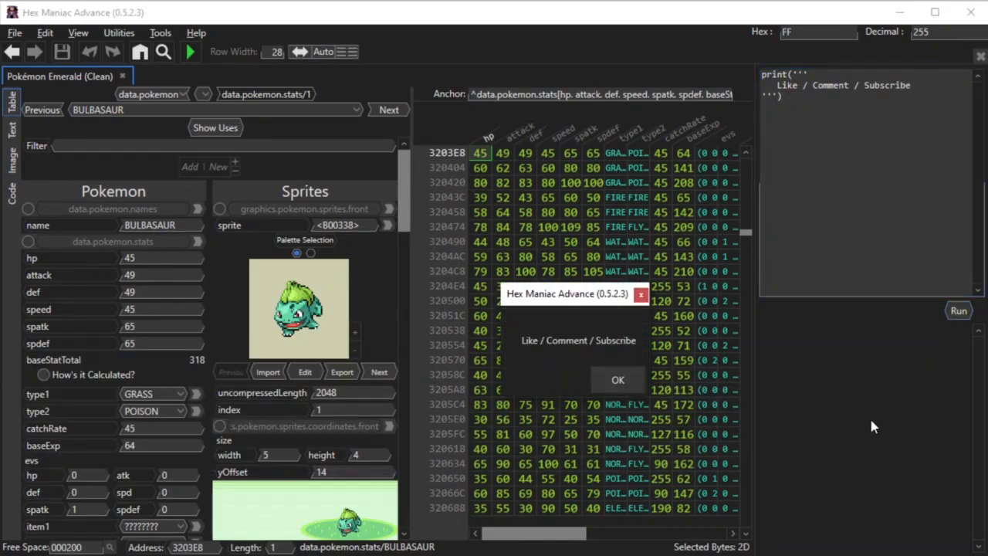
pyautogui.click(617, 379)
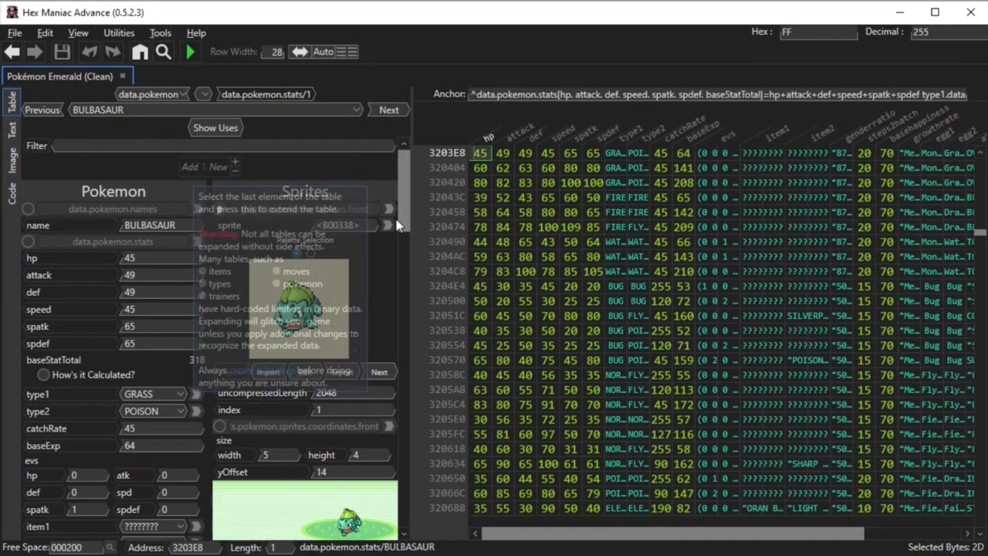
# Switch to the Emerald (Demo) names table and select CHARMANDER's last name byte
pyautogui.click(160, 33)
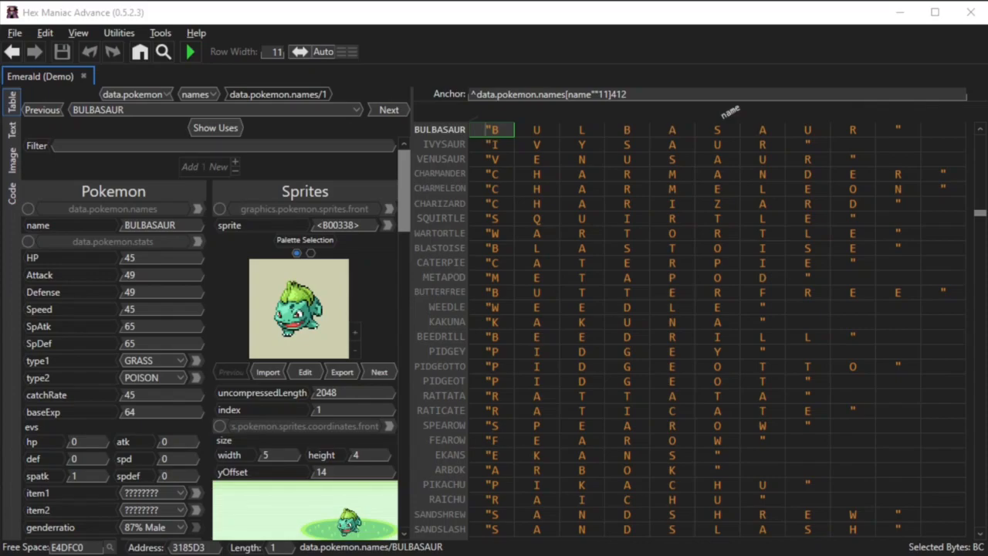
pyautogui.moveTo(284, 83)
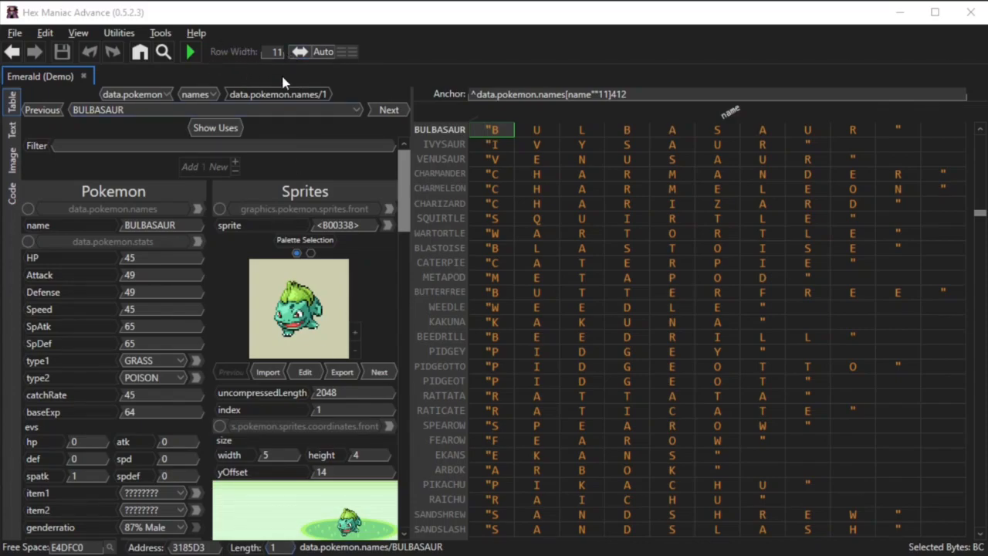
pyautogui.moveTo(330, 93)
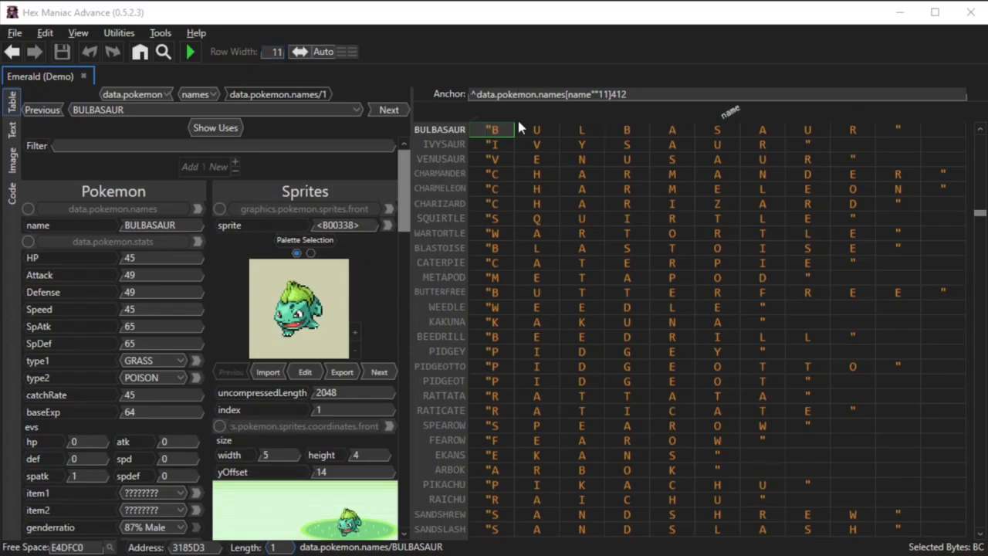
pyautogui.moveTo(524, 153)
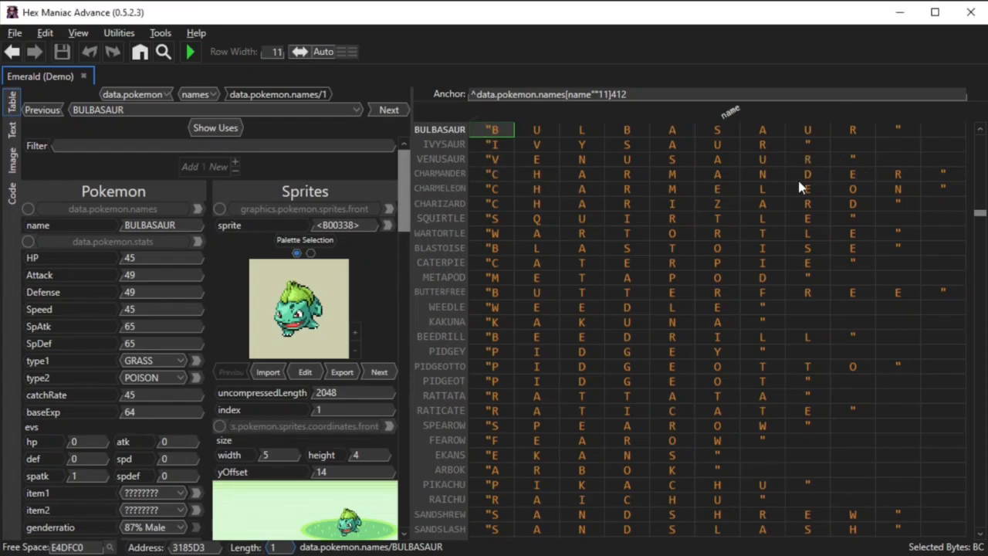
pyautogui.click(494, 173)
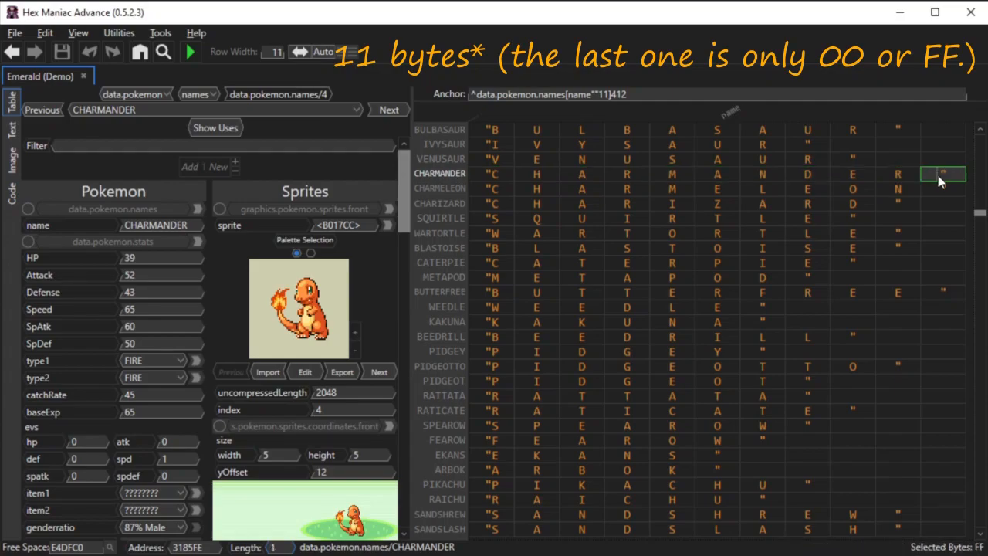
pyautogui.moveTo(957, 174)
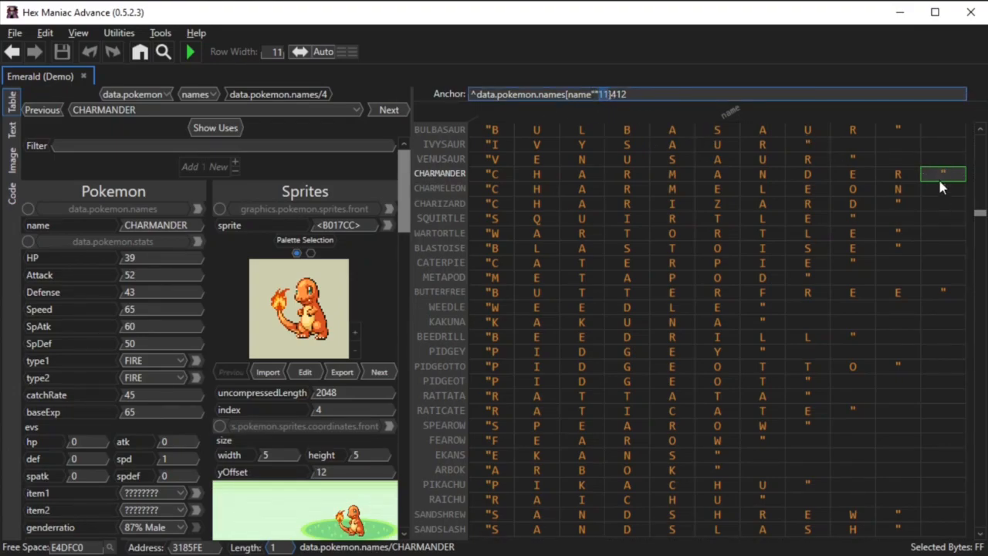
# Jump to data.pokemon.moves.names, set Row Width to 20, and scroll the table
pyautogui.click(163, 51)
pyautogui.write('move names')
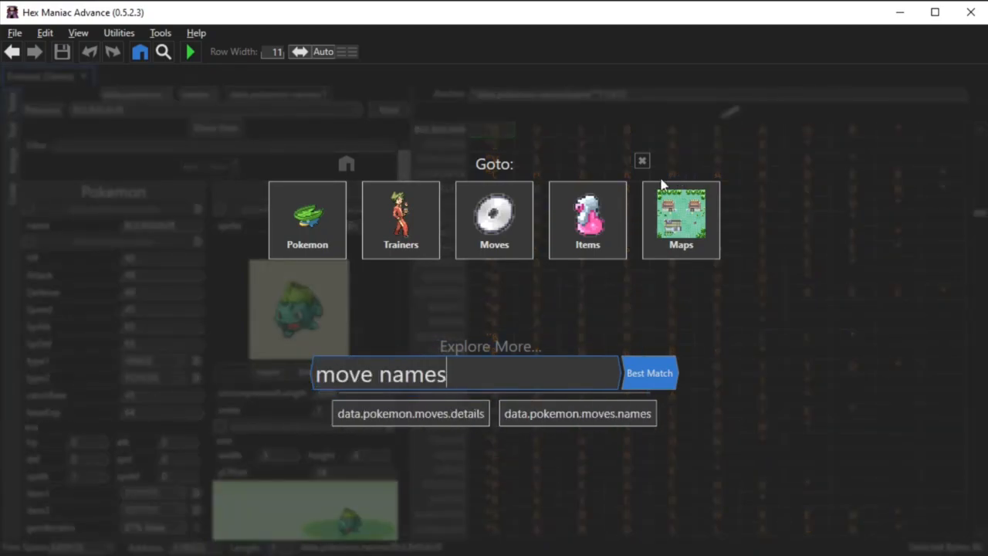
pyautogui.click(577, 412)
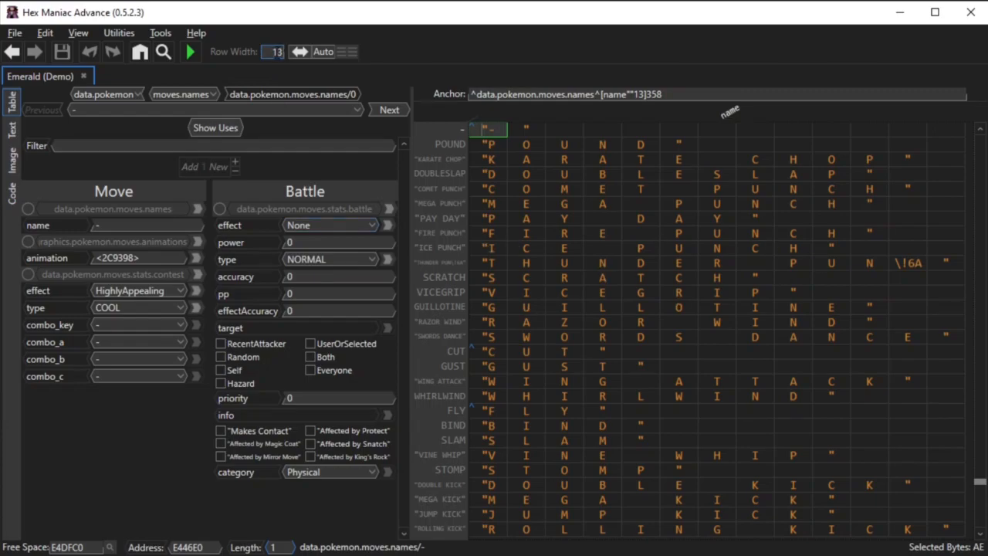
pyautogui.tripleClick(274, 52)
pyautogui.write('256')
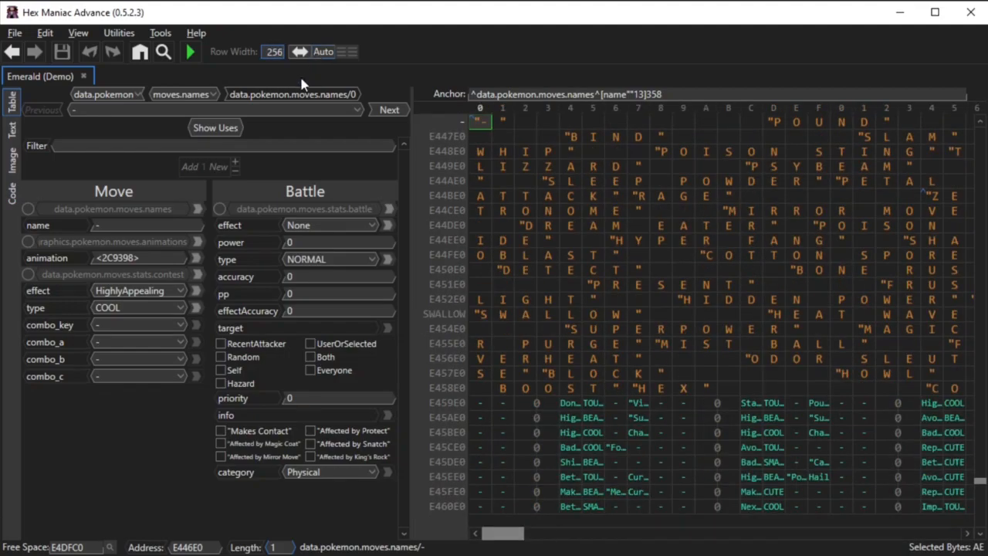
pyautogui.moveTo(682, 221)
pyautogui.write('26')
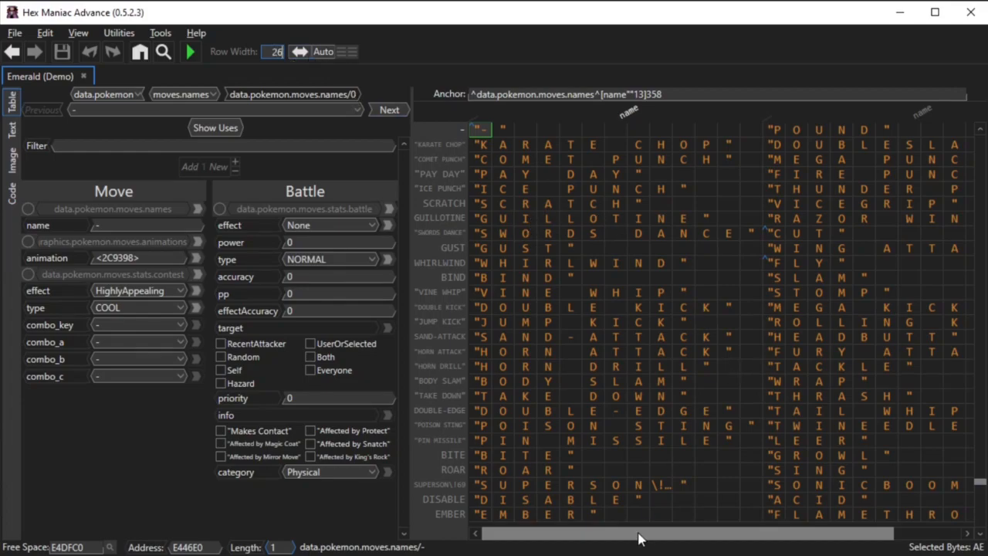
pyautogui.moveTo(647, 463)
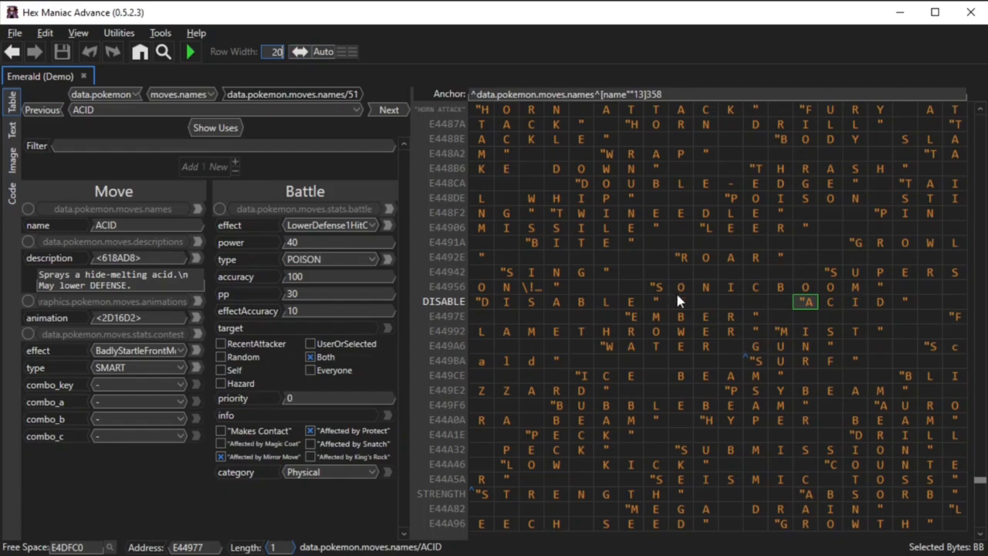
pyautogui.scroll(-3)
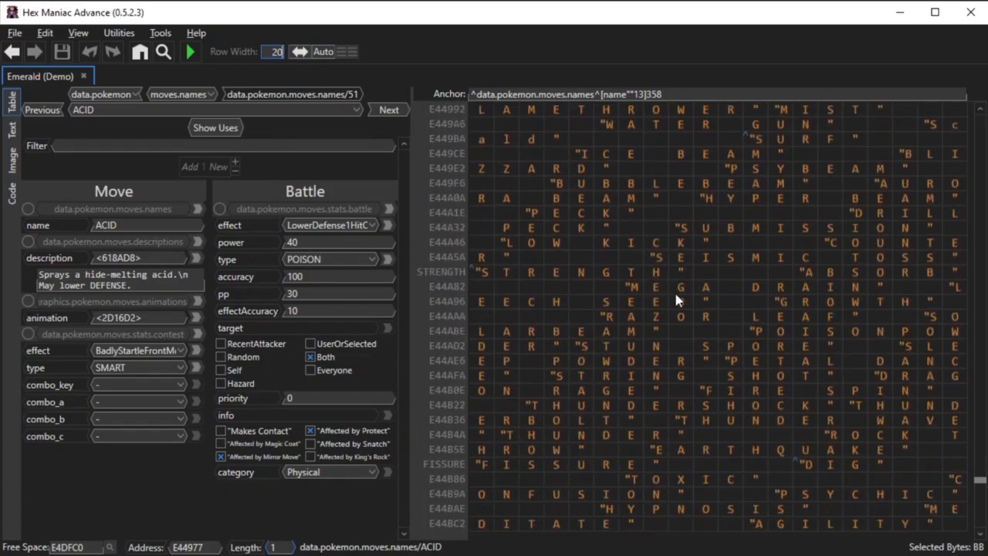
pyautogui.scroll(-3)
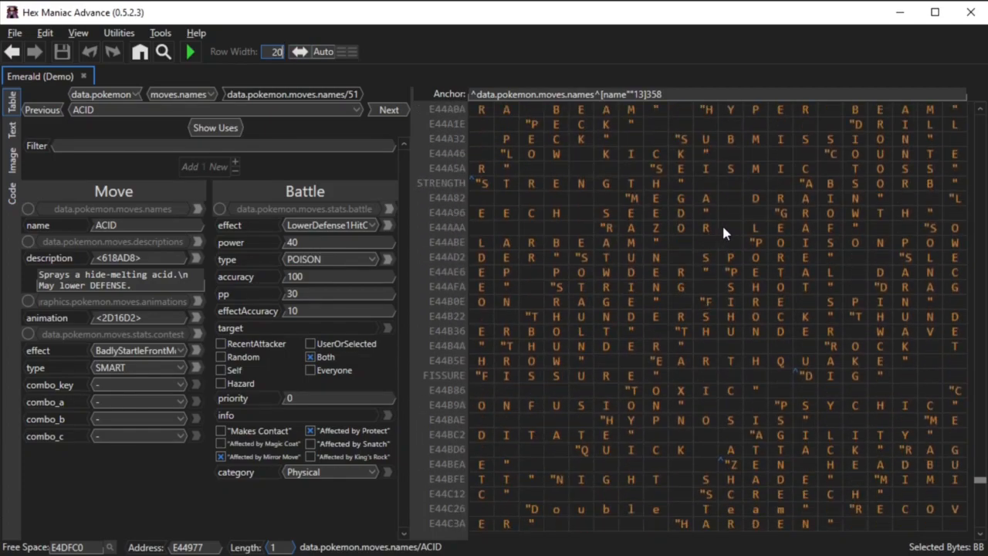
pyautogui.scroll(3)
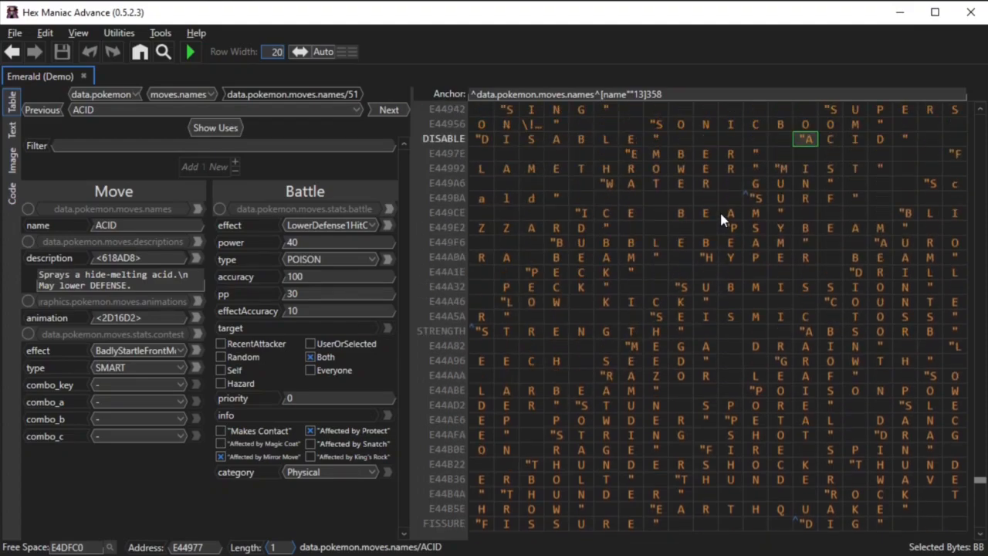
pyautogui.click(163, 51)
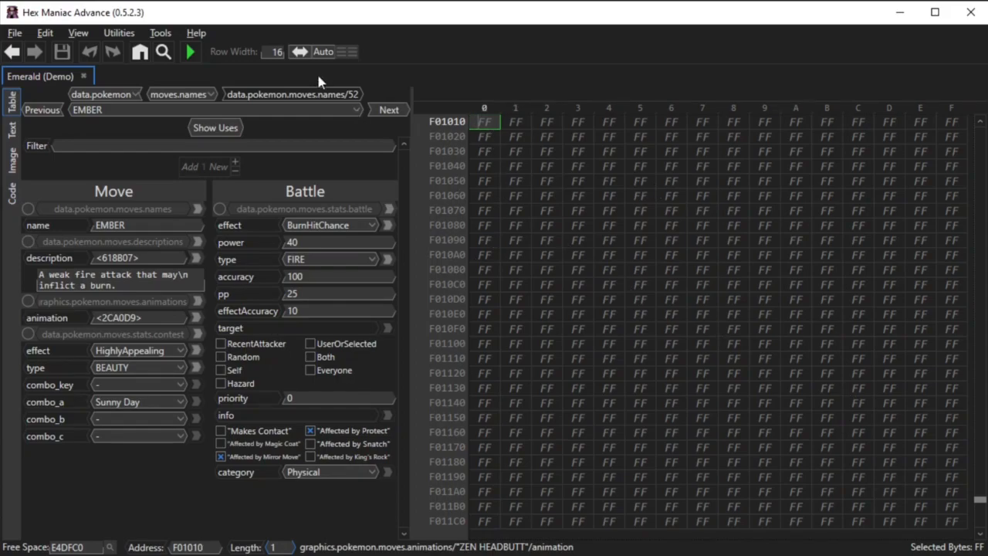
pyautogui.moveTo(687, 141)
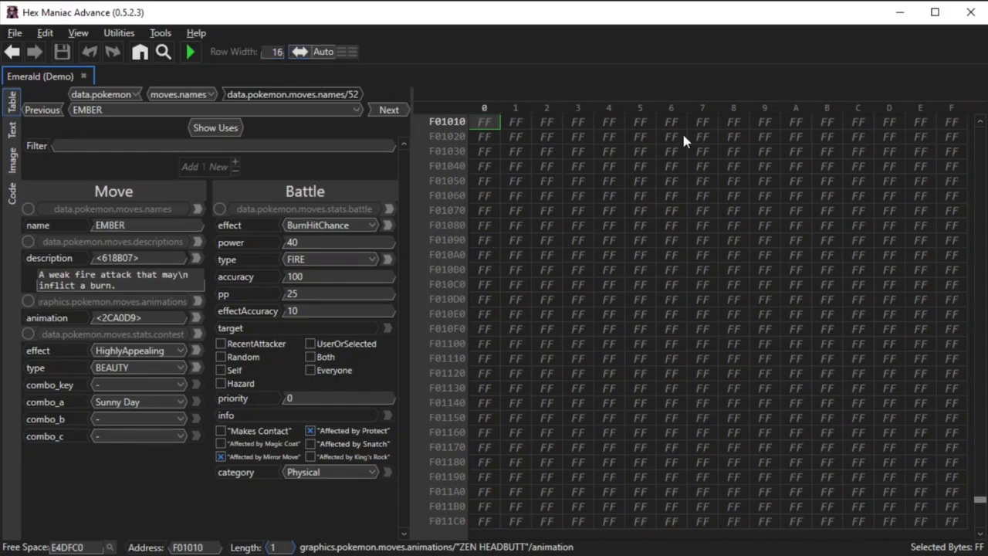
pyautogui.moveTo(422, 211)
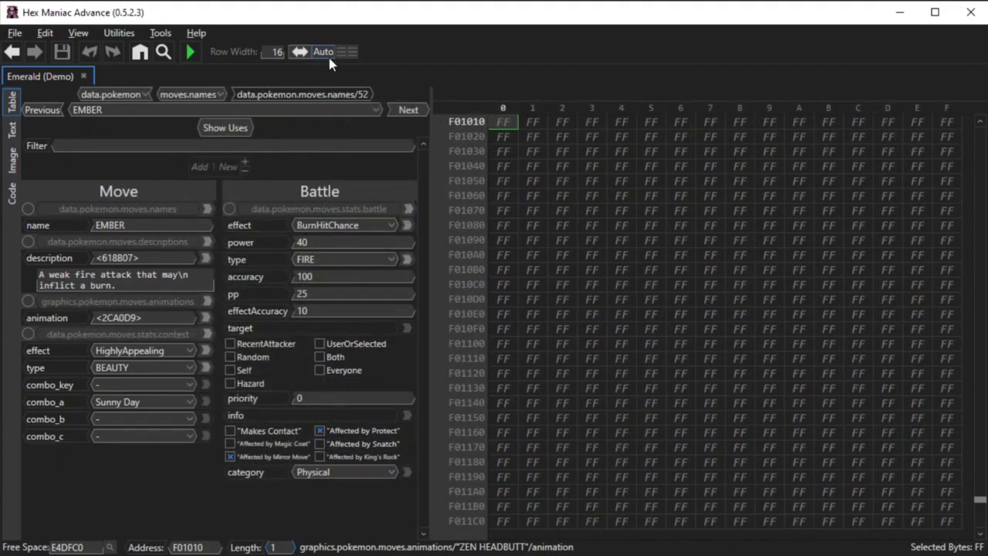
pyautogui.moveTo(322, 52)
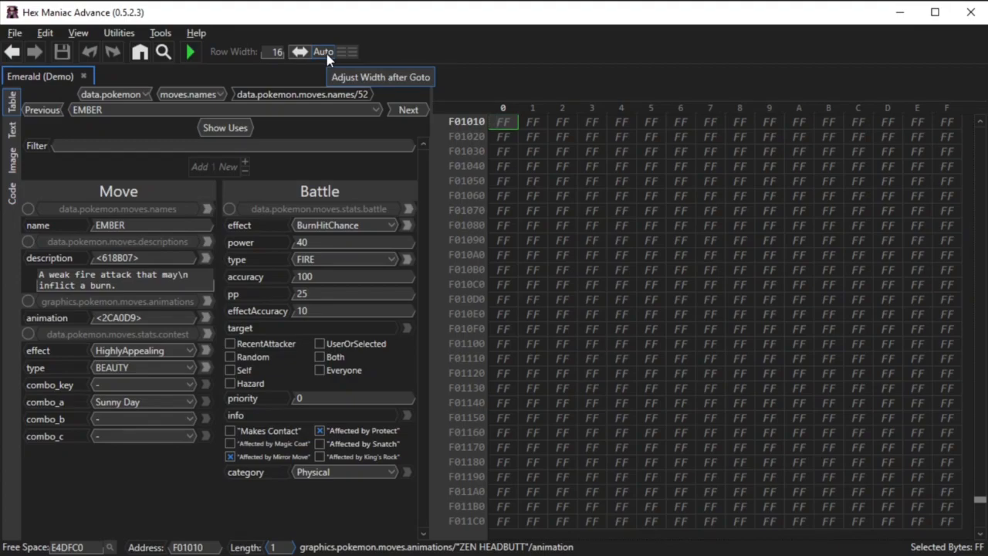
pyautogui.moveTo(477, 144)
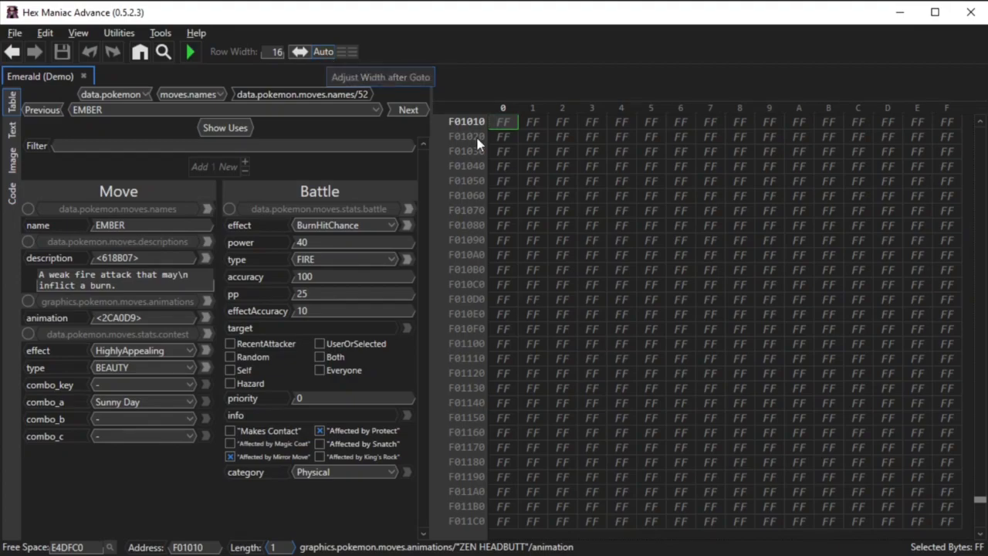
# Toggle Auto width adjustment after Goto and search 'move names' on the Goto page
pyautogui.click(139, 51)
pyautogui.write('move names')
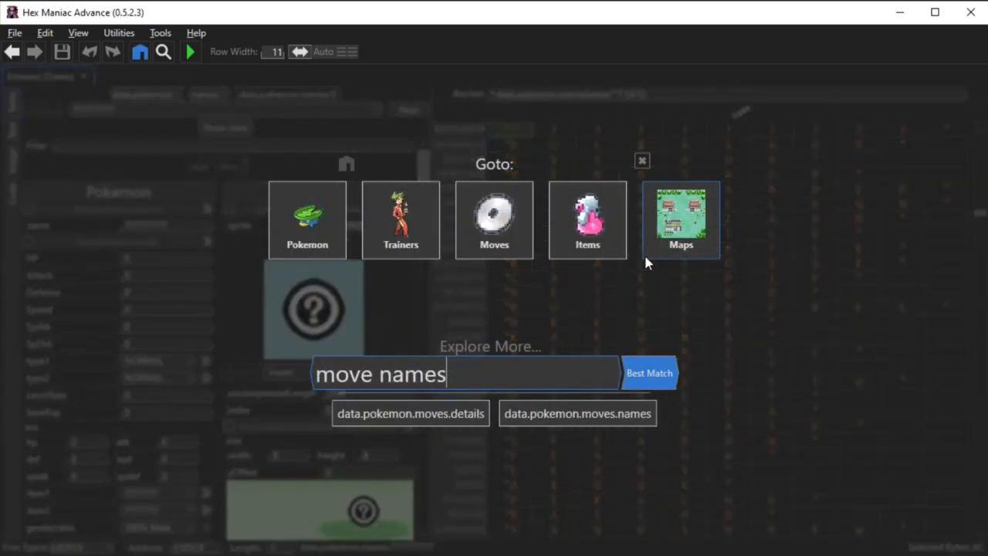
# Jump to move names, stretch cells, and toggle multiple entries per line off and on
pyautogui.click(577, 413)
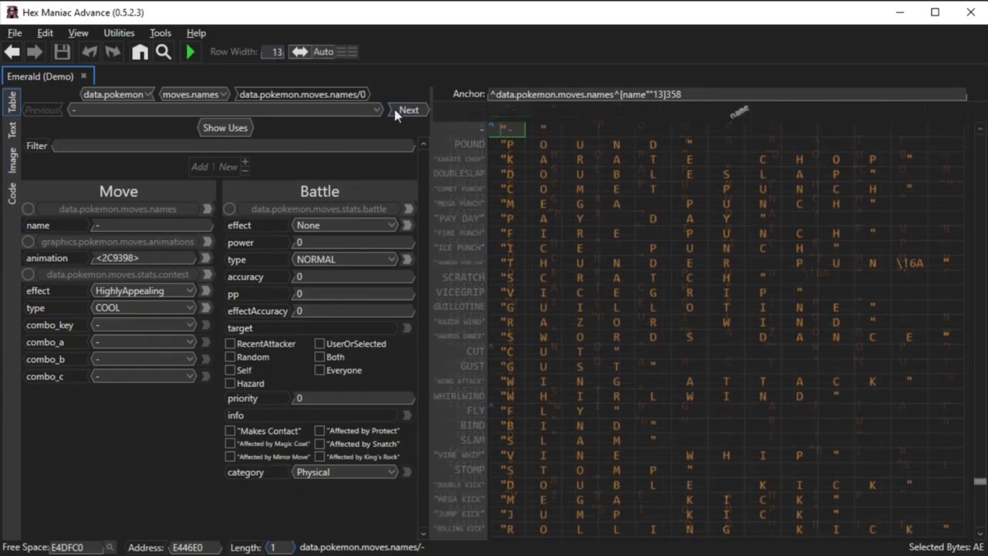
pyautogui.moveTo(299, 52)
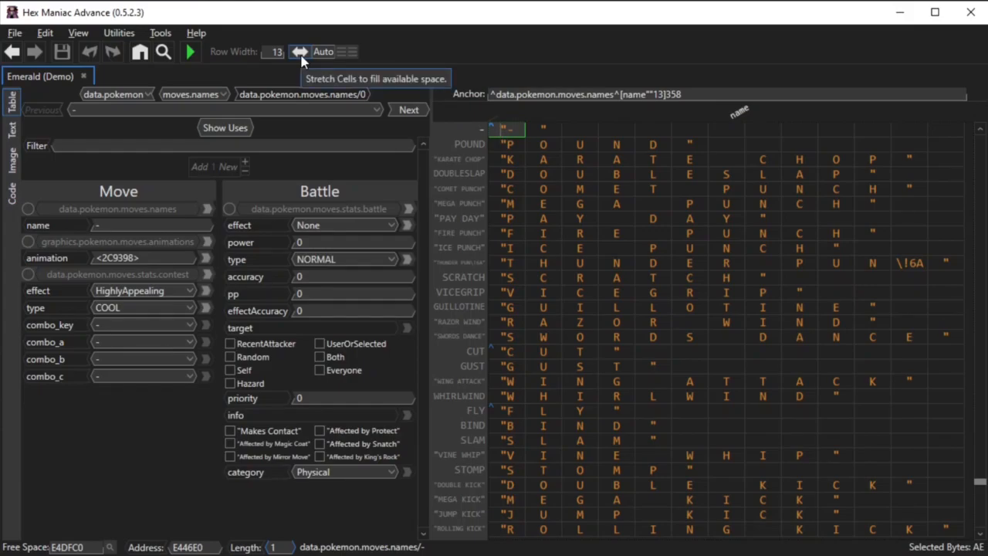
pyautogui.click(652, 396)
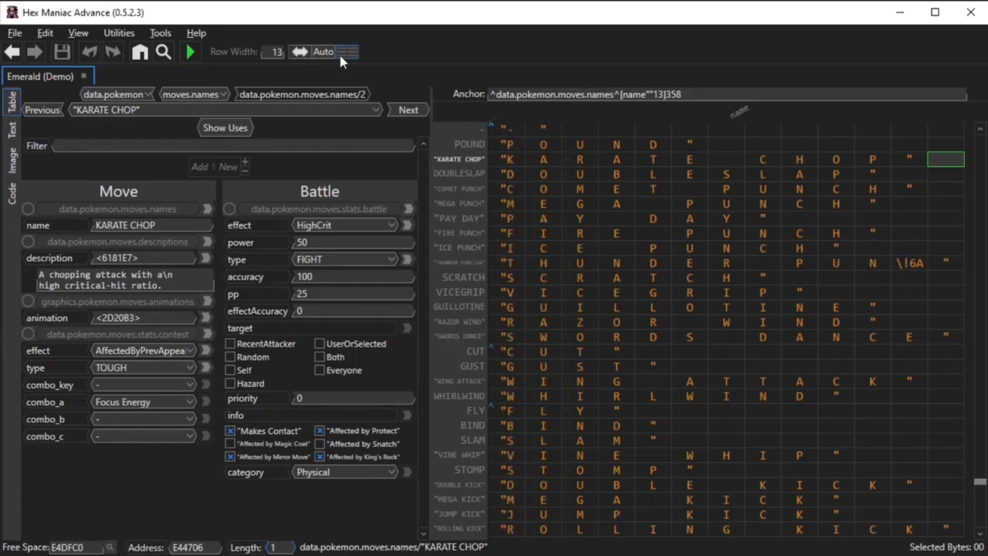
pyautogui.moveTo(347, 52)
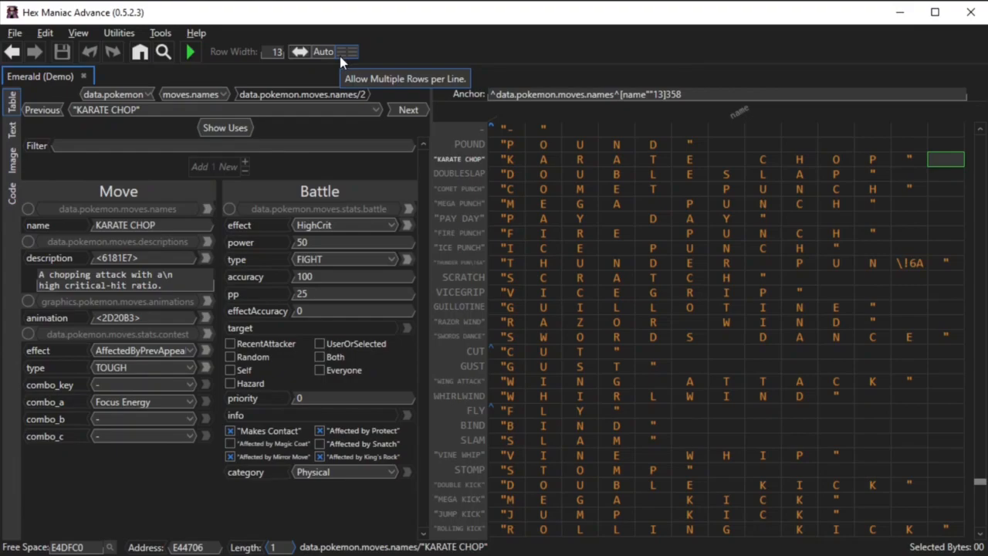
pyautogui.moveTo(430, 258)
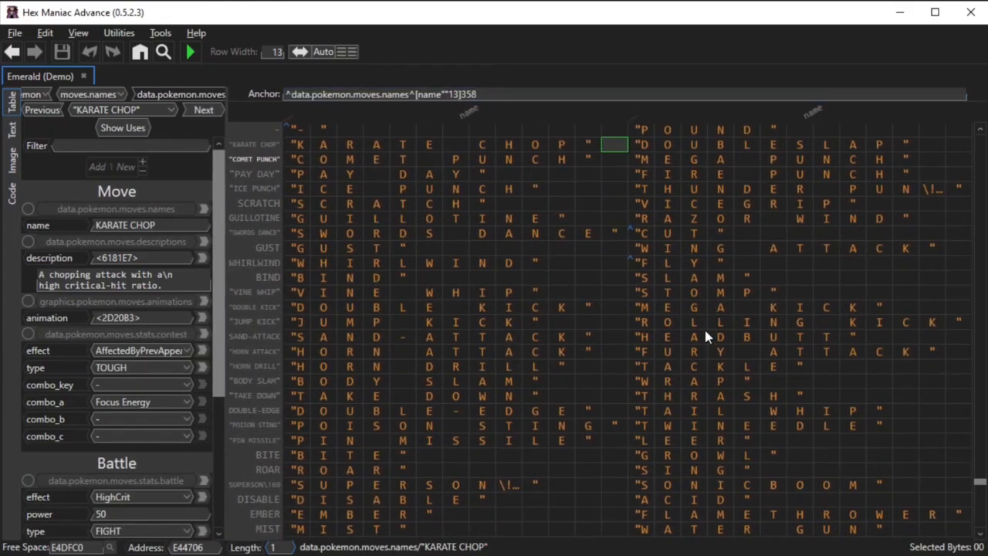
pyautogui.moveTo(756, 484)
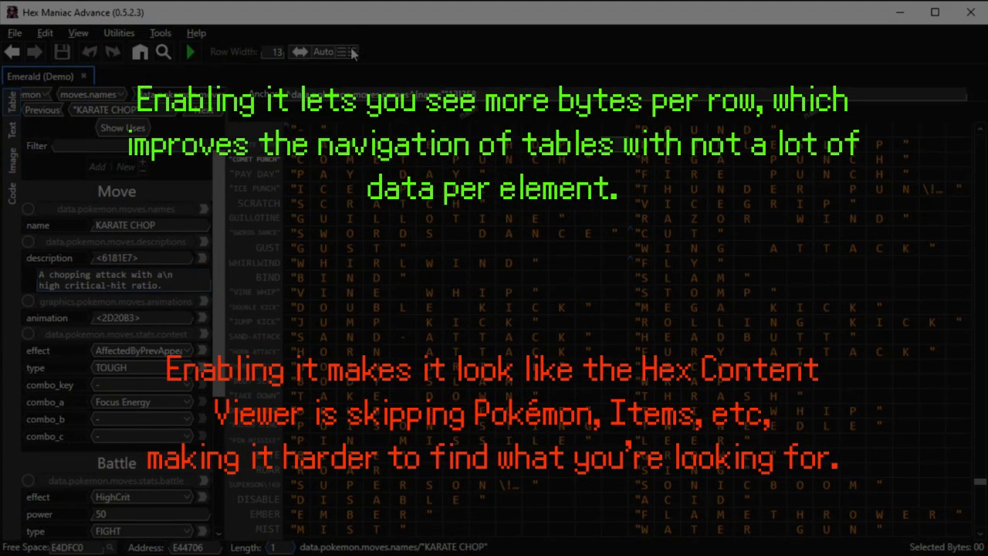
pyautogui.click(345, 52)
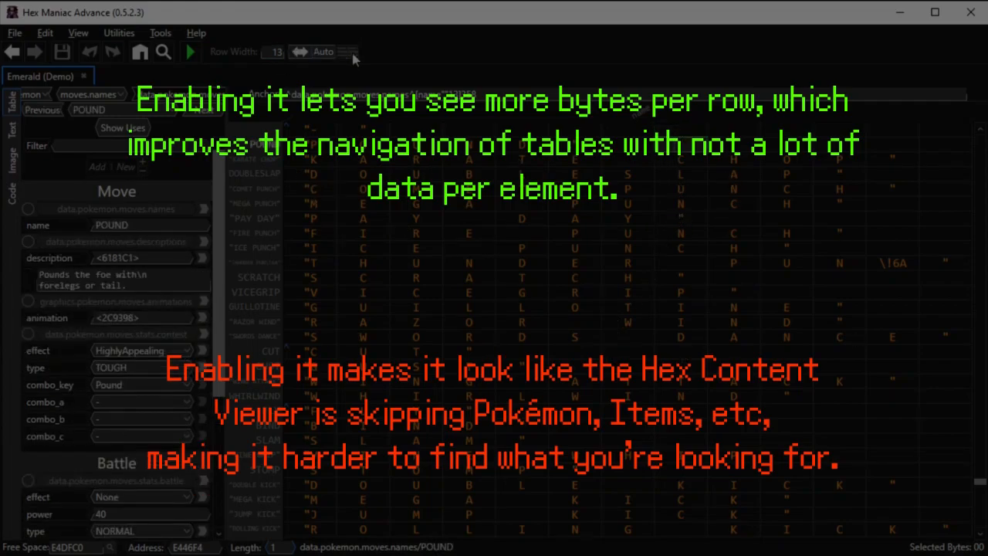
pyautogui.click(346, 51)
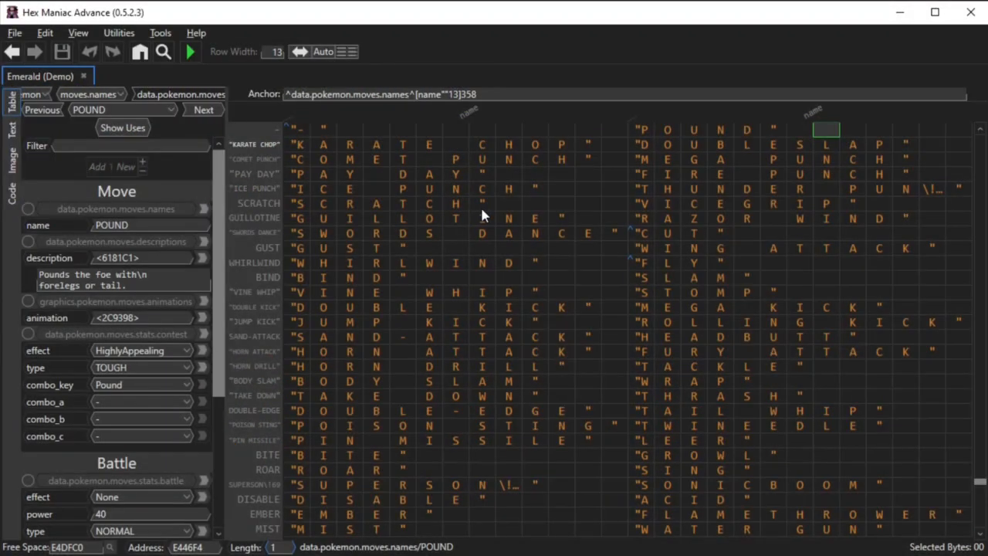
# Open Emerald (Clean) alongside Sapphire and bring up Find (Ctrl+F) text search
pyautogui.click(138, 50)
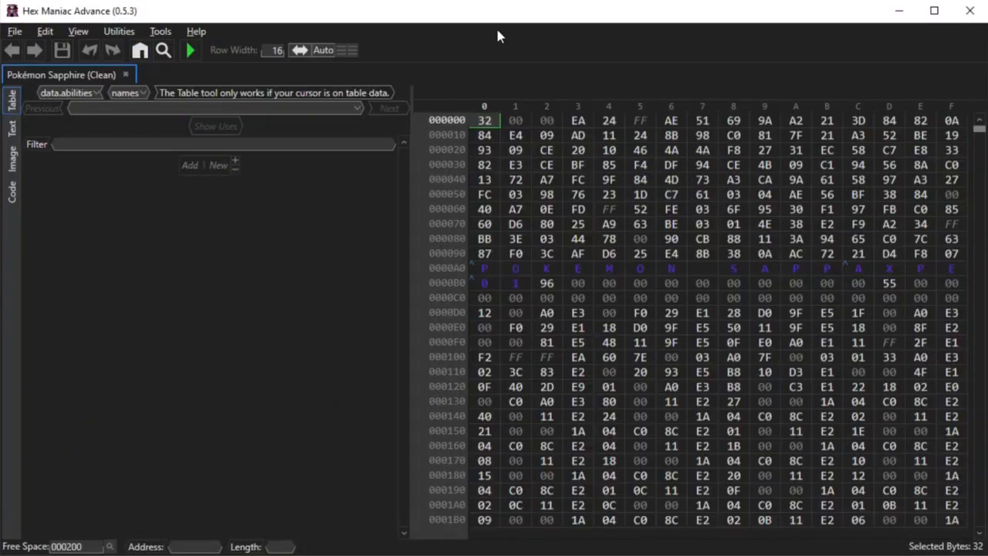
pyautogui.moveTo(162, 49)
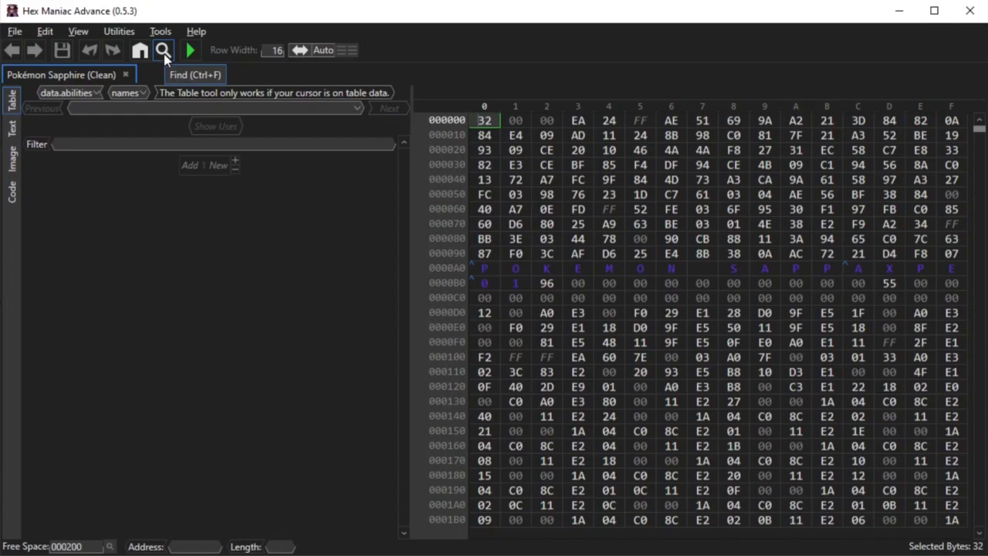
pyautogui.click(163, 50)
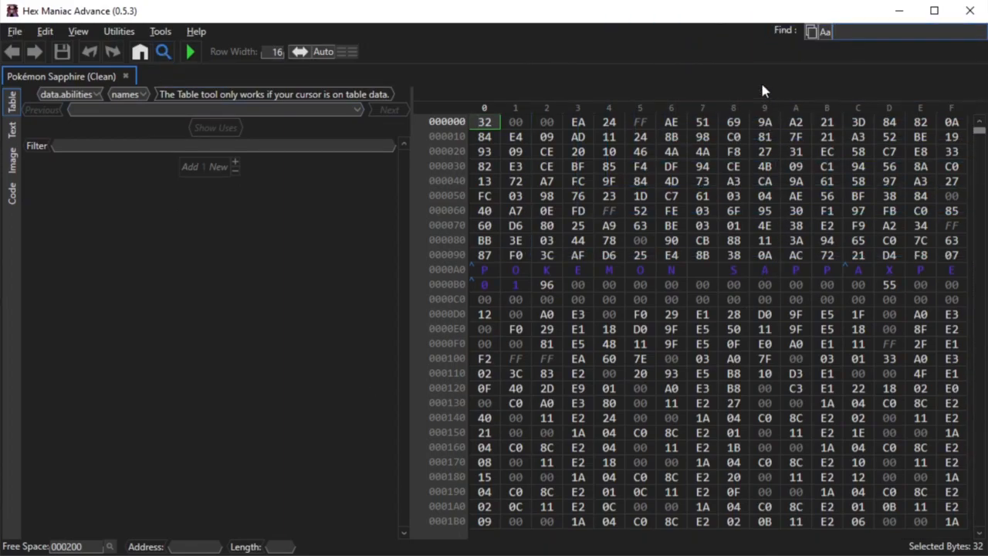
pyautogui.click(189, 51)
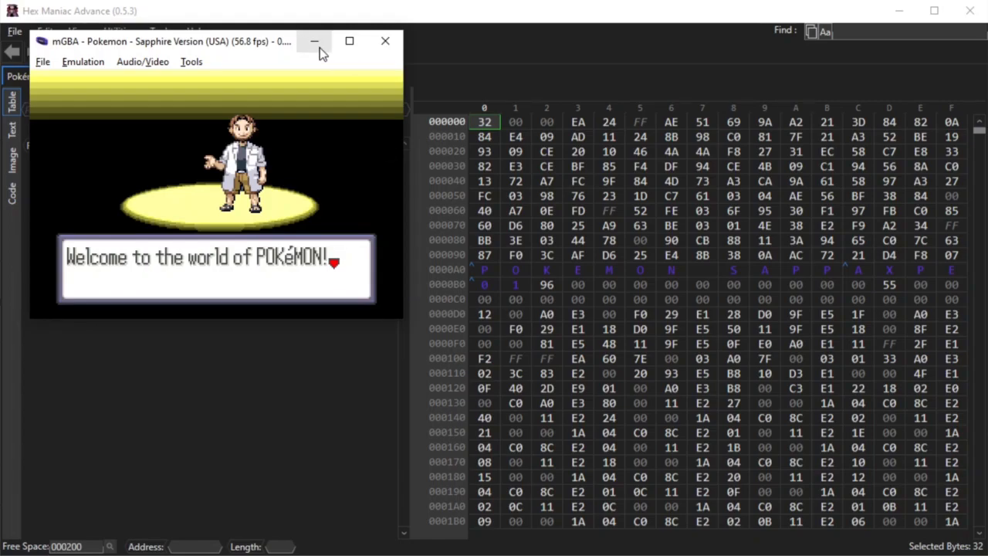
pyautogui.moveTo(314, 41)
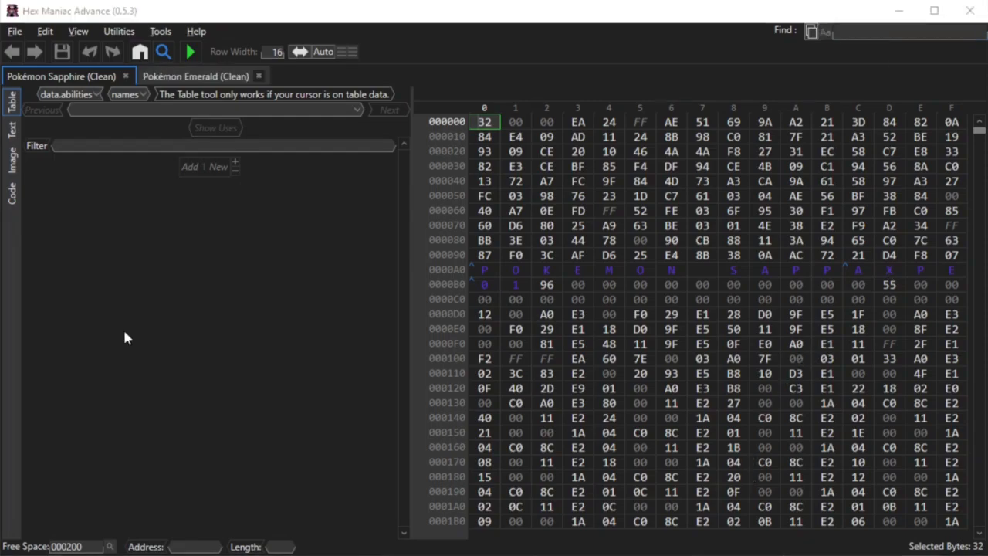
pyautogui.moveTo(752, 93)
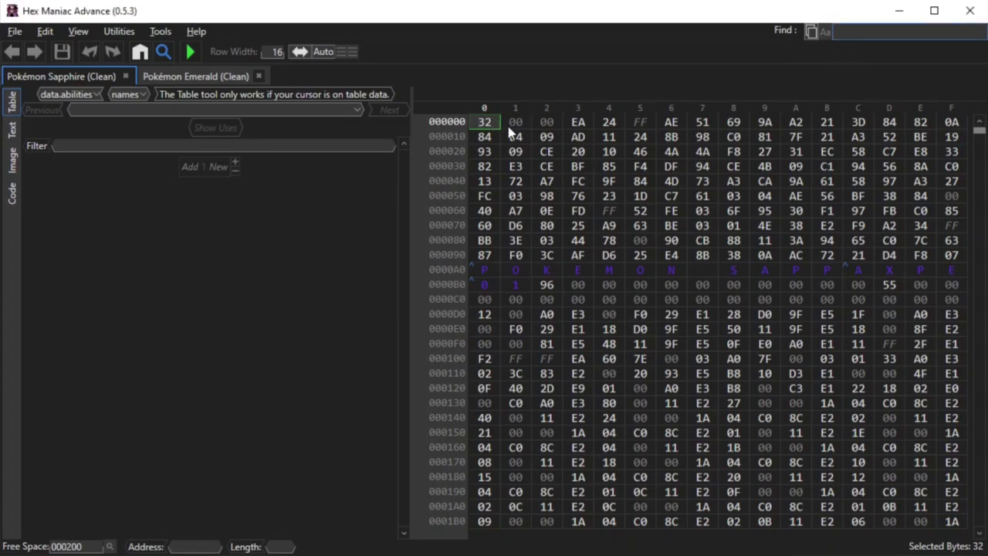
# Search both ROMs for 'welcome to the world of' and close the results tab
pyautogui.write('welcome to the w')
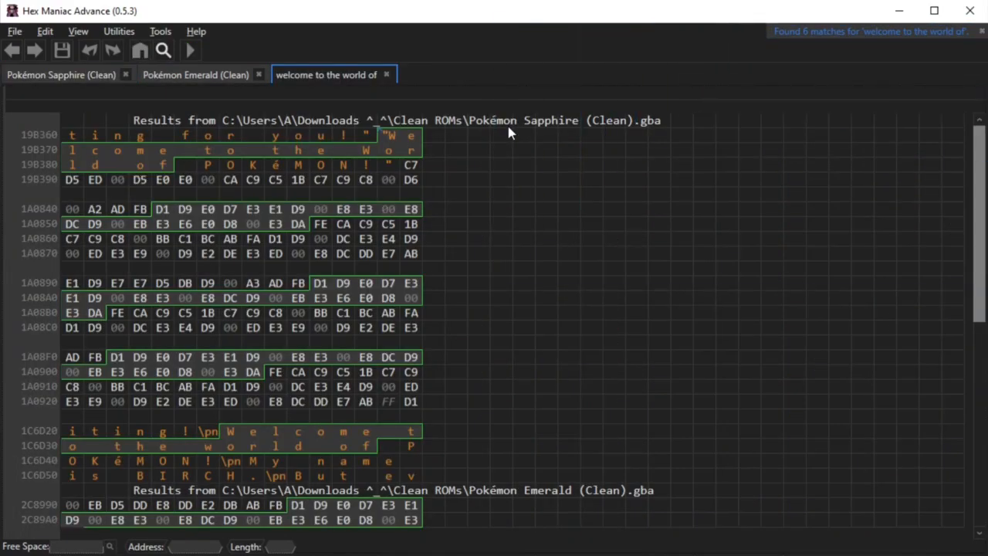
pyautogui.moveTo(374, 111)
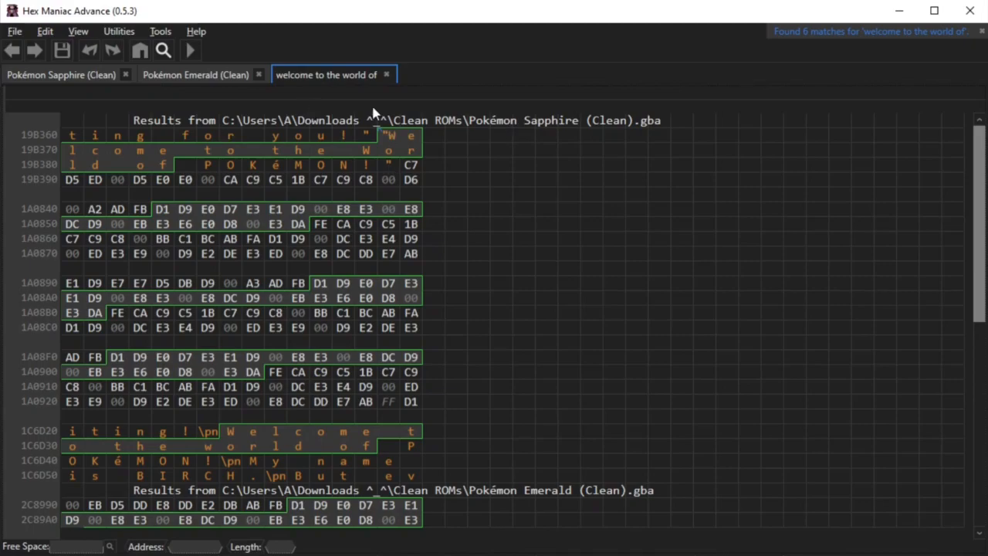
pyautogui.moveTo(345, 128)
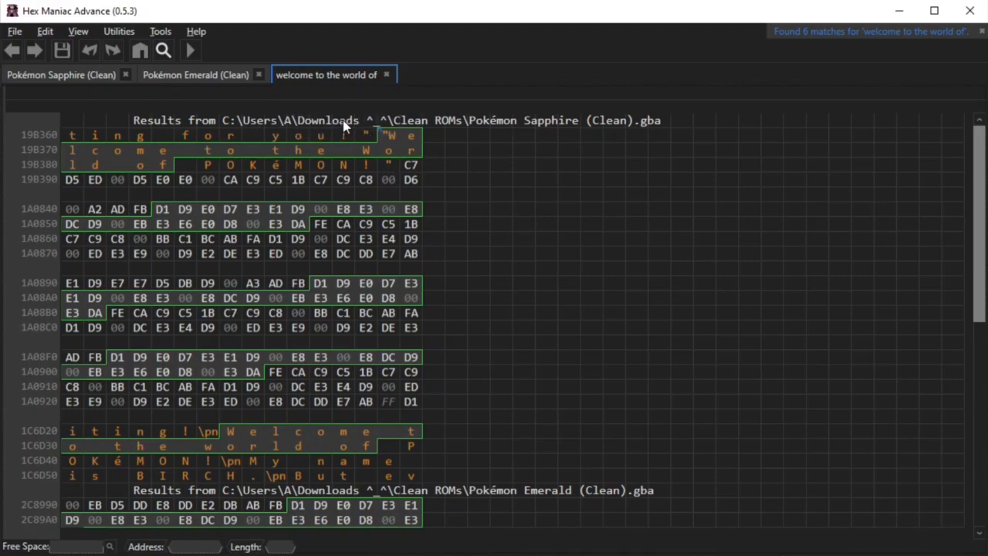
pyautogui.moveTo(496, 280)
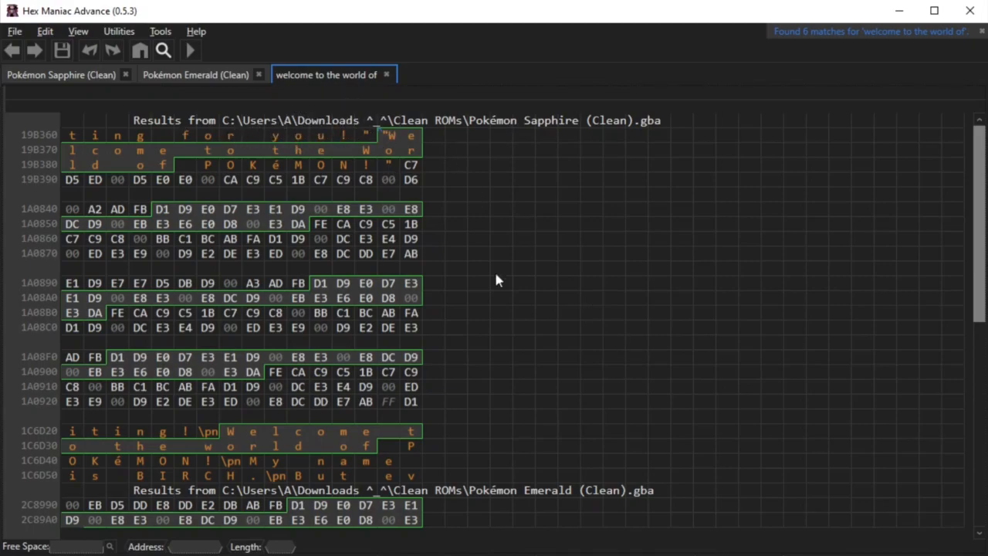
pyautogui.click(61, 75)
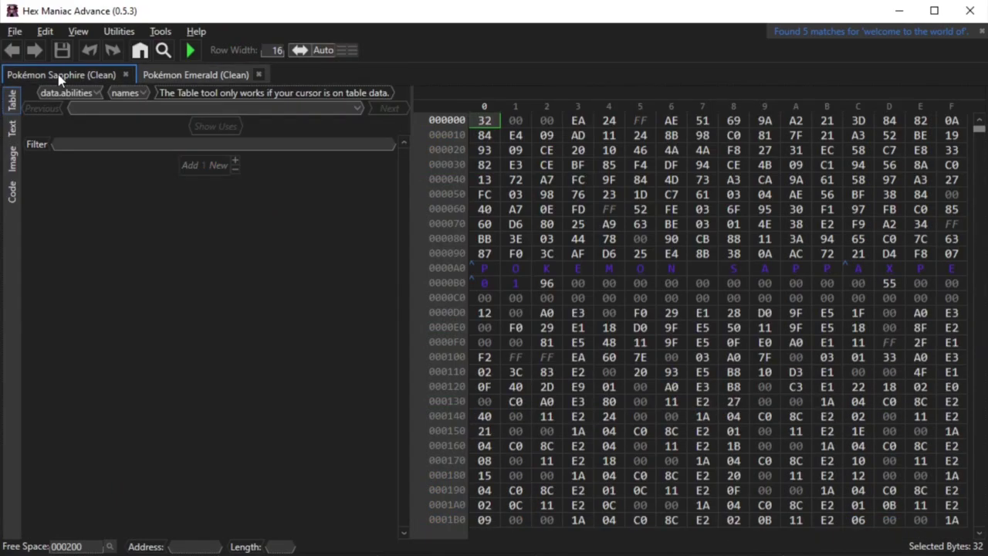
# Rerun the 'welcome to the world of' search with Match Exact Case enabled
pyautogui.click(162, 51)
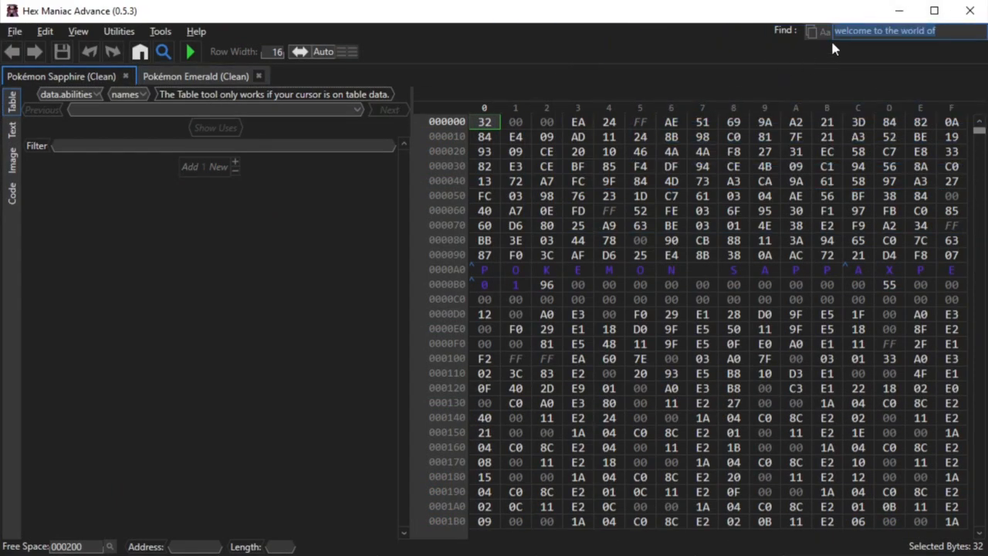
pyautogui.moveTo(812, 31)
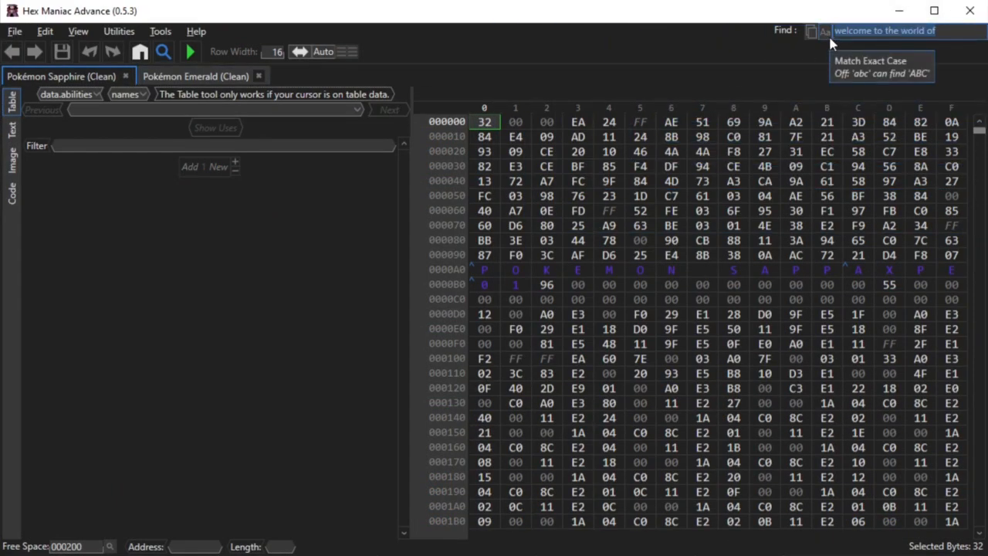
pyautogui.moveTo(855, 58)
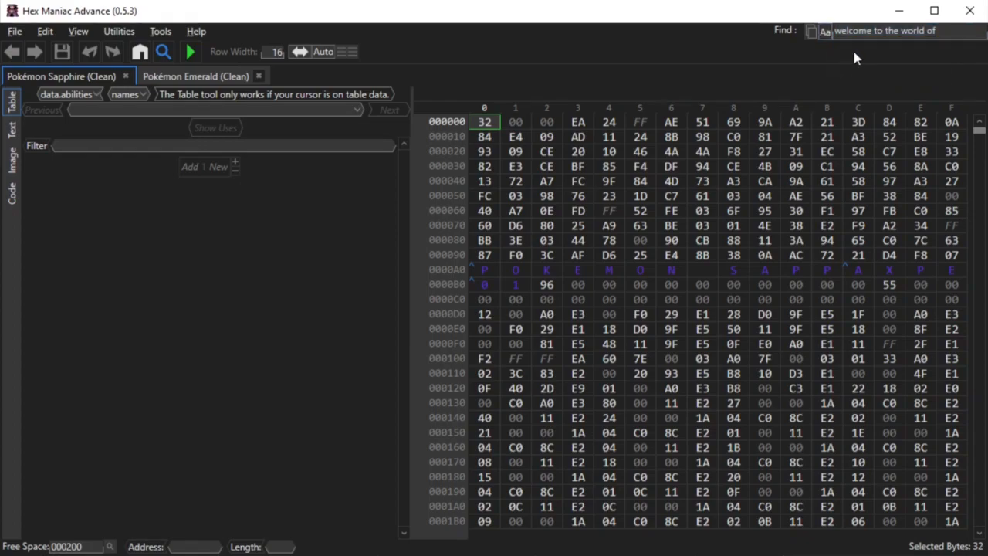
pyautogui.press('Return')
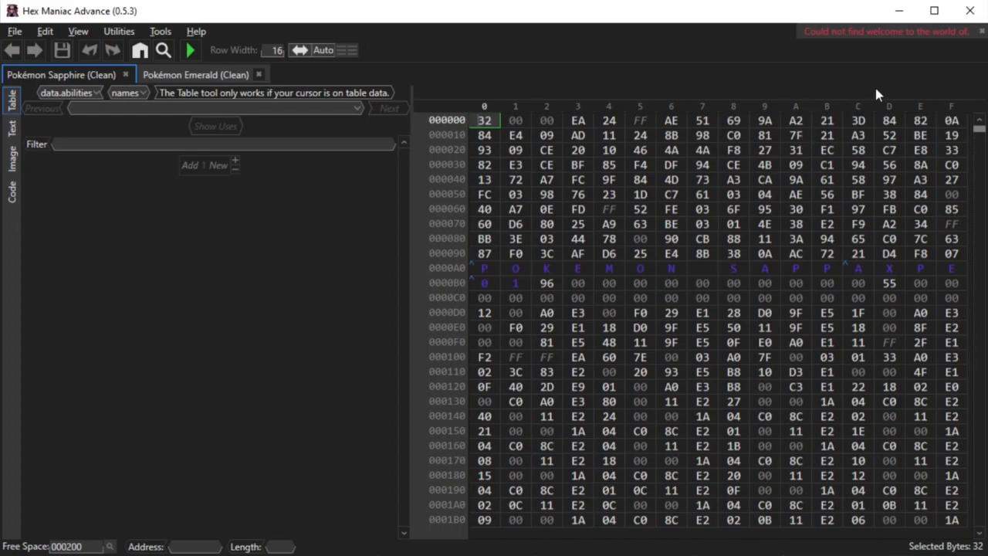
pyautogui.moveTo(872, 56)
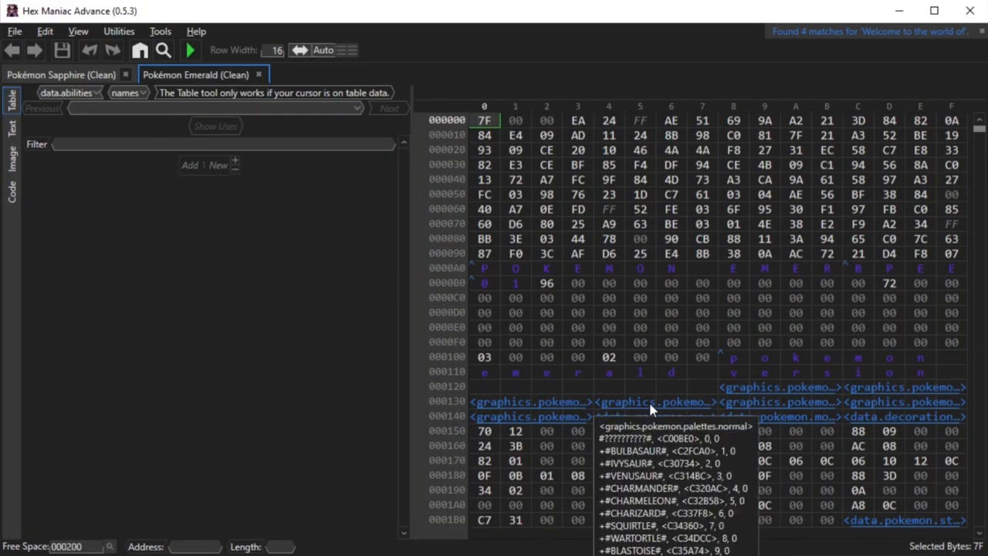
pyautogui.moveTo(530, 394)
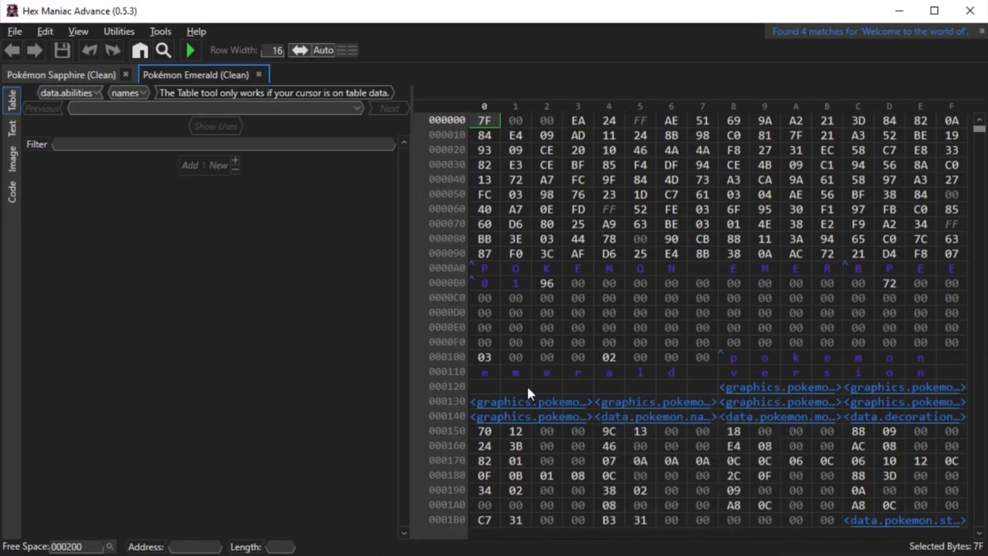
pyautogui.moveTo(189, 498)
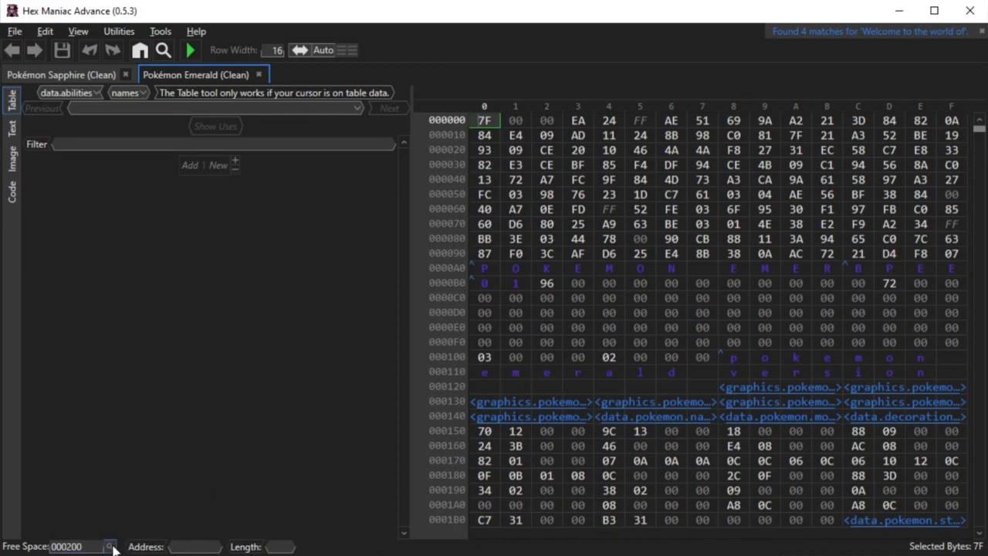
# Run the Free Space Finder, landing on FF bytes at E3CFC0 in Emerald
pyautogui.click(111, 546)
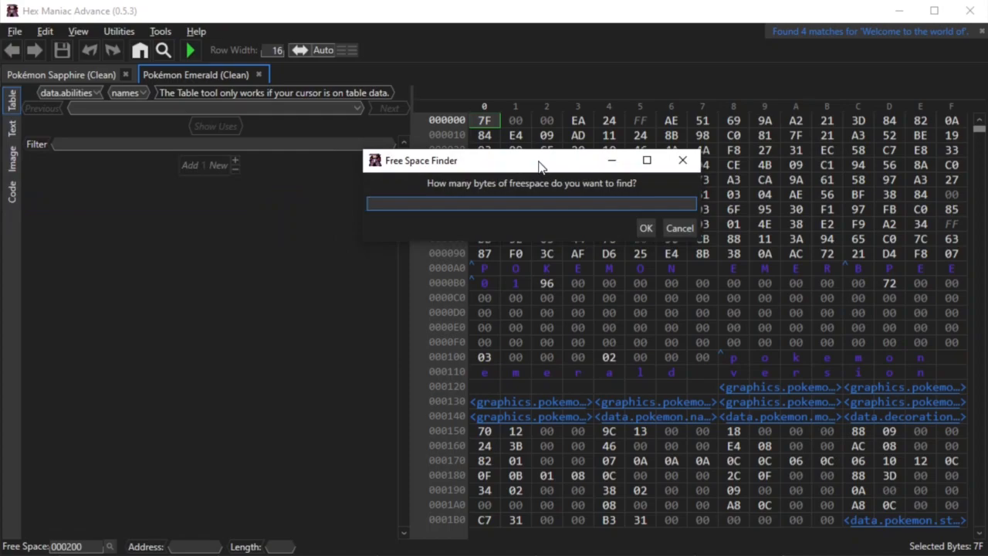
pyautogui.moveTo(345, 363)
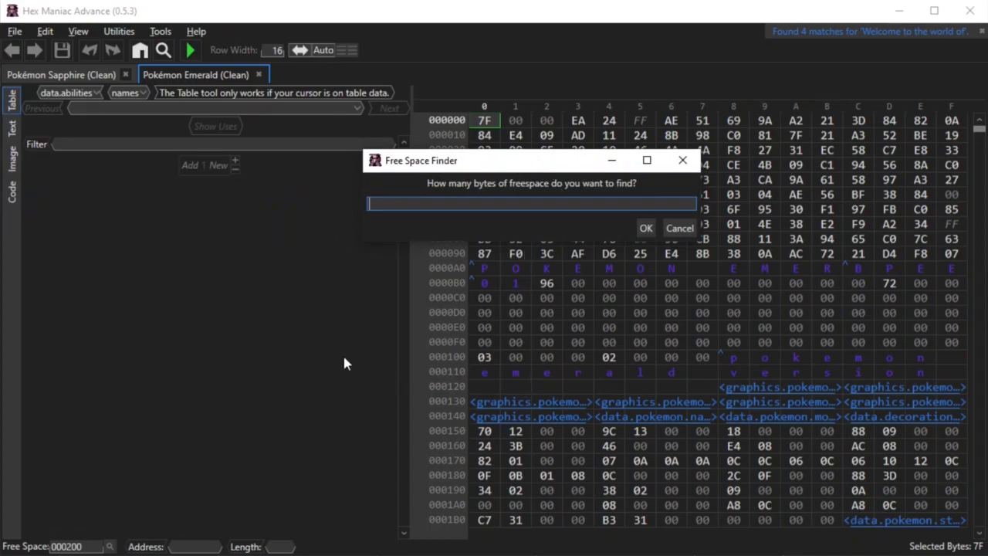
pyautogui.click(645, 227)
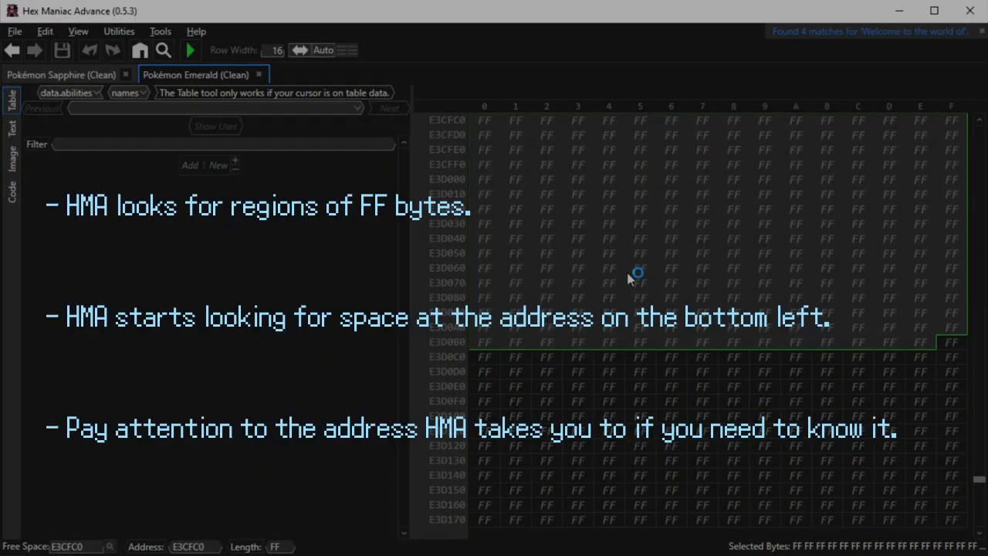
pyautogui.moveTo(859, 195)
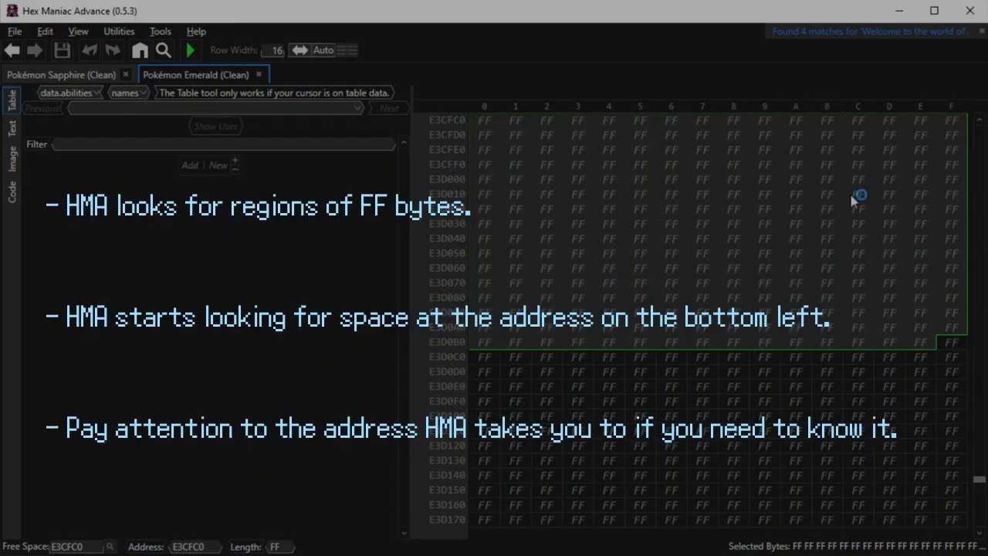
pyautogui.moveTo(771, 311)
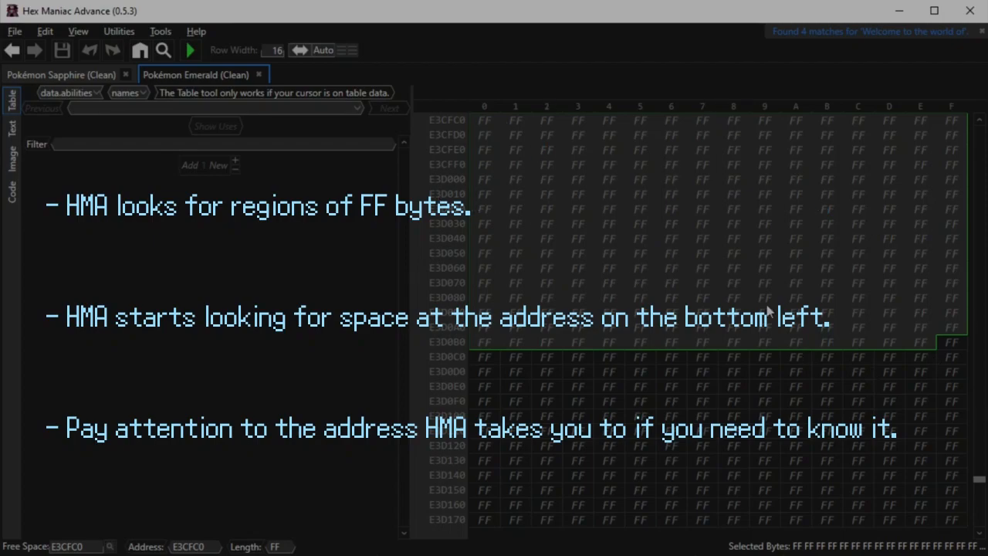
pyautogui.moveTo(629, 315)
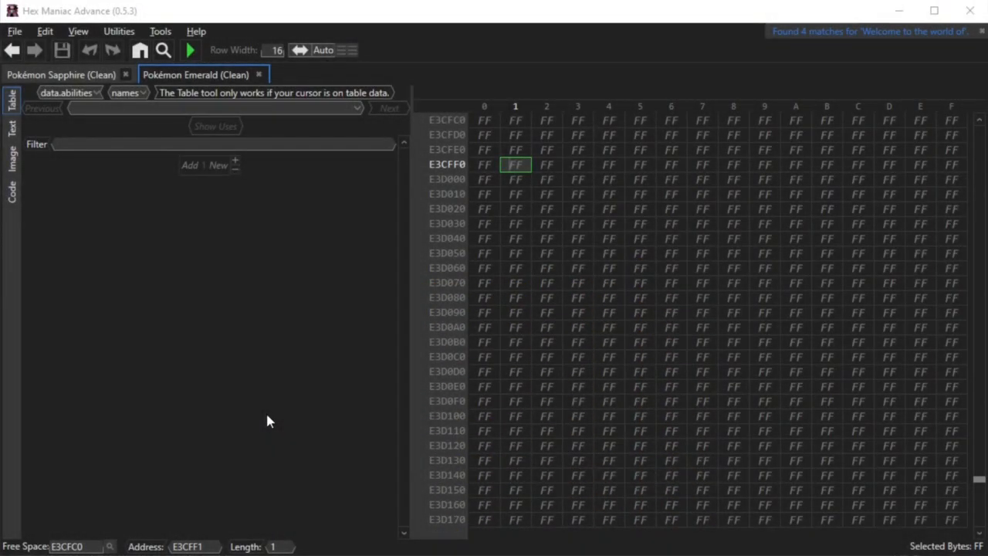
pyautogui.moveTo(516, 191)
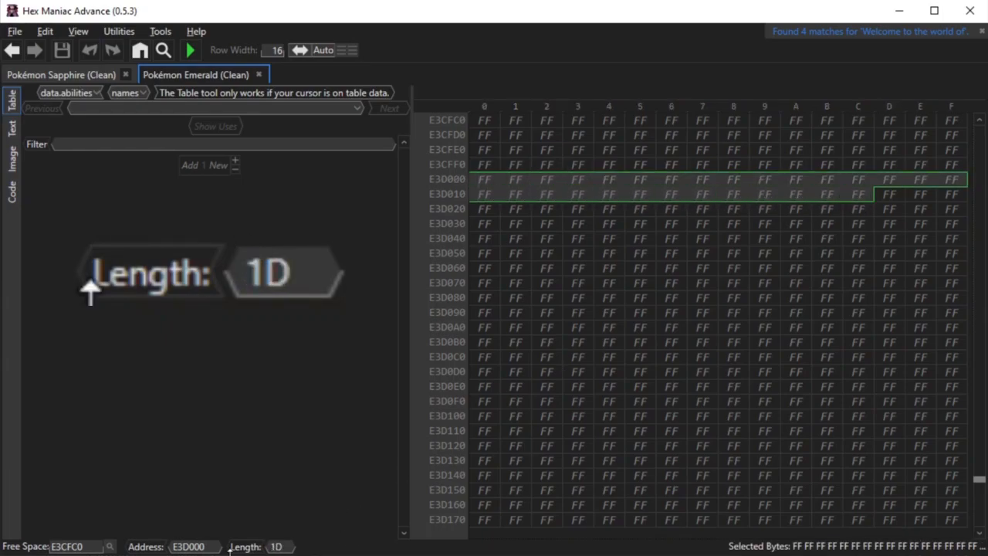
pyautogui.moveTo(323, 549)
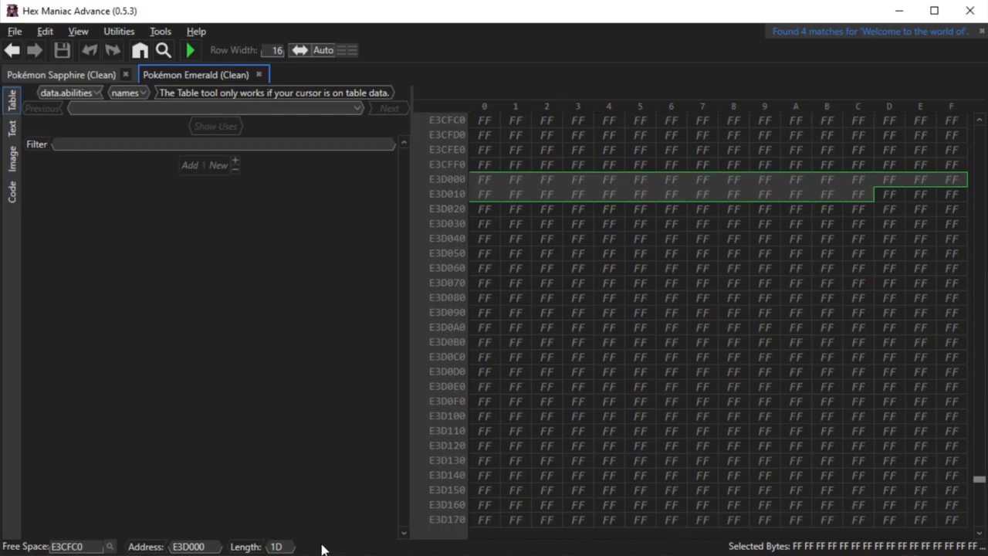
pyautogui.moveTo(304, 550)
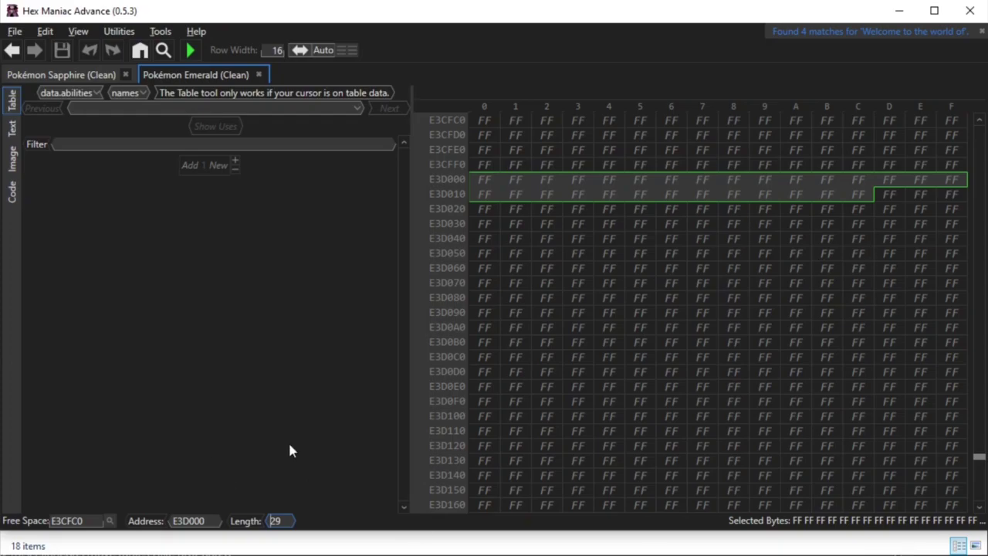
pyautogui.moveTo(477, 198)
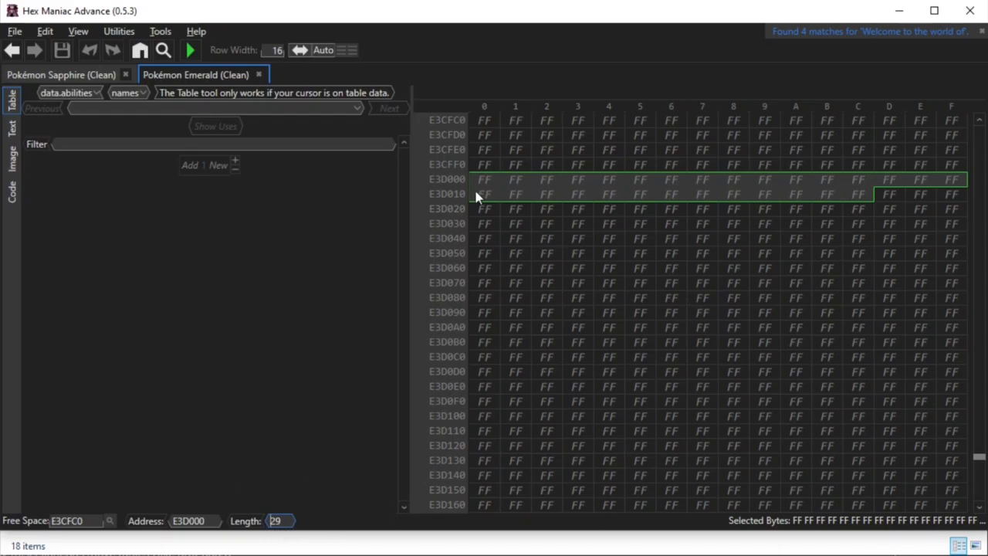
# Select a 20-byte run of FF free space beginning at address E3D020
pyautogui.click(671, 208)
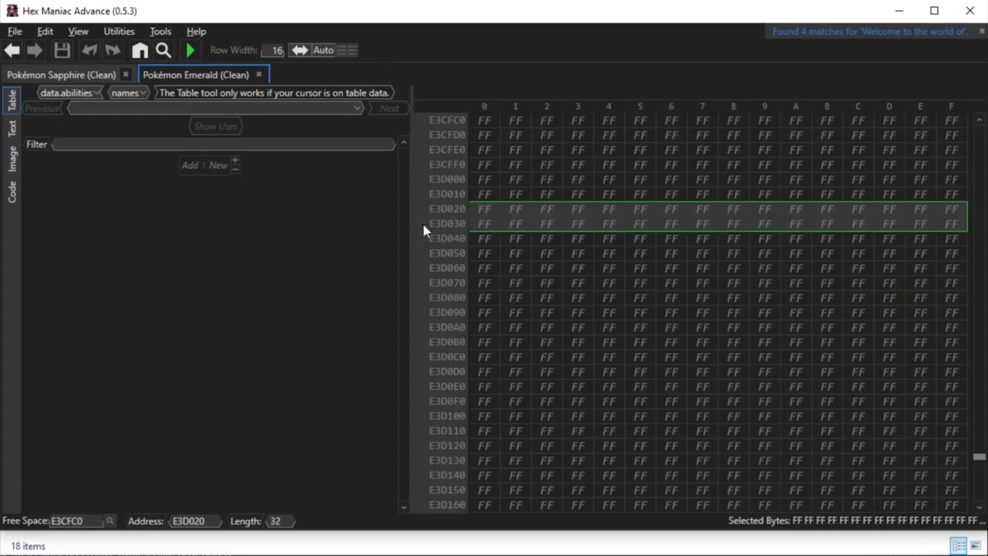
pyautogui.click(563, 223)
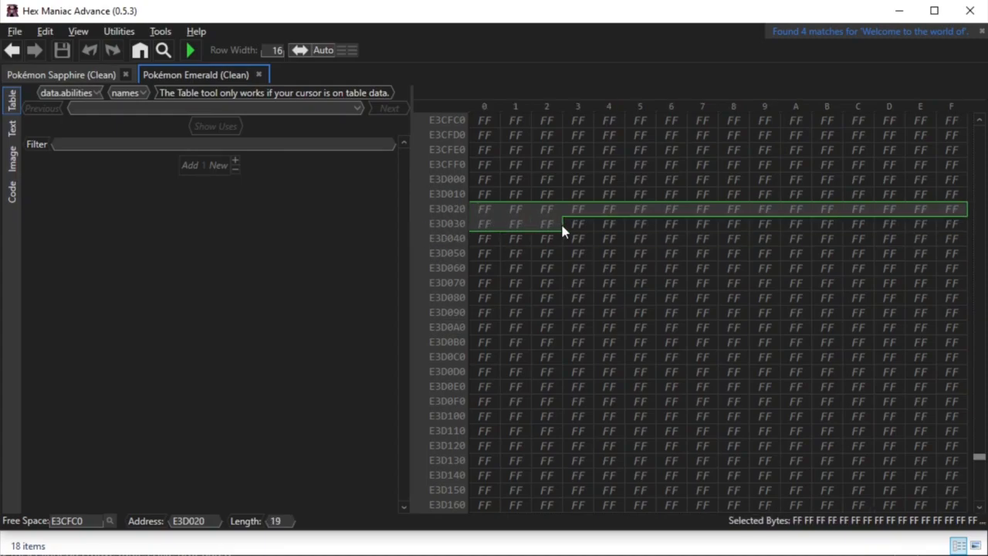
pyautogui.click(577, 223)
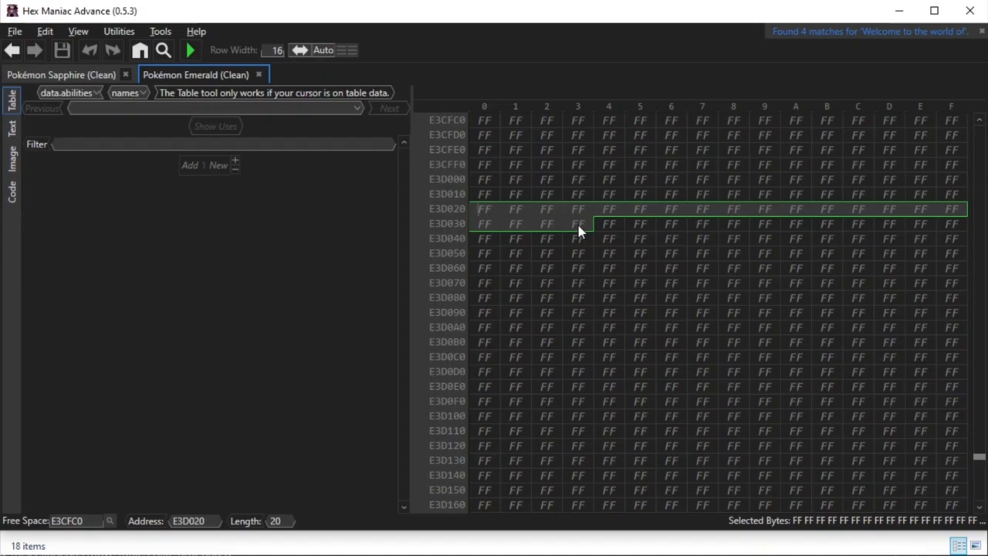
pyautogui.moveTo(565, 247)
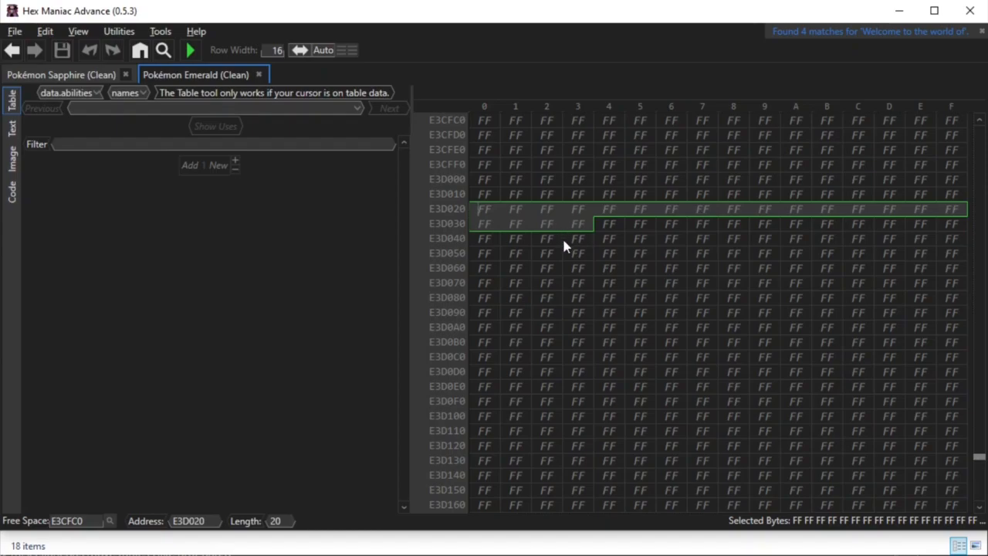
pyautogui.click(485, 253)
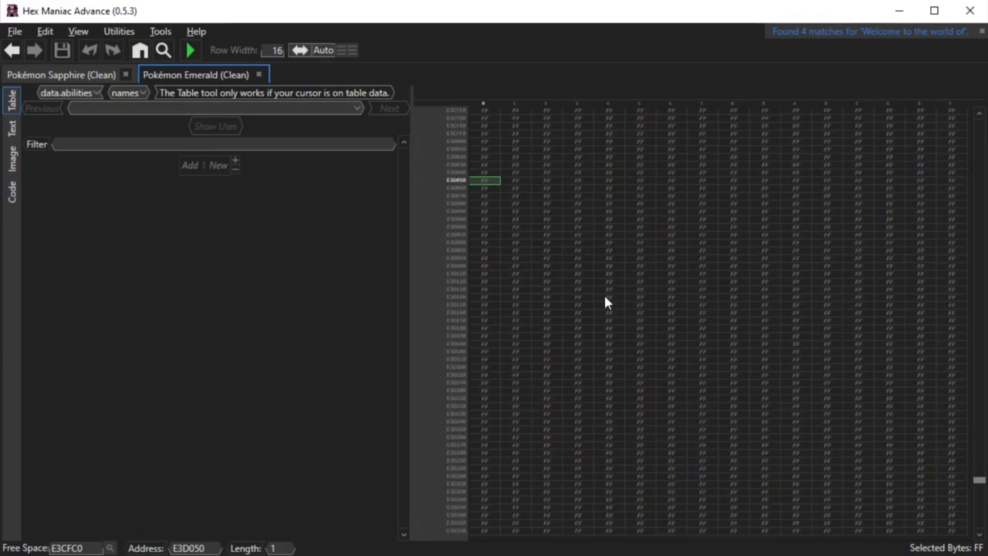
# Go to battle script address 2D8A00 and reset the data view zoom to default
pyautogui.click(140, 50)
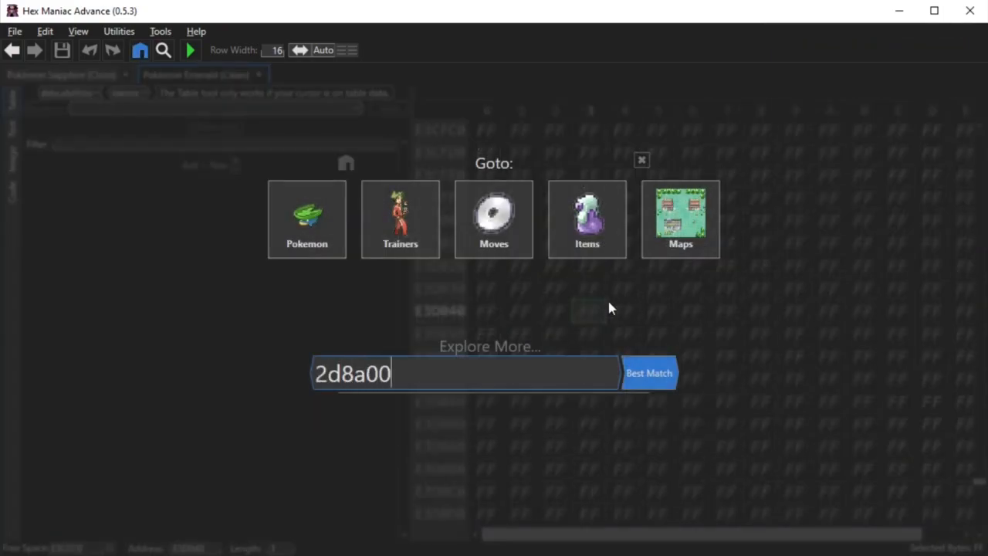
pyautogui.click(649, 372)
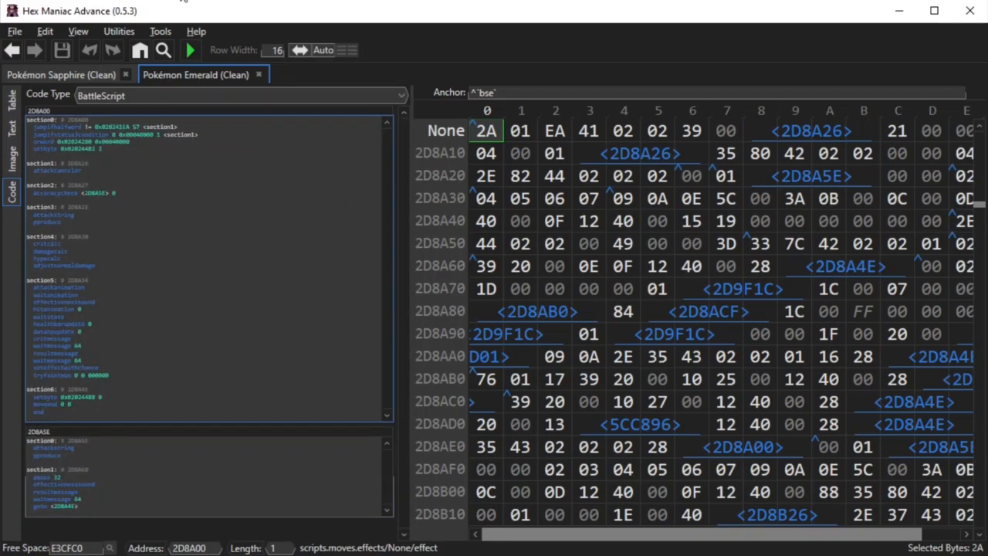
pyautogui.click(78, 31)
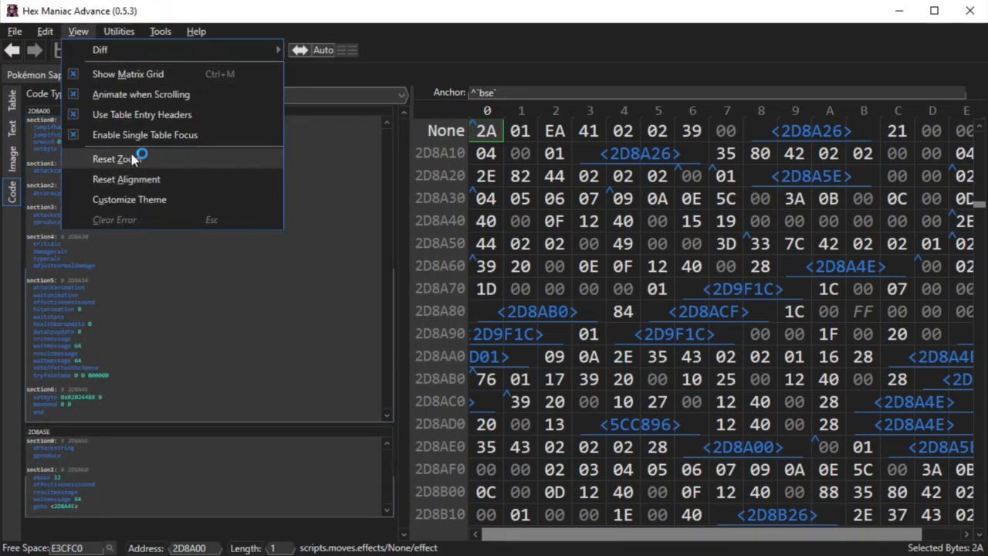
pyautogui.click(113, 159)
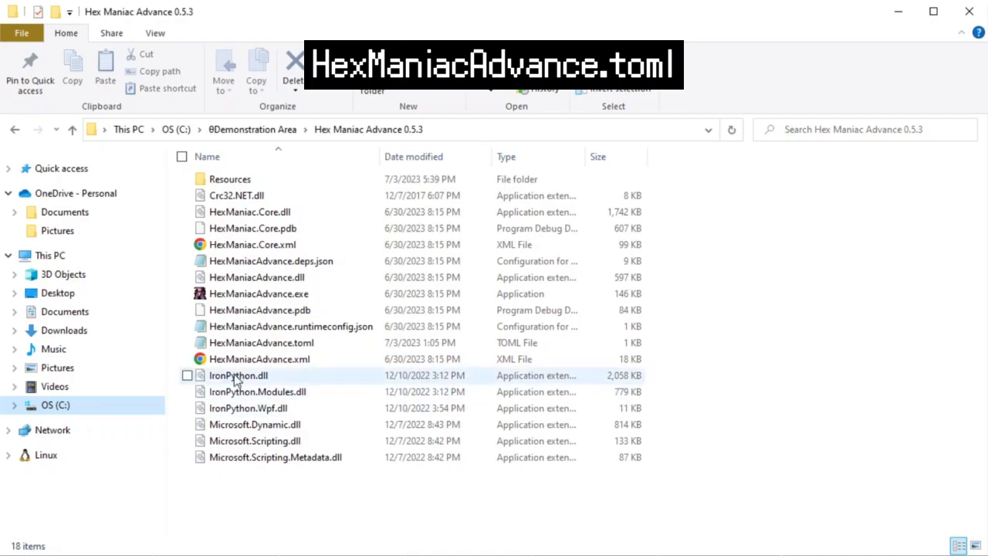
# Open HexManiacAdvance.toml in Notepad from the Hex Maniac Advance 0.5.3 folder
pyautogui.doubleClick(262, 342)
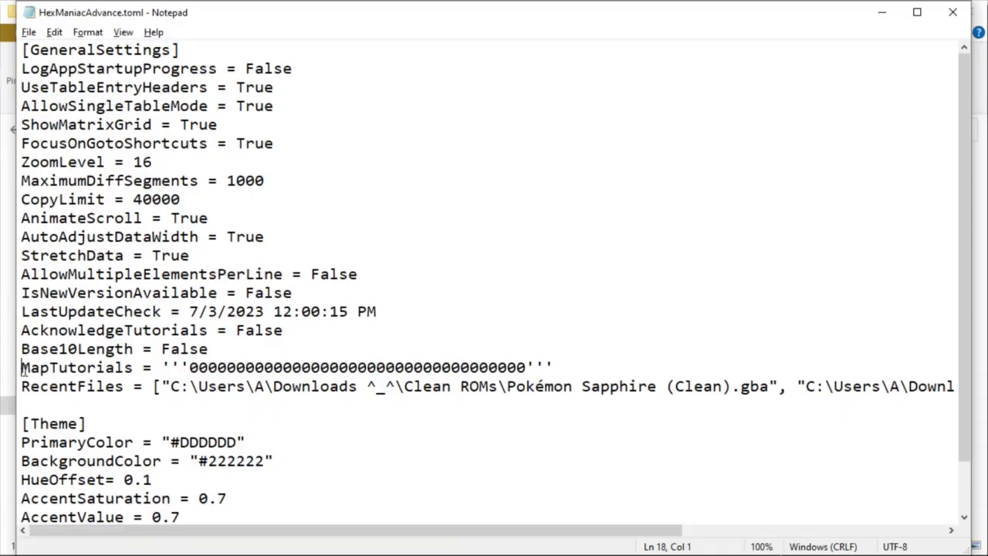
pyautogui.moveTo(552, 355)
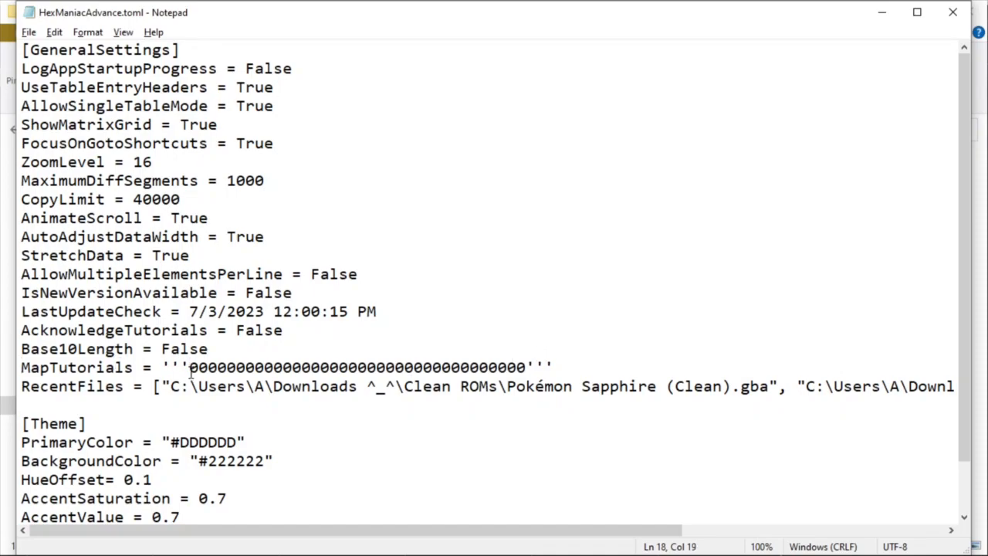
# Overwrite the first zeros of the MapTutorials string with 1s
pyautogui.write('1')
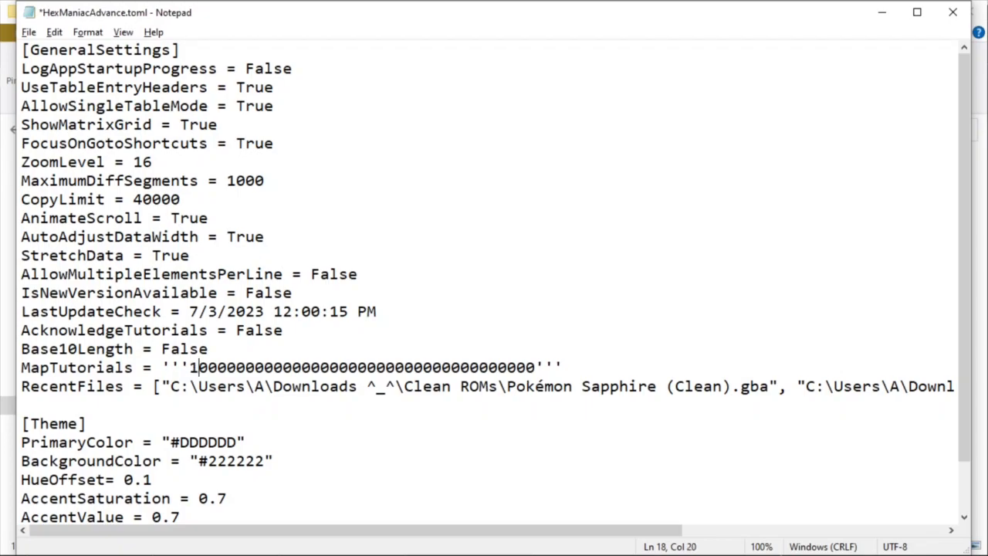
pyautogui.write('11')
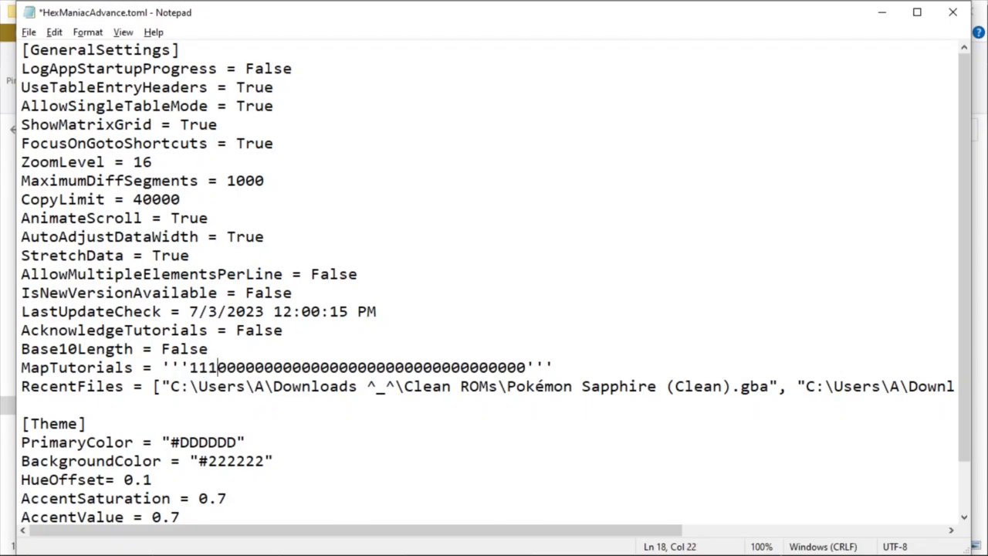
pyautogui.write('11111')
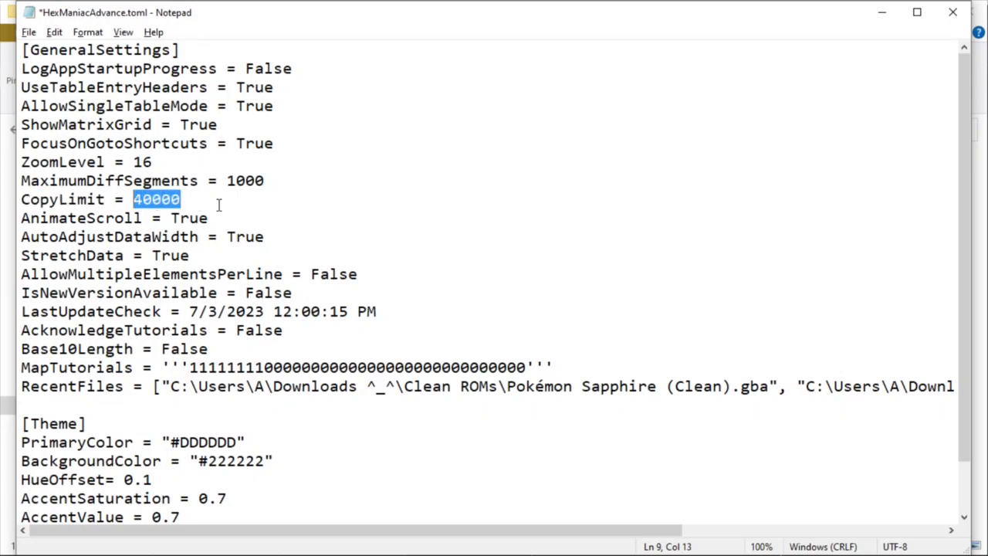
# Change CopyLimit from 40000 to 65535 and MaximumDiffSegments from 1000 to 200, then save
pyautogui.write('6')
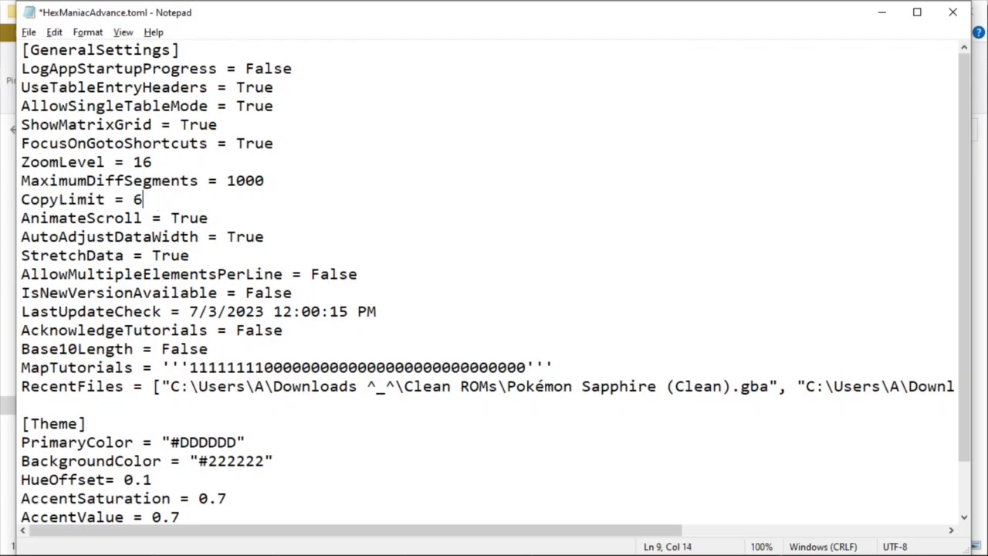
pyautogui.write('5535')
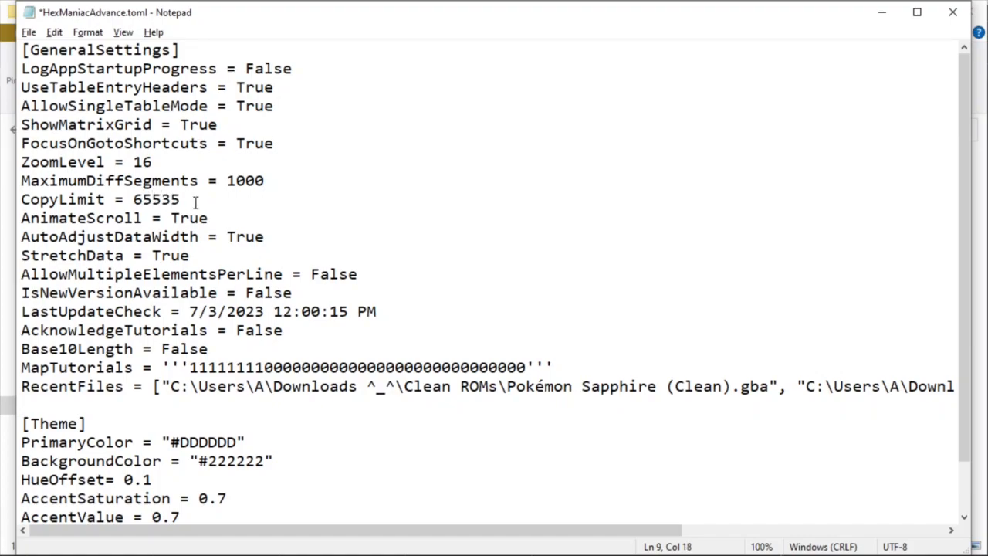
pyautogui.tripleClick(143, 180)
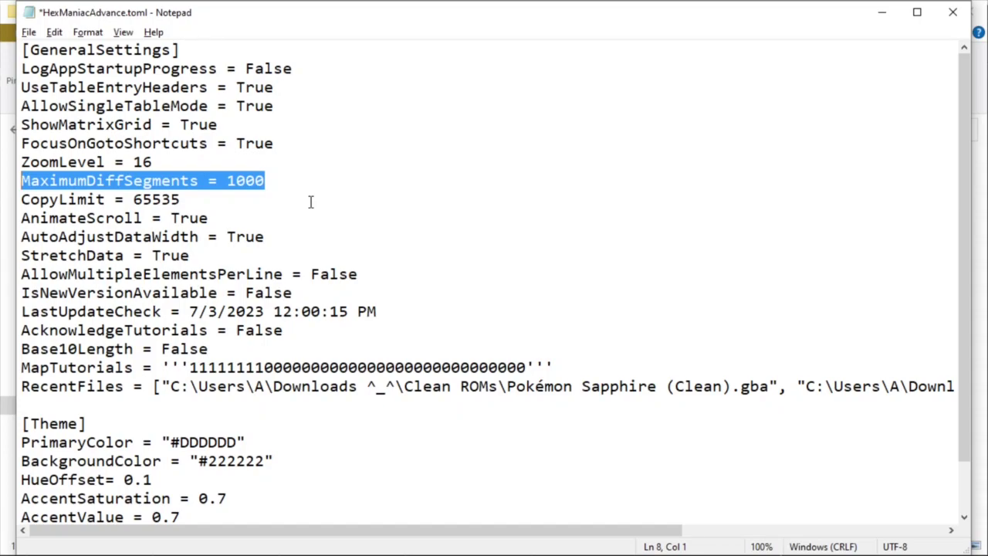
pyautogui.doubleClick(244, 180)
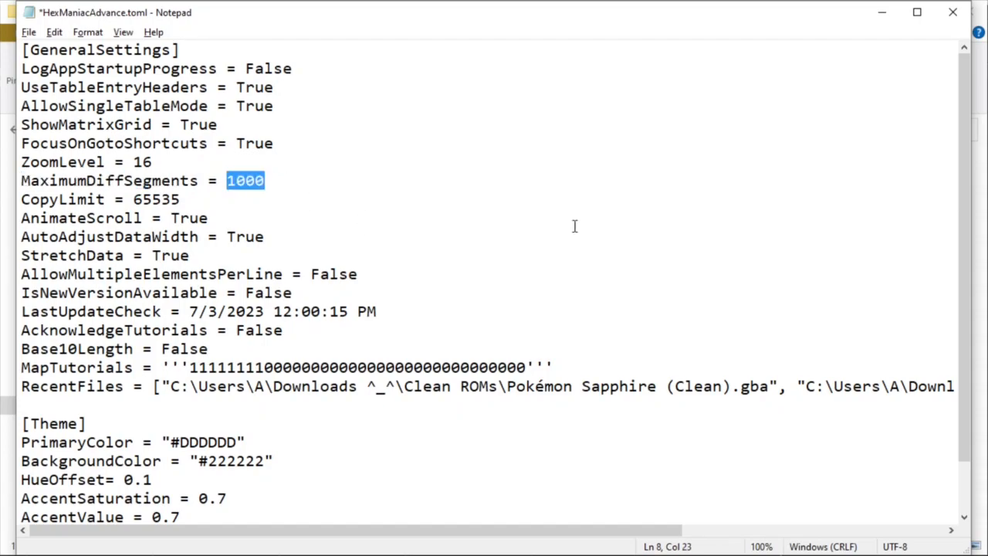
pyautogui.write('200')
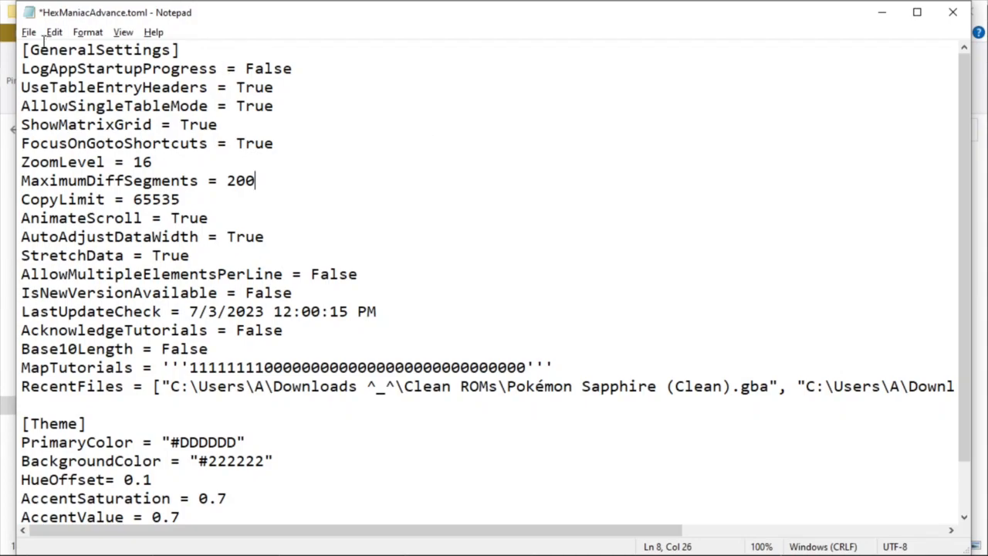
pyautogui.press('ctrl+s')
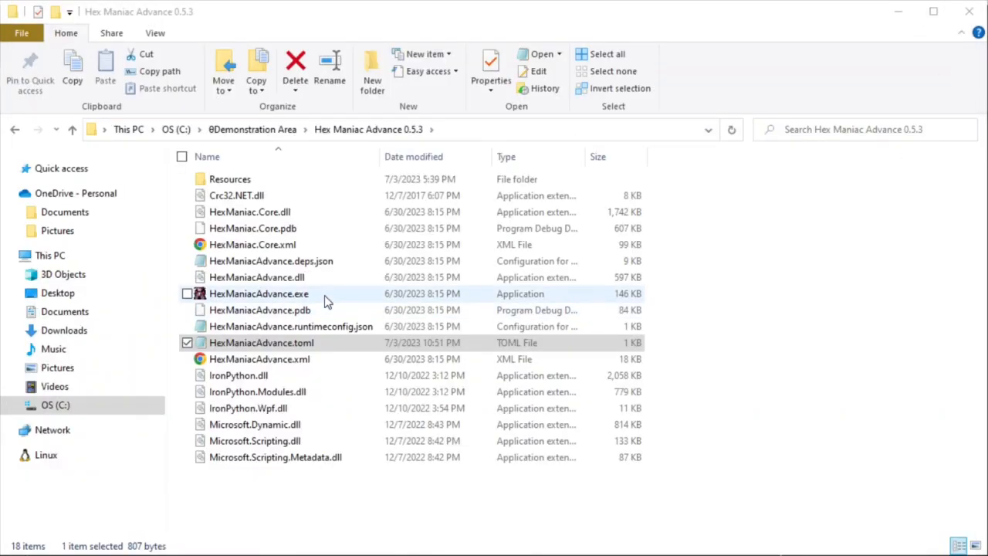
# Relaunch HexManiacAdvance.exe and open the Littleroot Town map, showing 22.22% tutorial progress
pyautogui.doubleClick(259, 293)
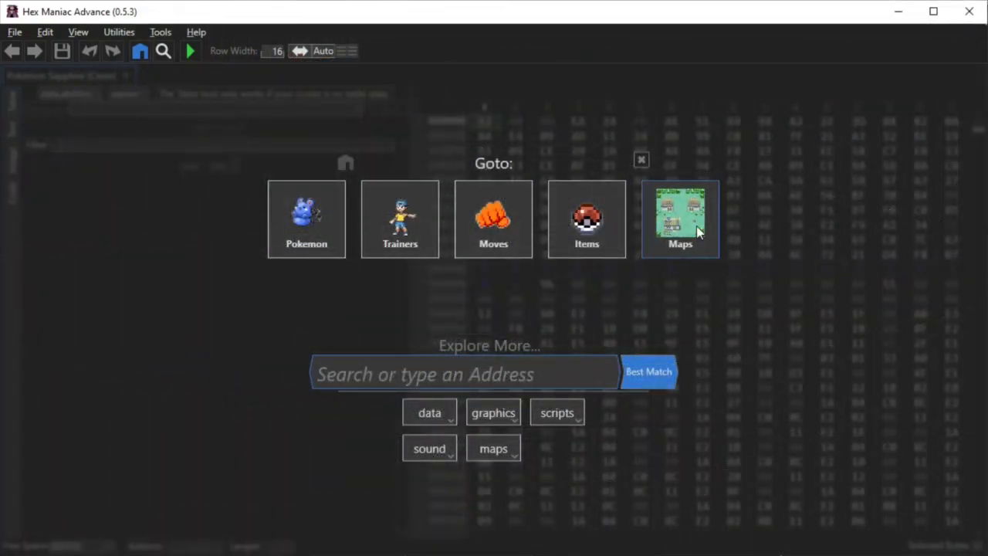
pyautogui.click(680, 219)
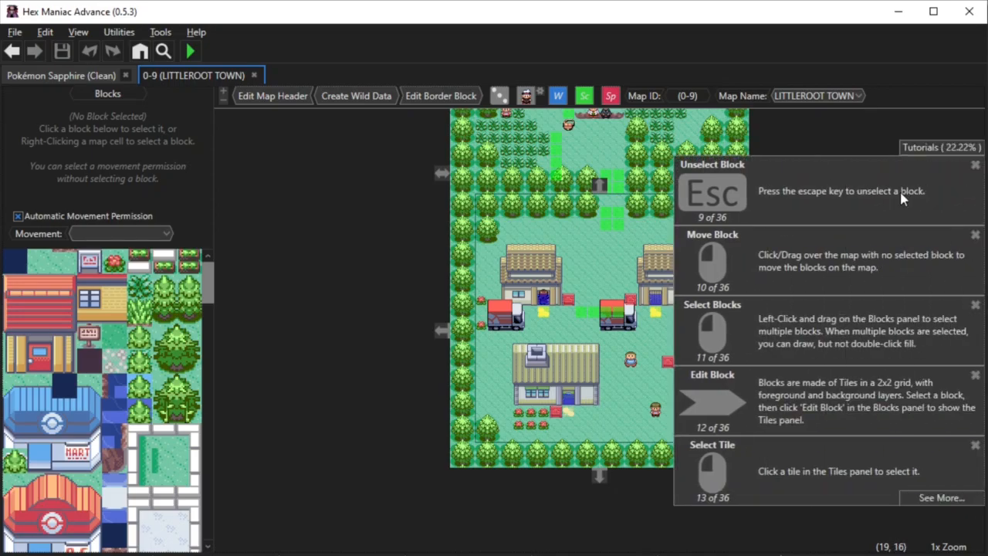
pyautogui.moveTo(848, 232)
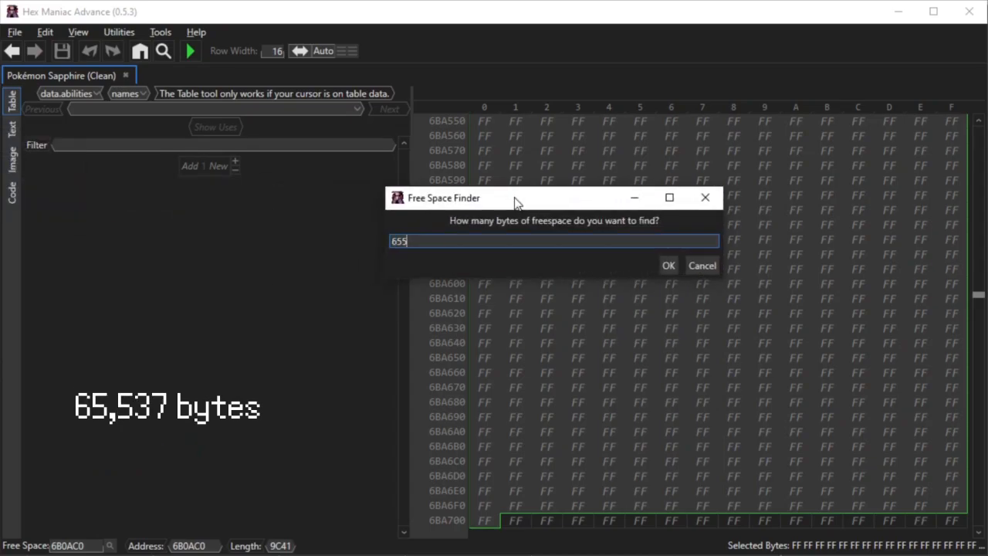
# Confirm the large free space size, triggering the 65535-byte copy limit error
pyautogui.click(668, 265)
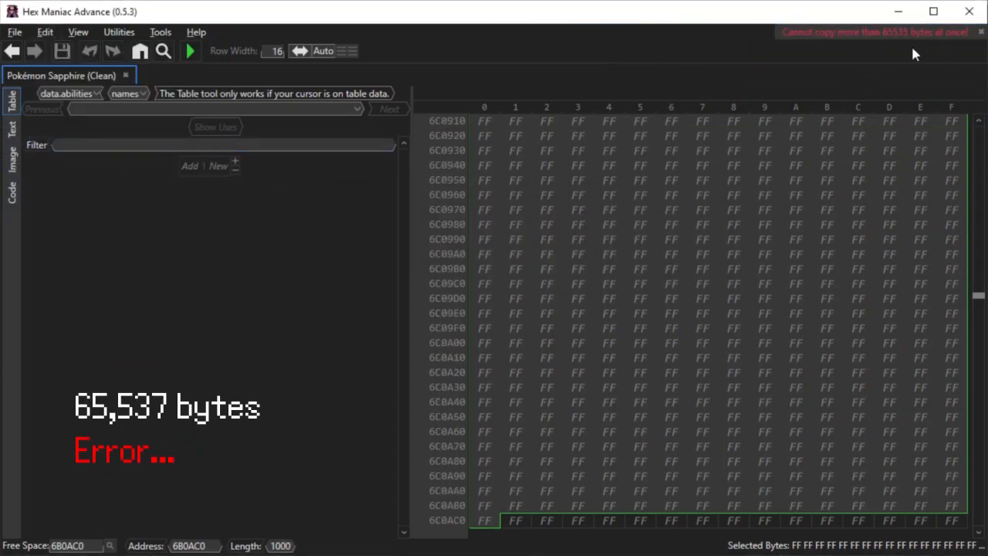
pyautogui.moveTo(587, 205)
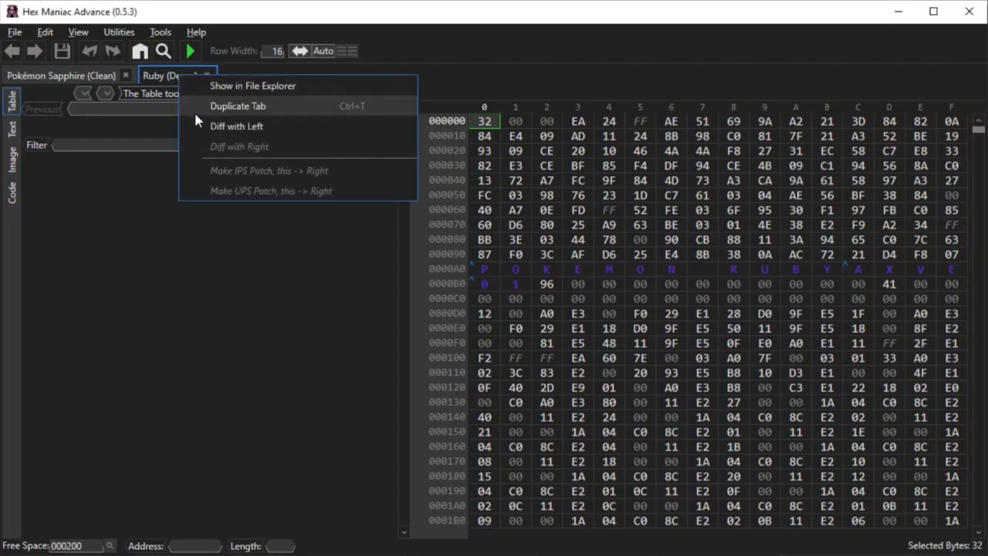
pyautogui.moveTo(193, 269)
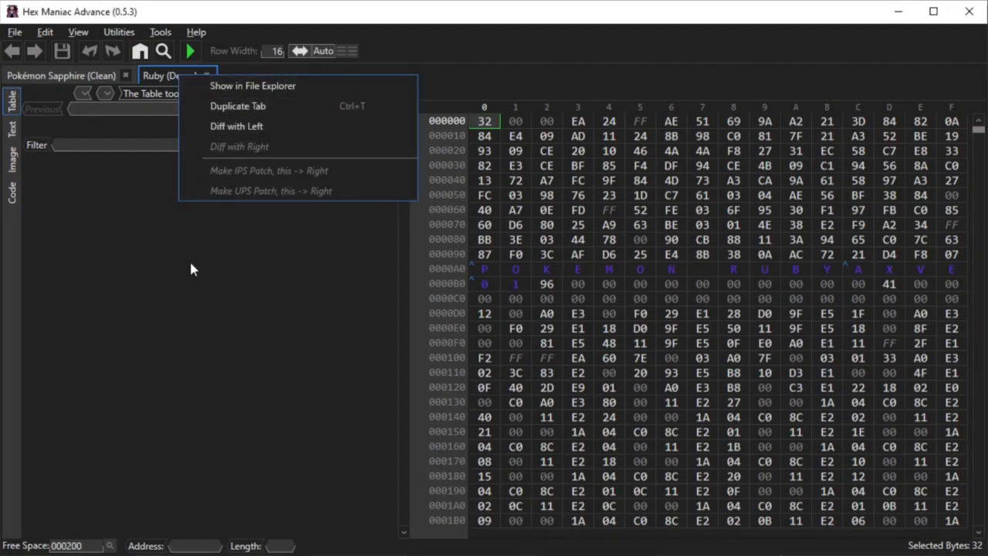
# Diff Ruby (Demo) with Sapphire (Clean), reporting 200+ changes, then show the Goto start page
pyautogui.click(236, 126)
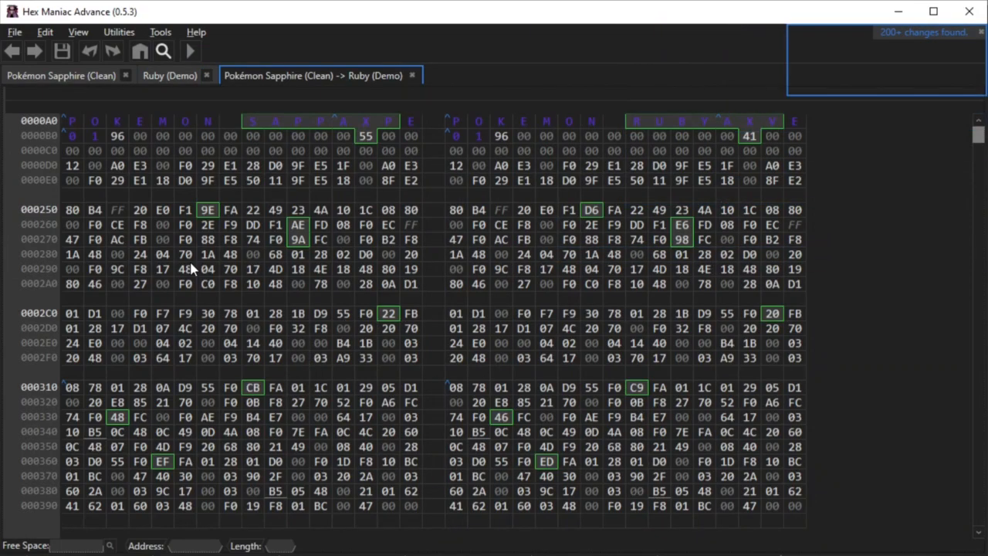
pyautogui.moveTo(949, 37)
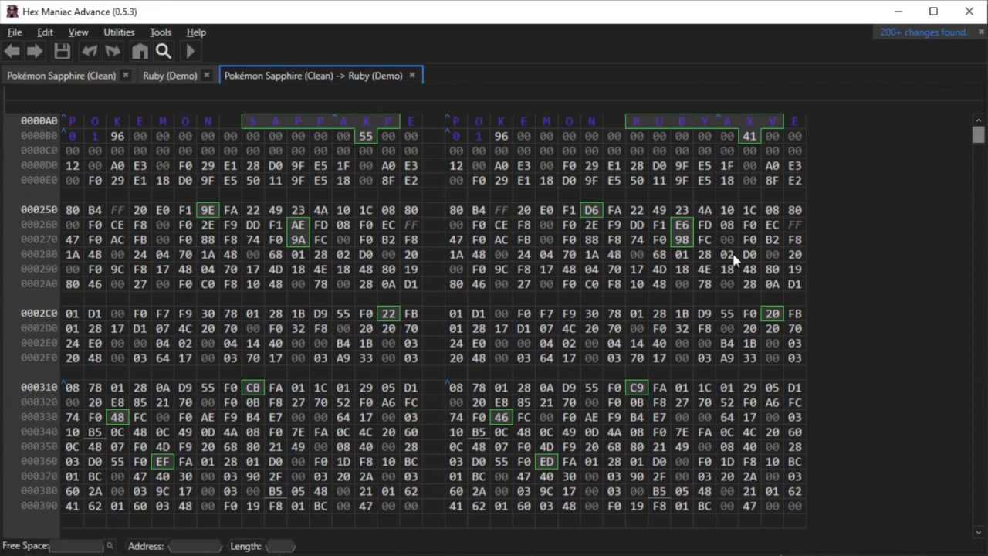
pyautogui.click(139, 51)
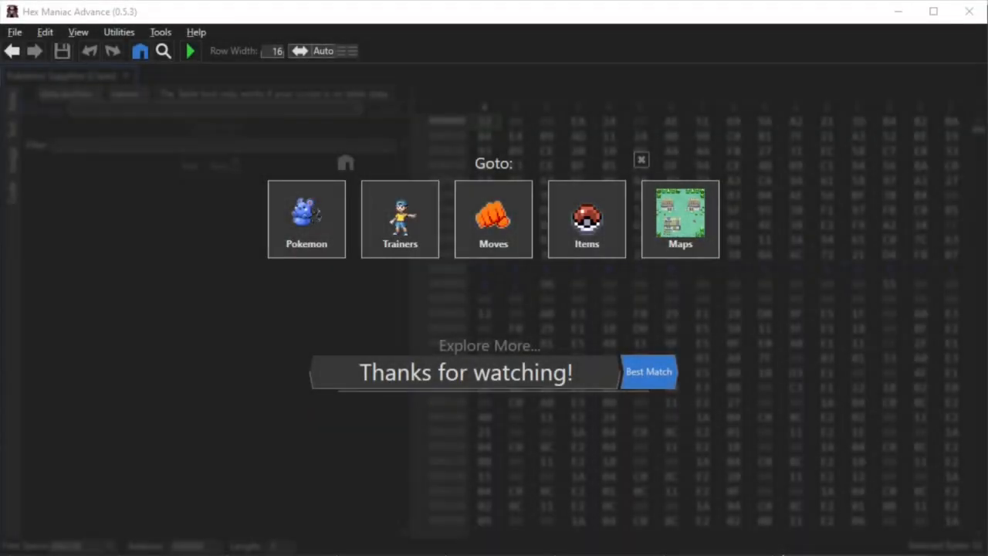